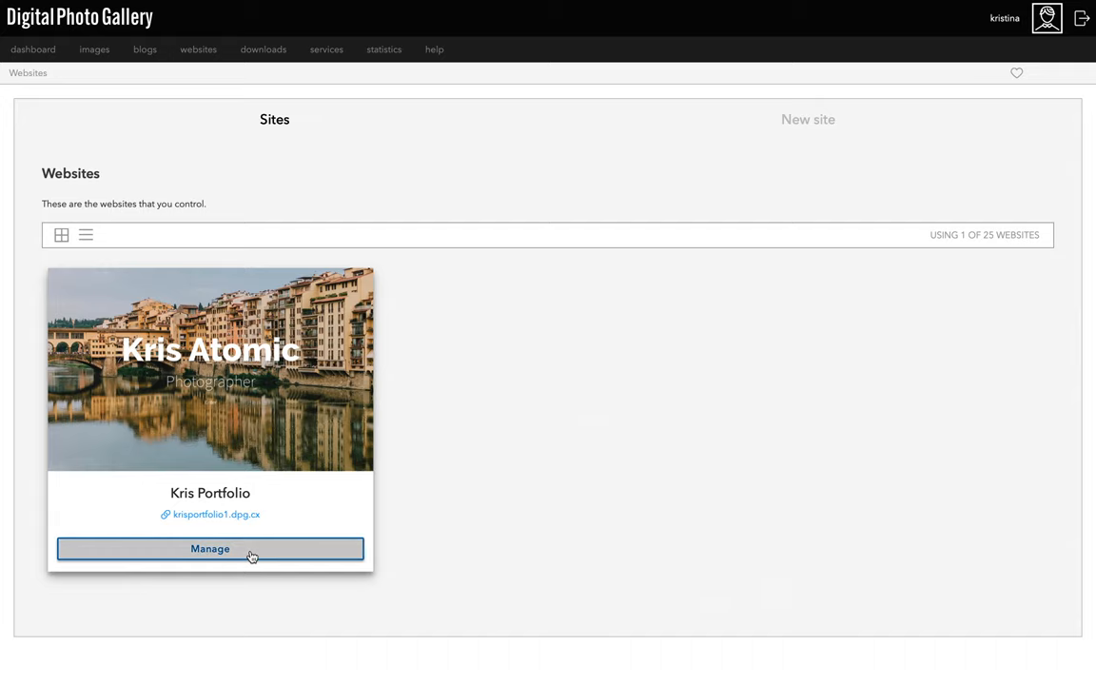
Open the Kris Portfolio site for management and scroll through its overview
click(209, 547)
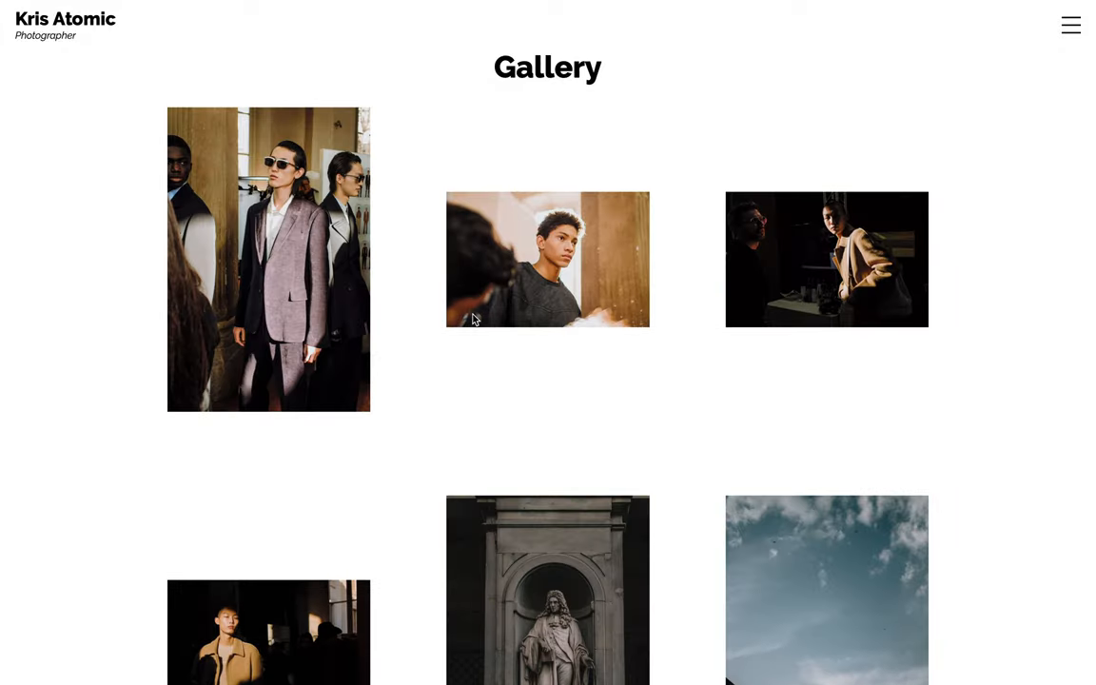
scroll(down, 3)
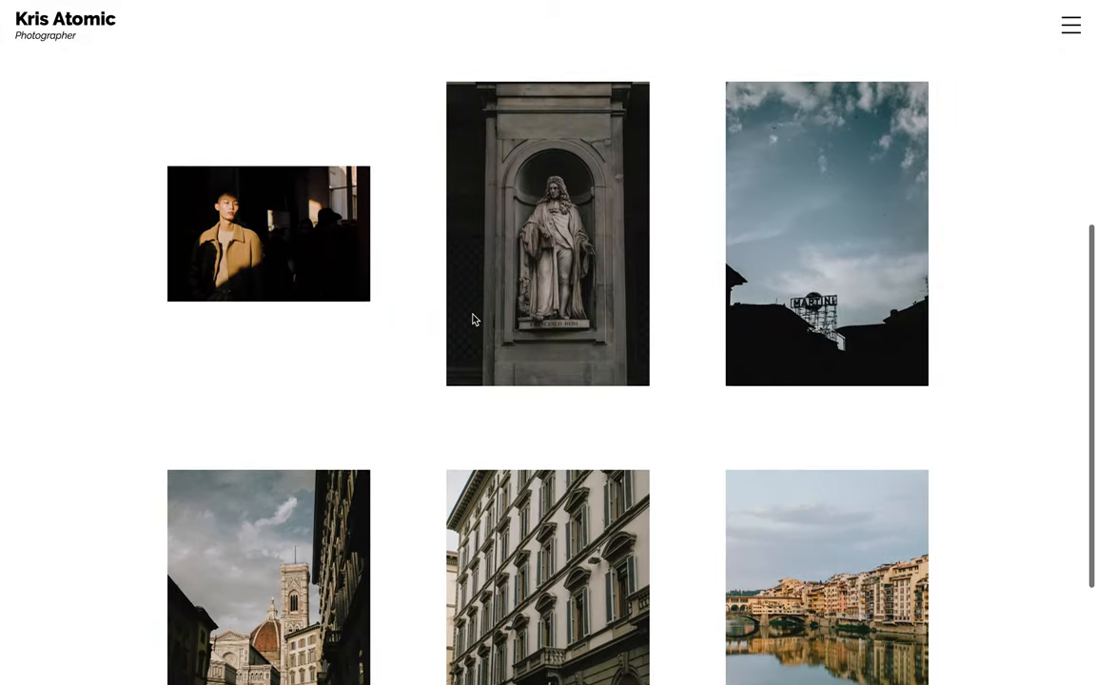
scroll(up, 3)
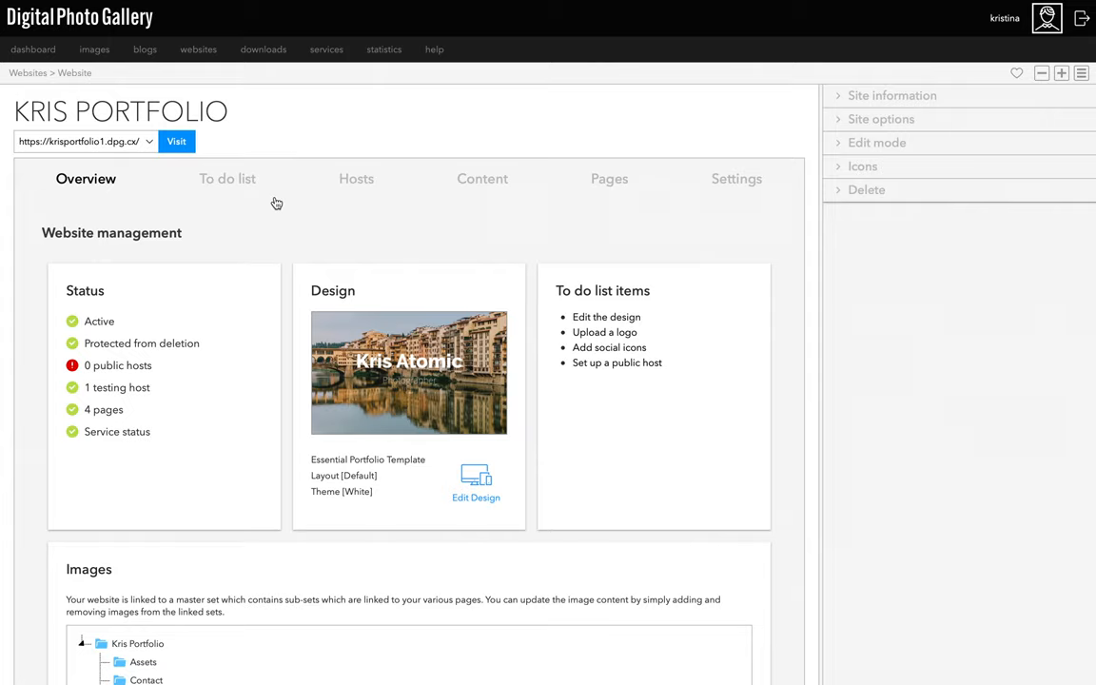
mouse_move(547, 213)
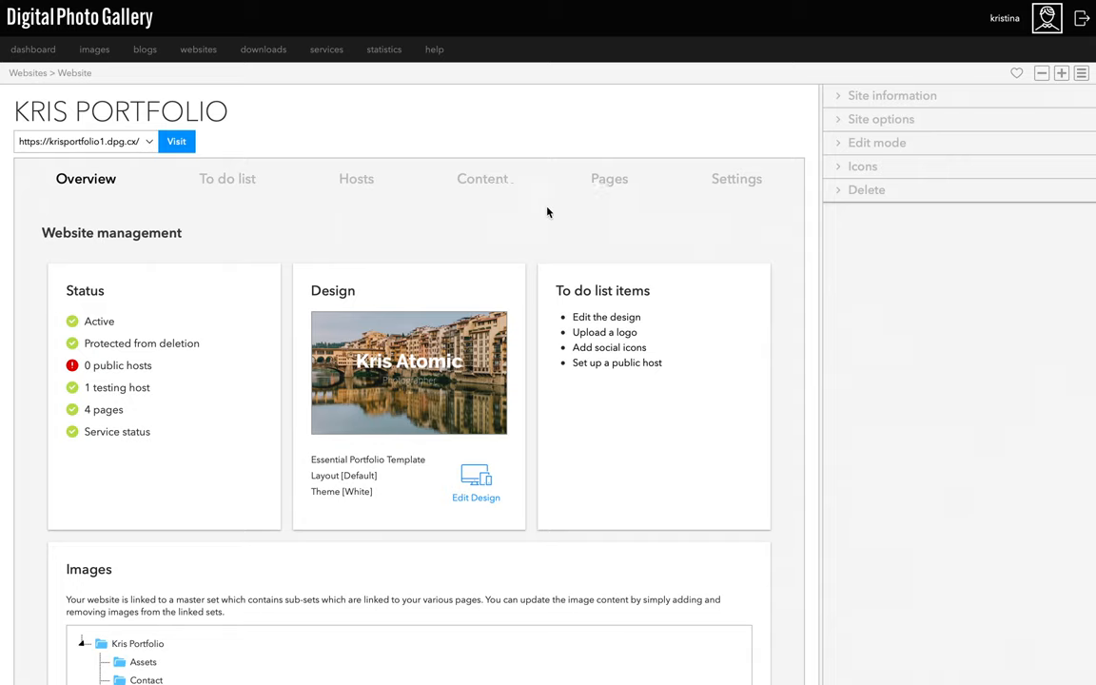
click(608, 177)
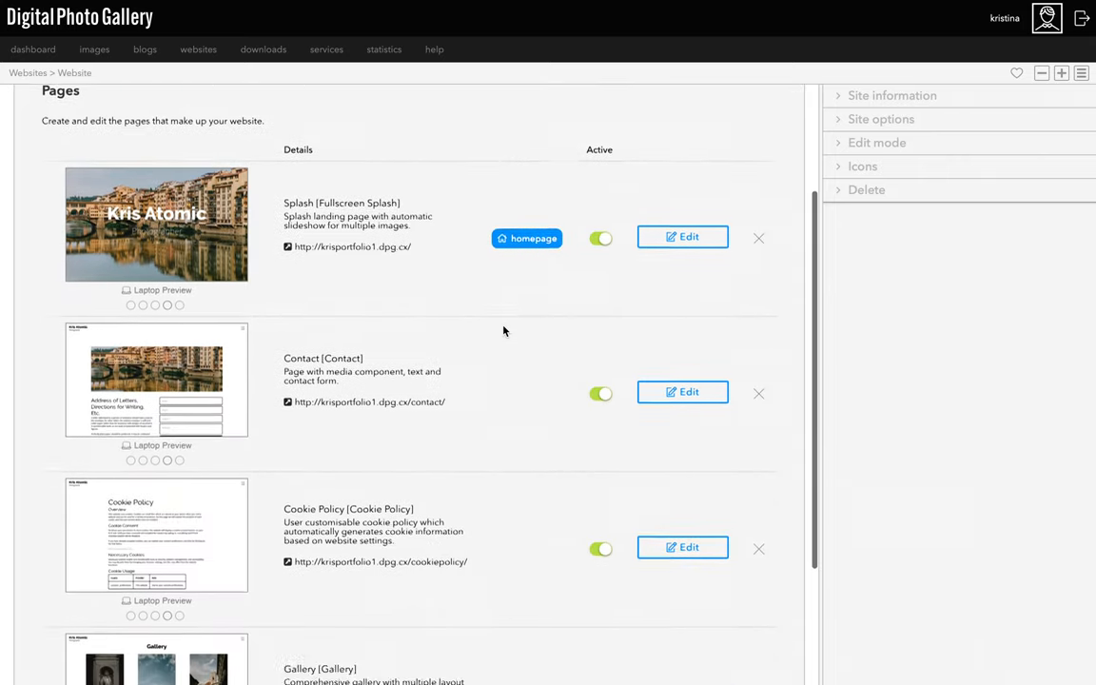
scroll(down, 3)
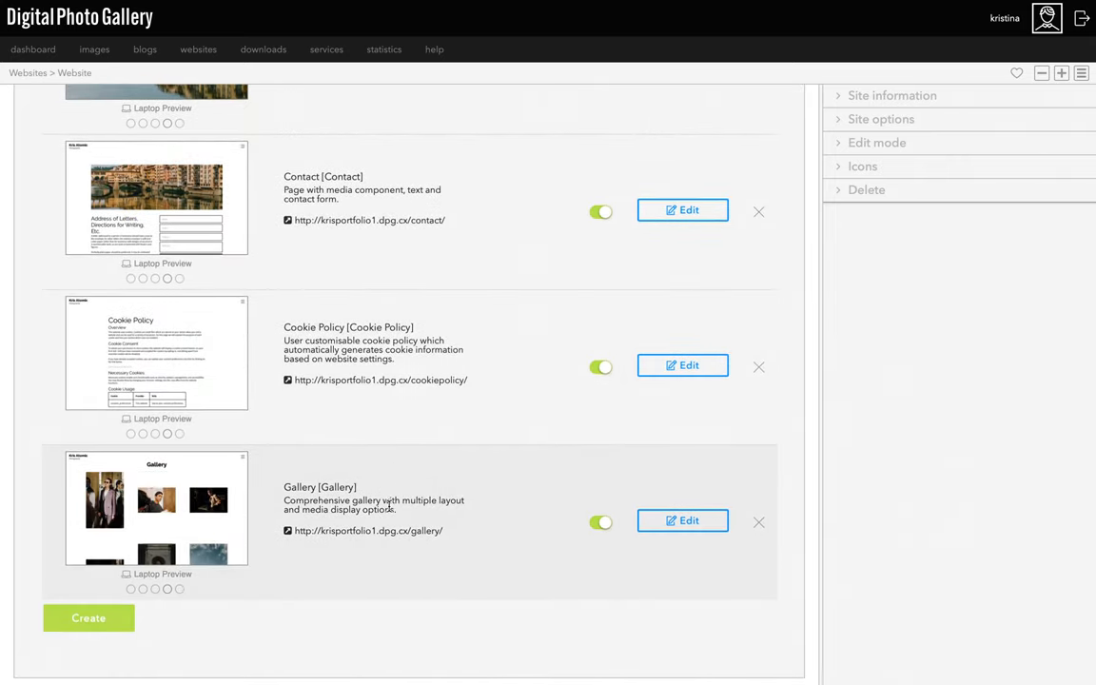
scroll(up, 3)
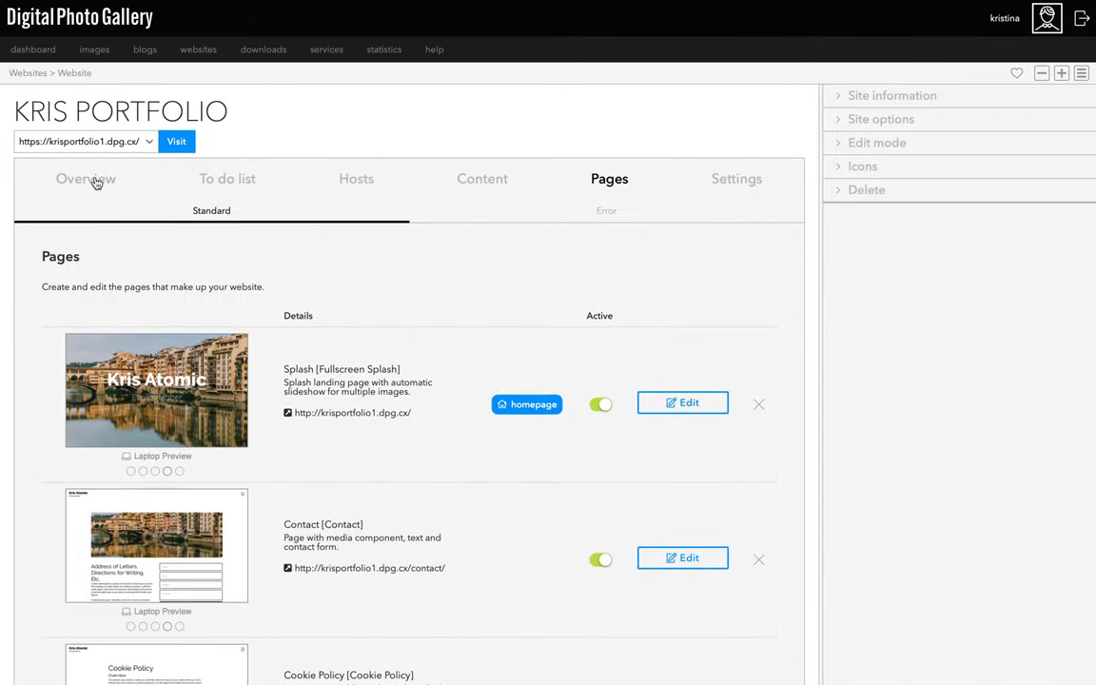
click(86, 178)
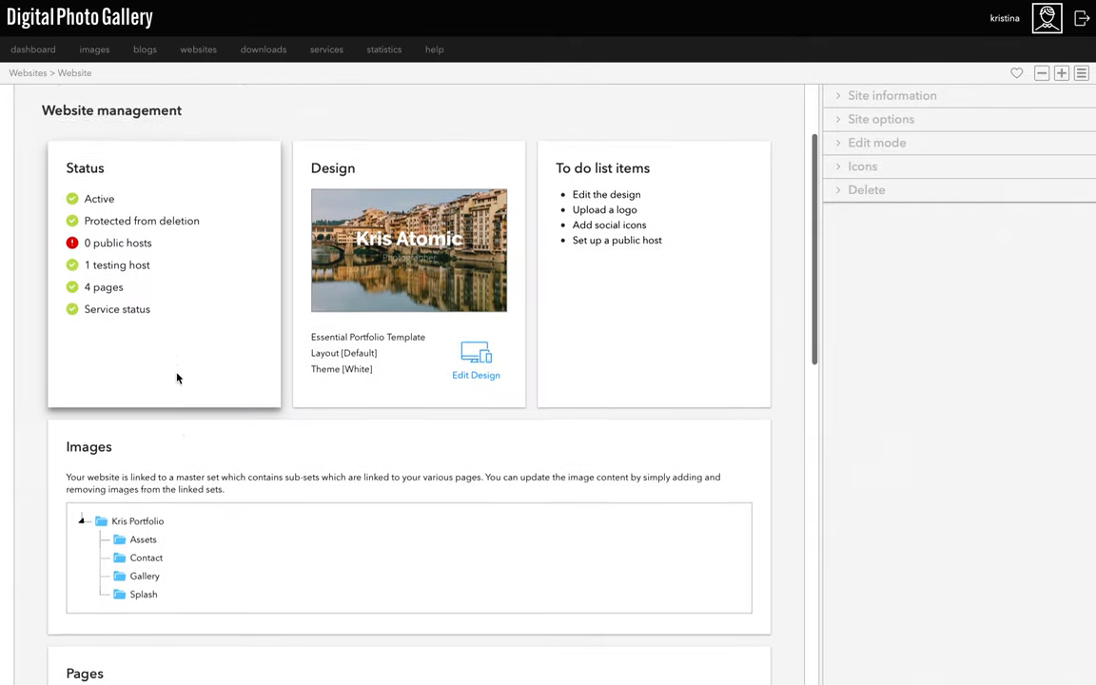
scroll(down, 3)
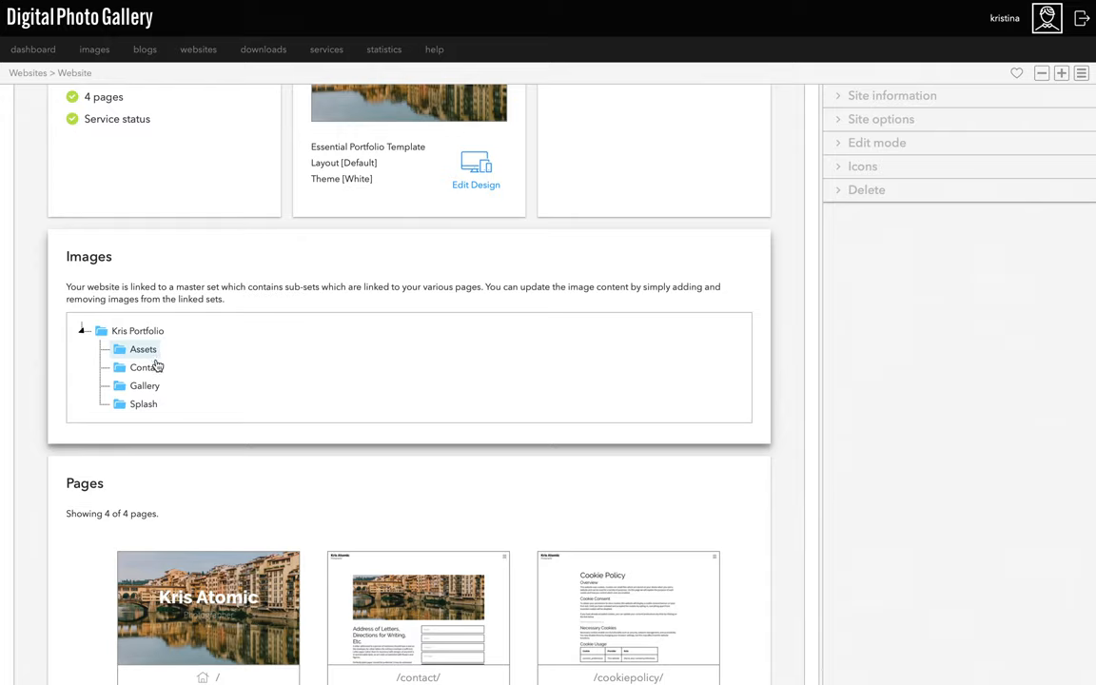
mouse_move(150, 436)
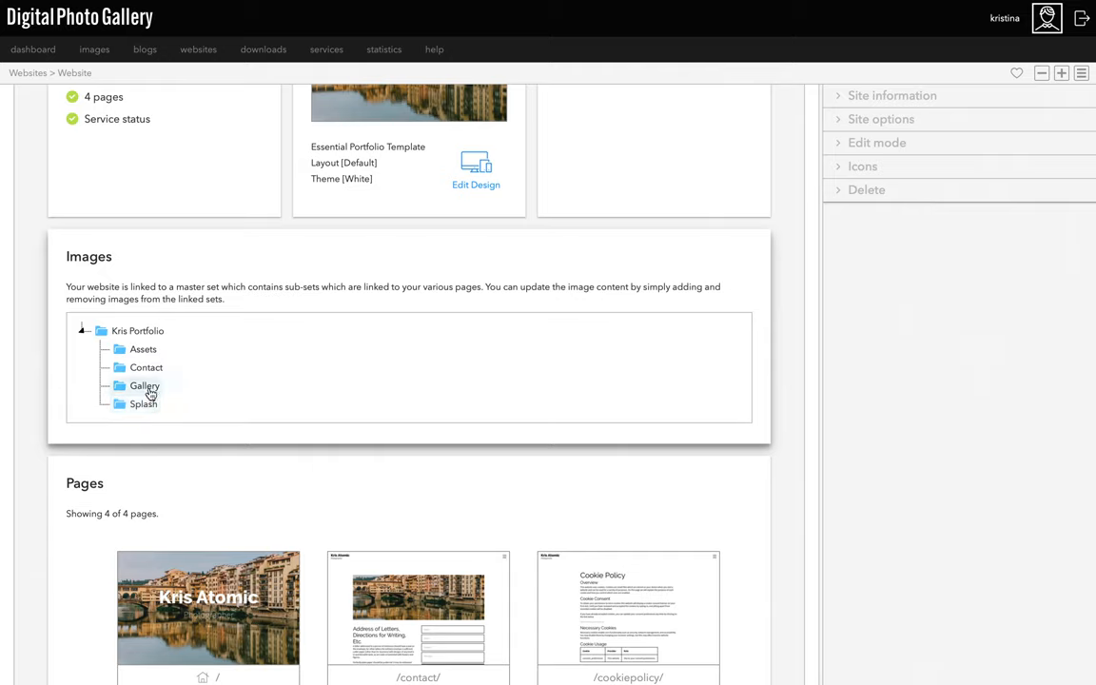
mouse_move(146, 368)
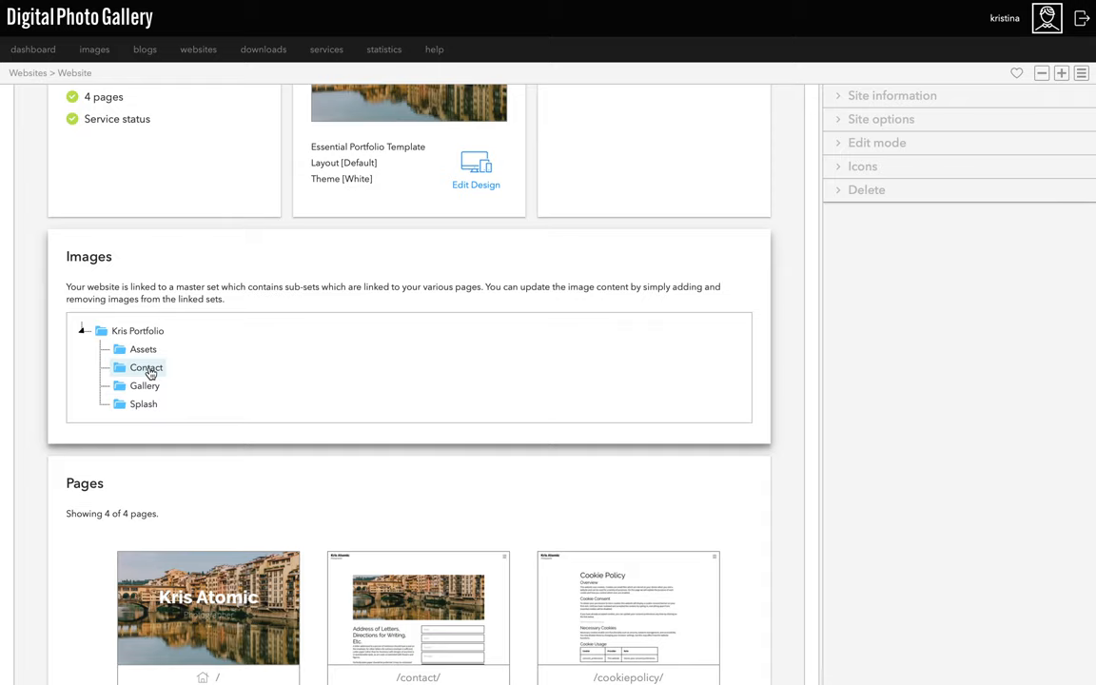
mouse_move(143, 349)
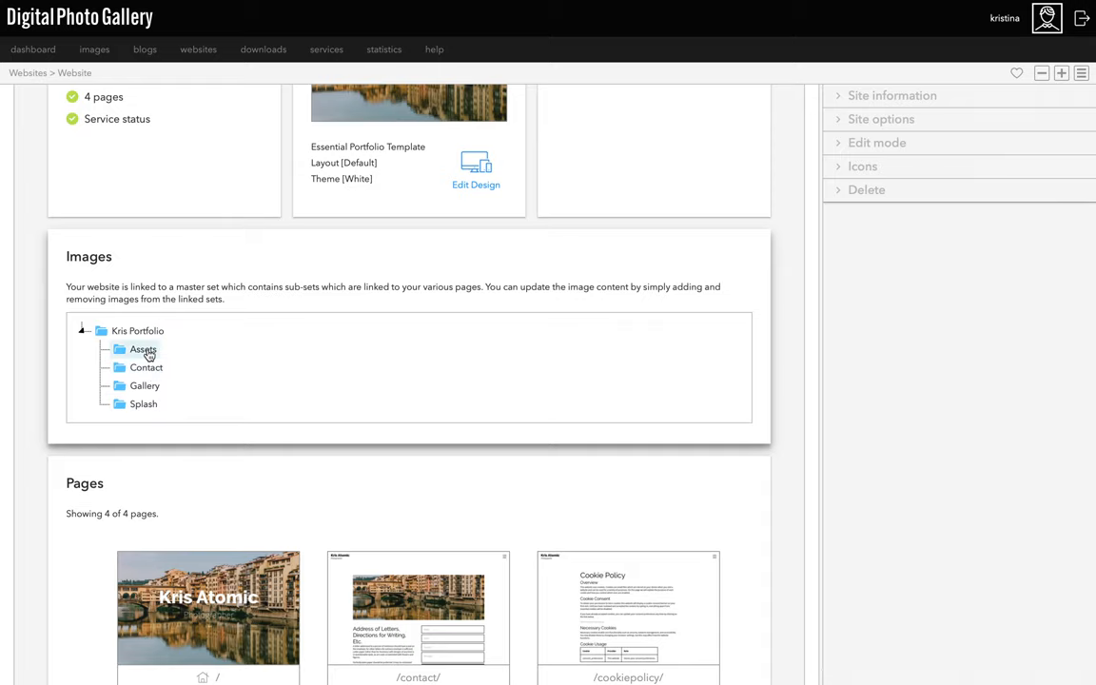
mouse_move(215, 377)
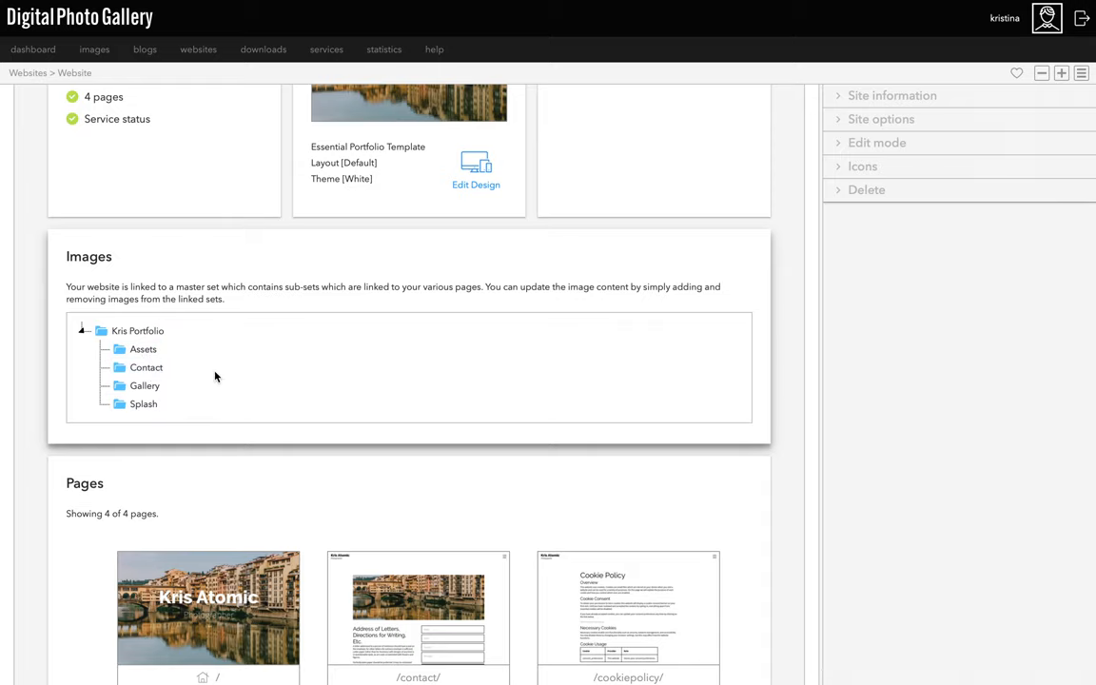
mouse_move(164, 393)
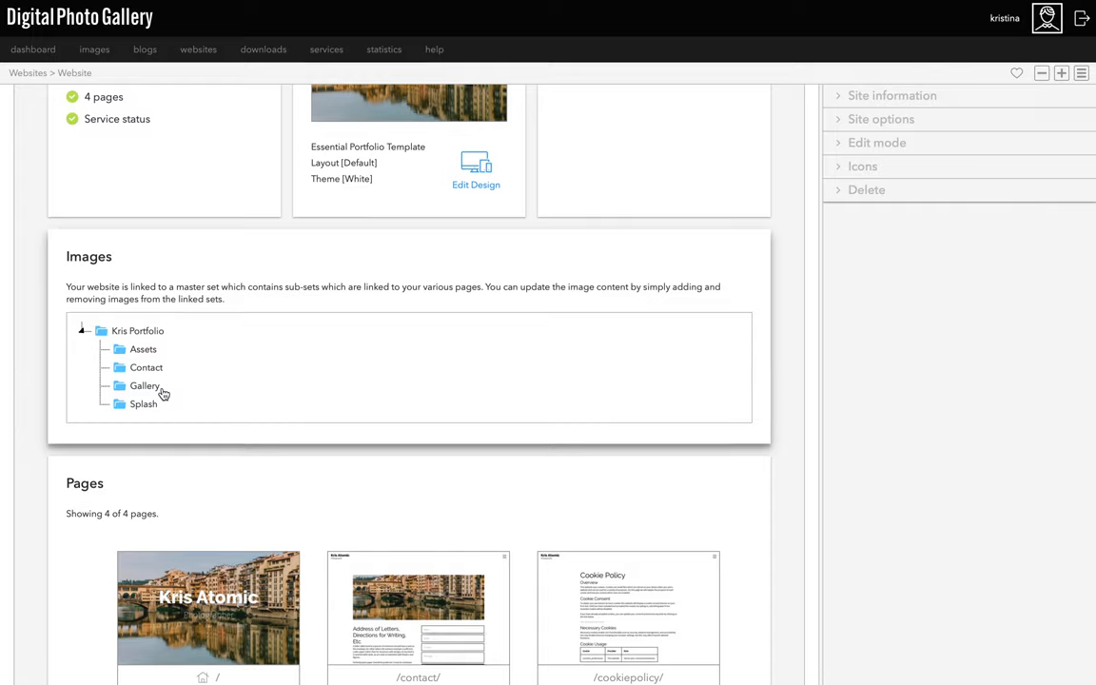
mouse_move(163, 393)
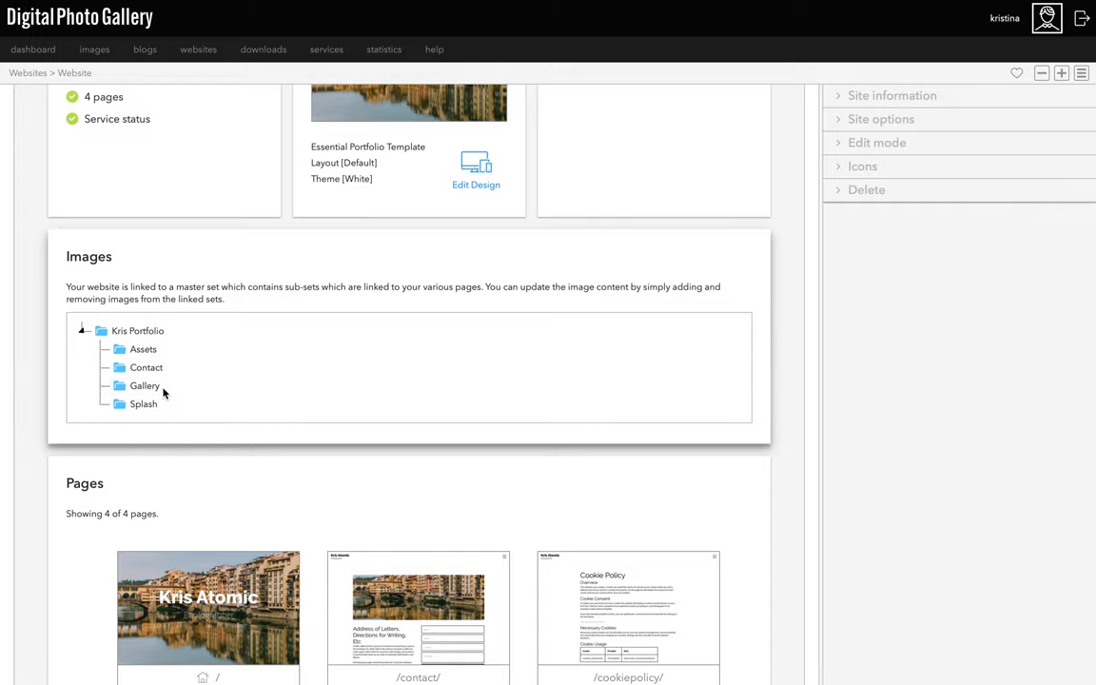
Open the Gallery image set via the image sets browser and the Kris Portfolio set
click(144, 385)
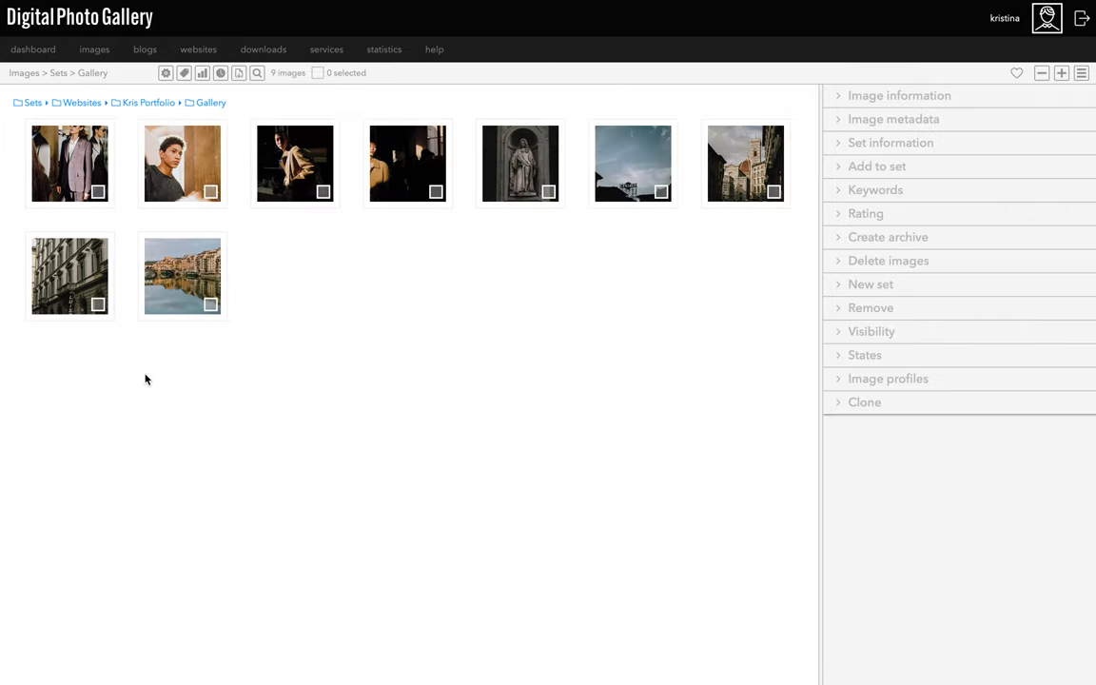
mouse_move(585, 232)
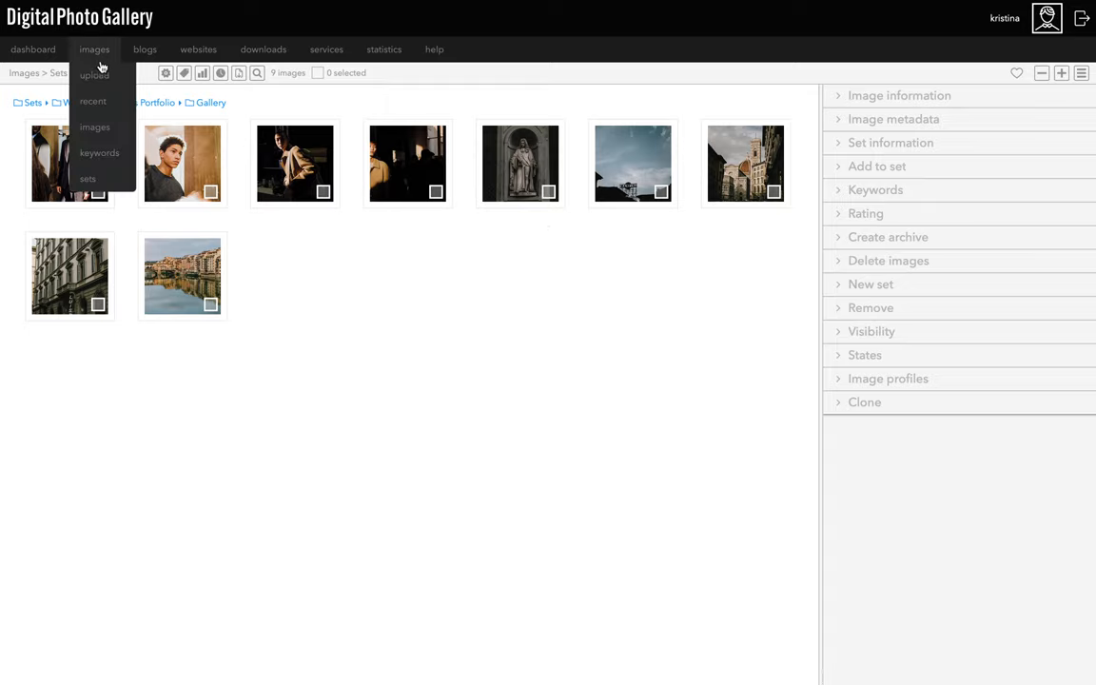
click(87, 179)
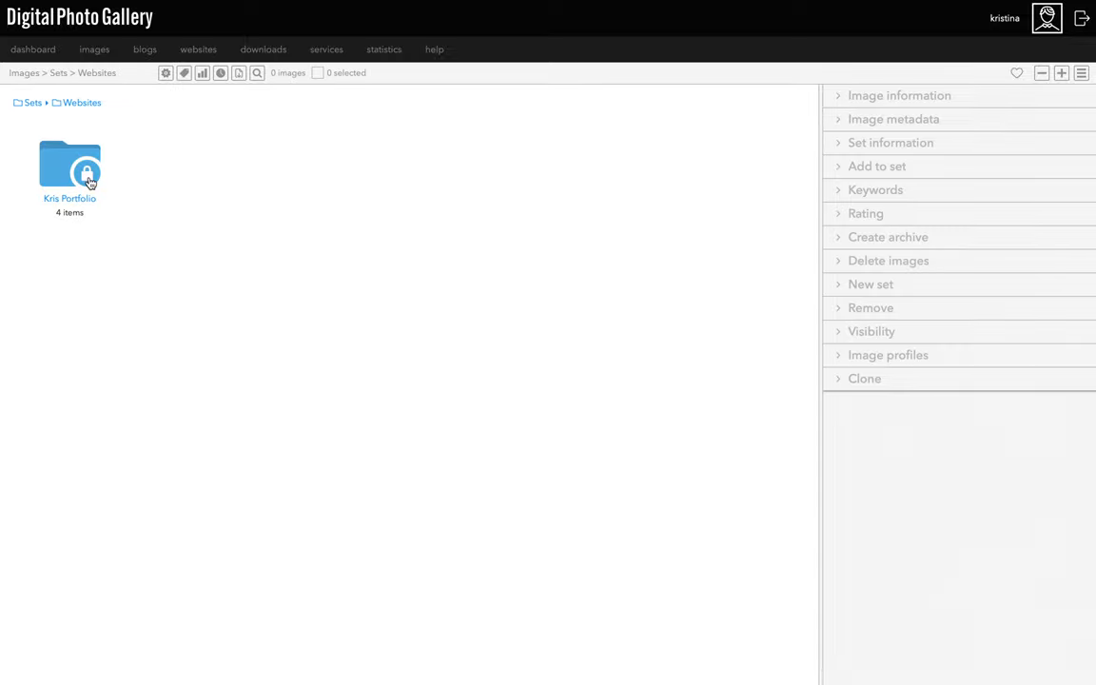
double_click(69, 167)
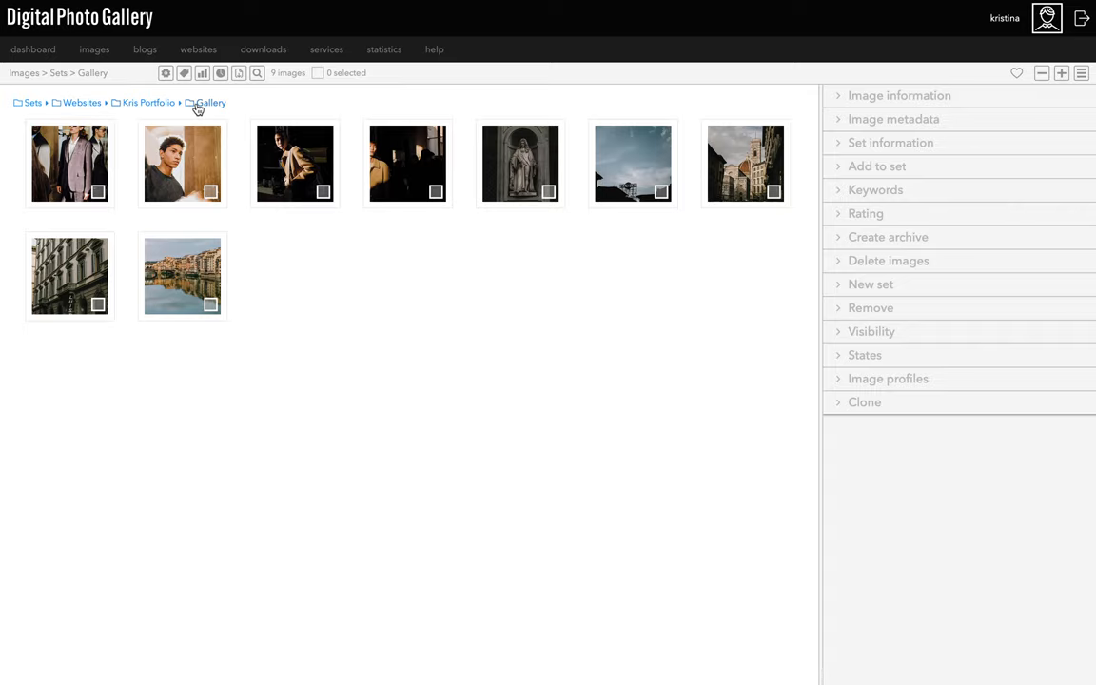
Open image upload and expand Websites and Kris Portfolio in the Add to set(s) tree
click(149, 102)
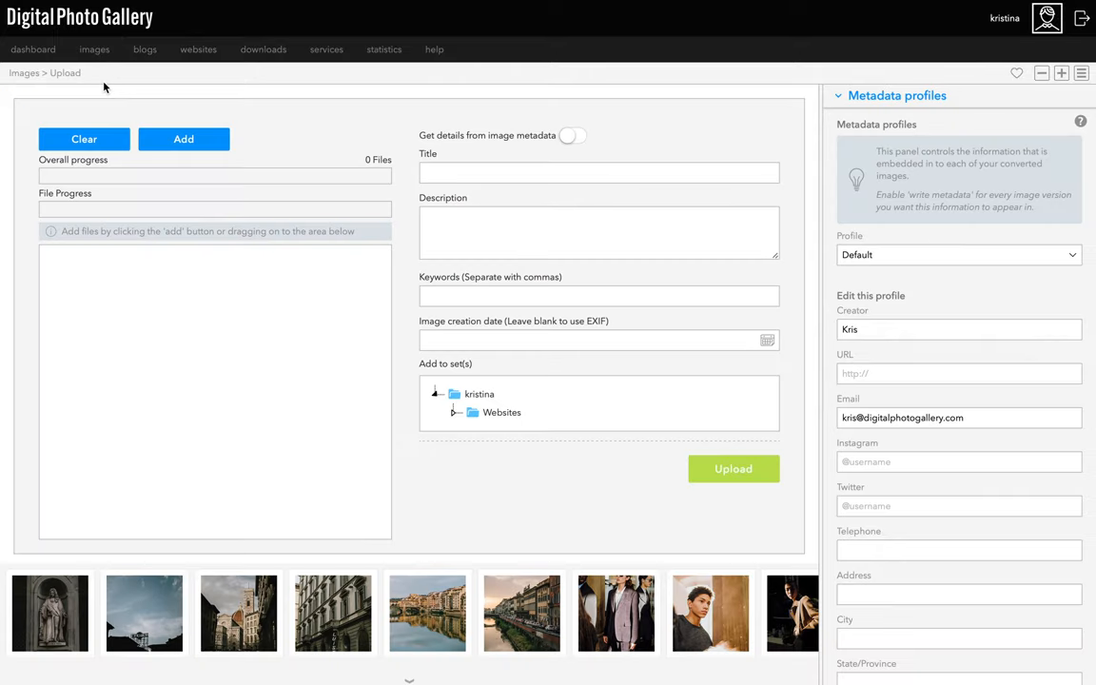
click(472, 412)
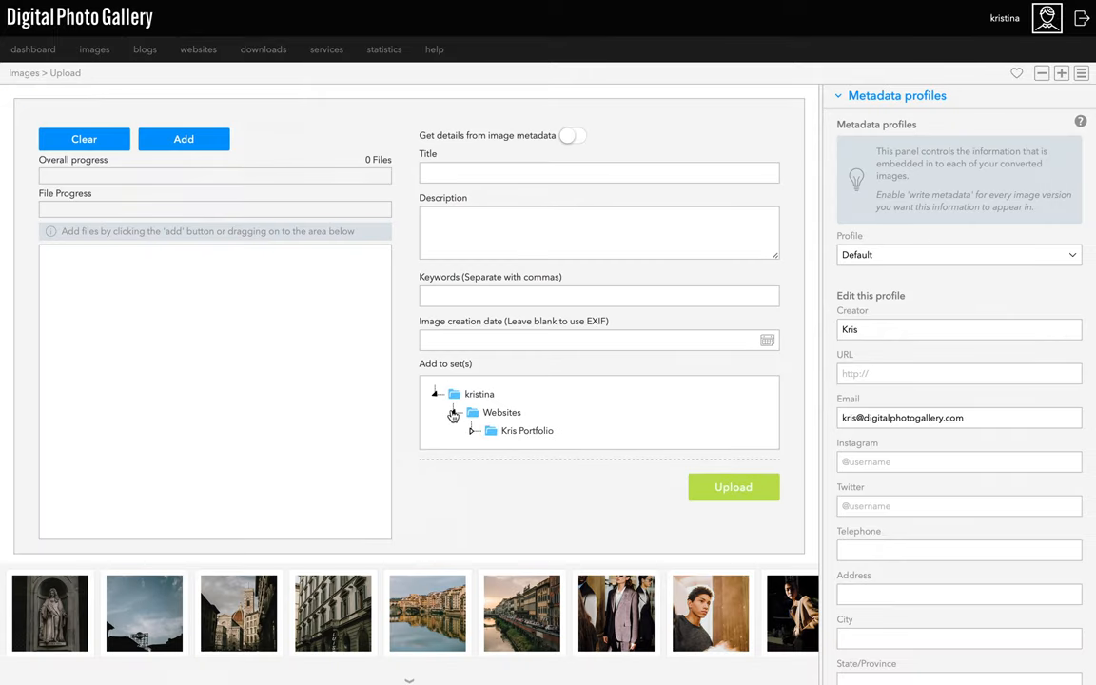
click(473, 430)
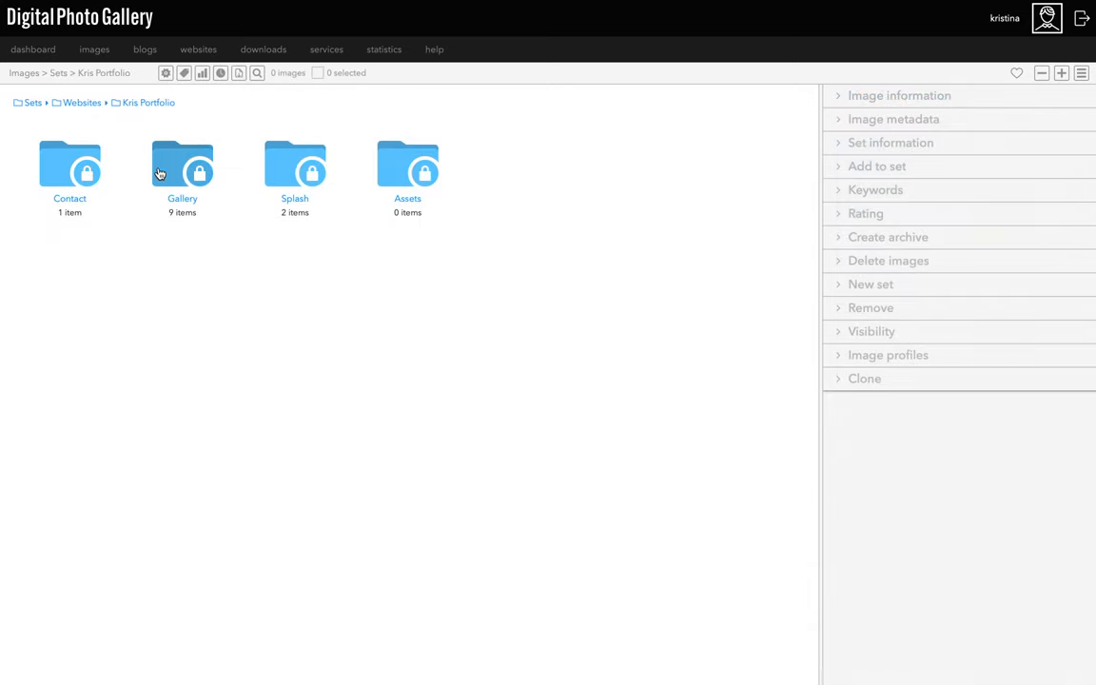
Inside the Gallery set, create a green Travel sub-set and a Fashion sub-set
double_click(182, 163)
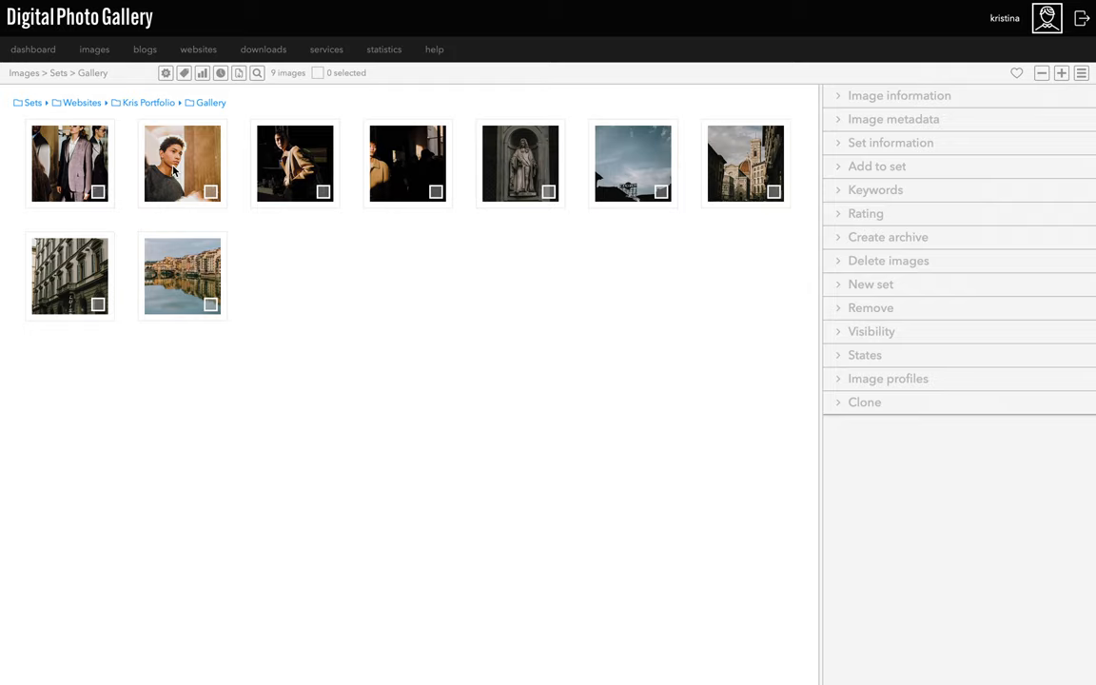
mouse_move(373, 158)
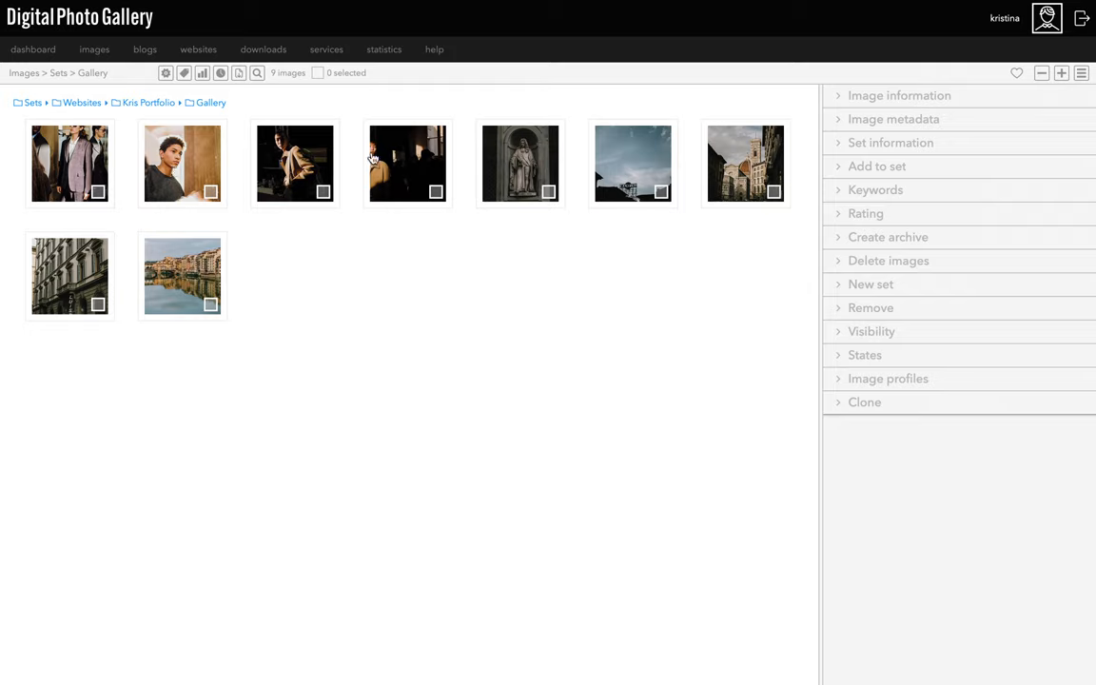
mouse_move(756, 195)
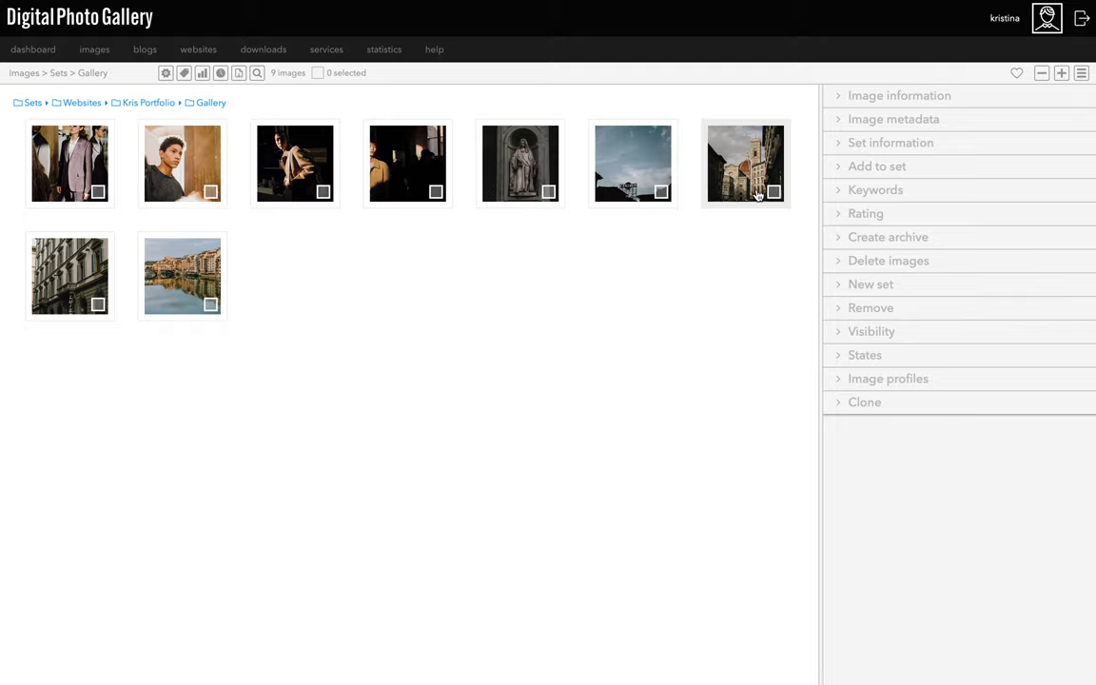
mouse_move(840, 256)
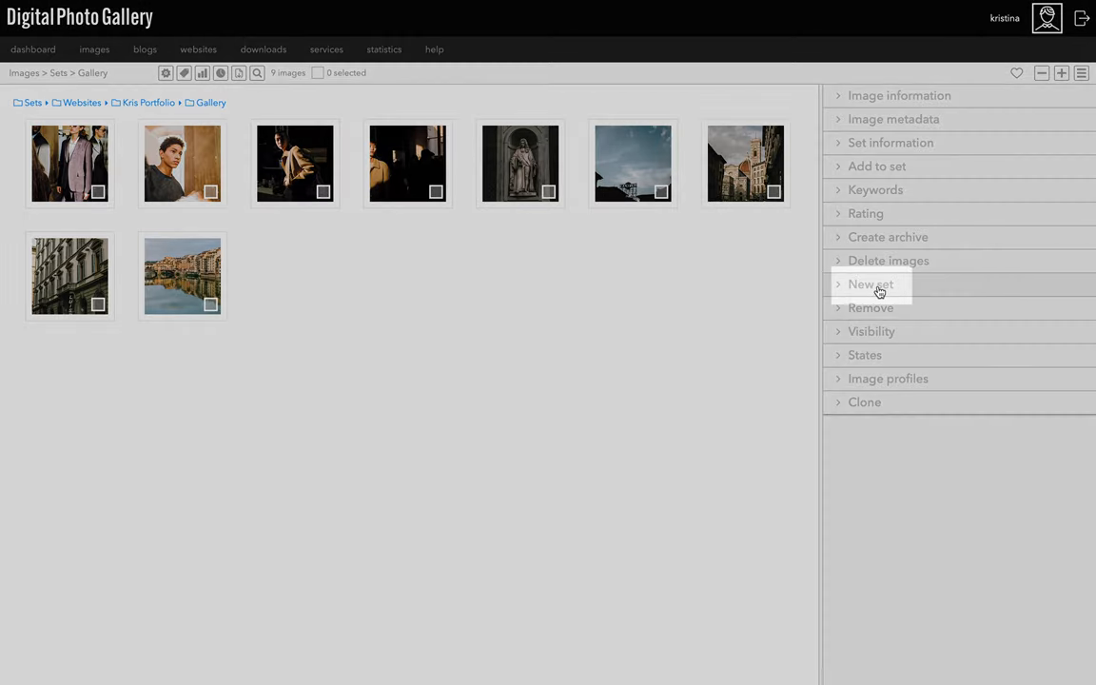
click(870, 283)
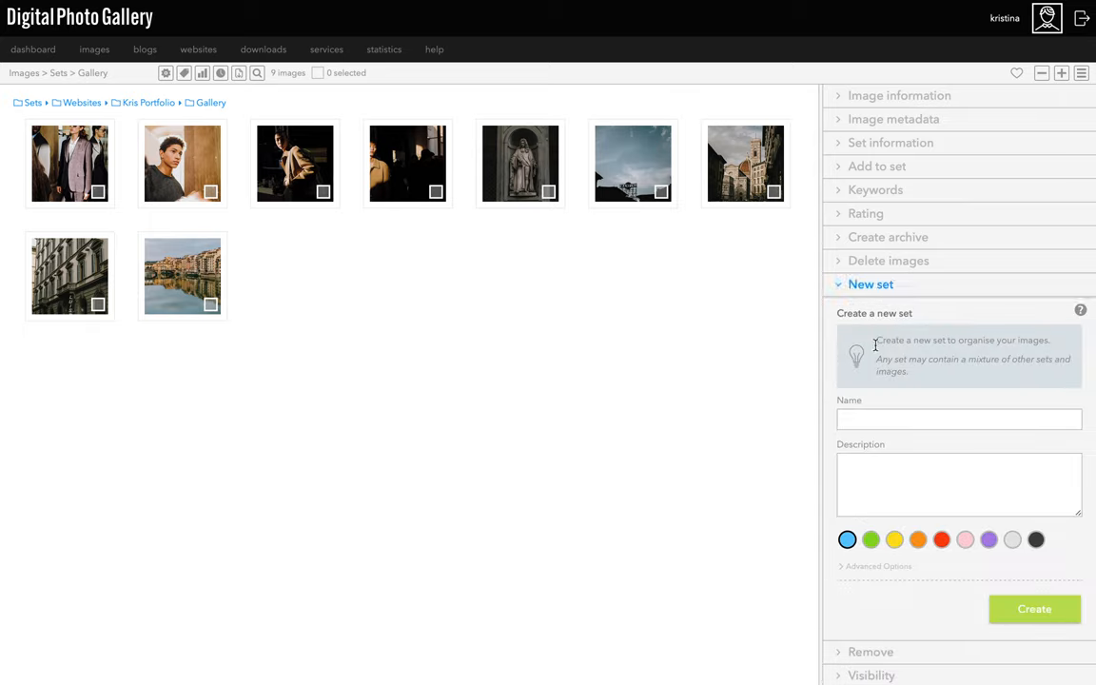
text(Travel)
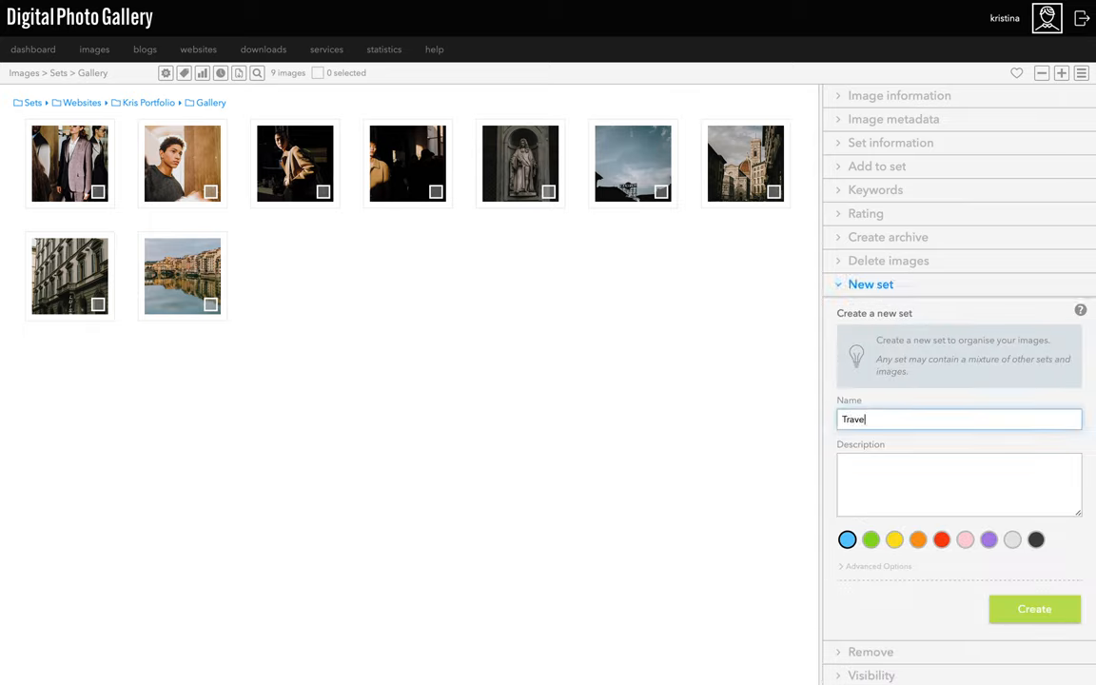
click(870, 539)
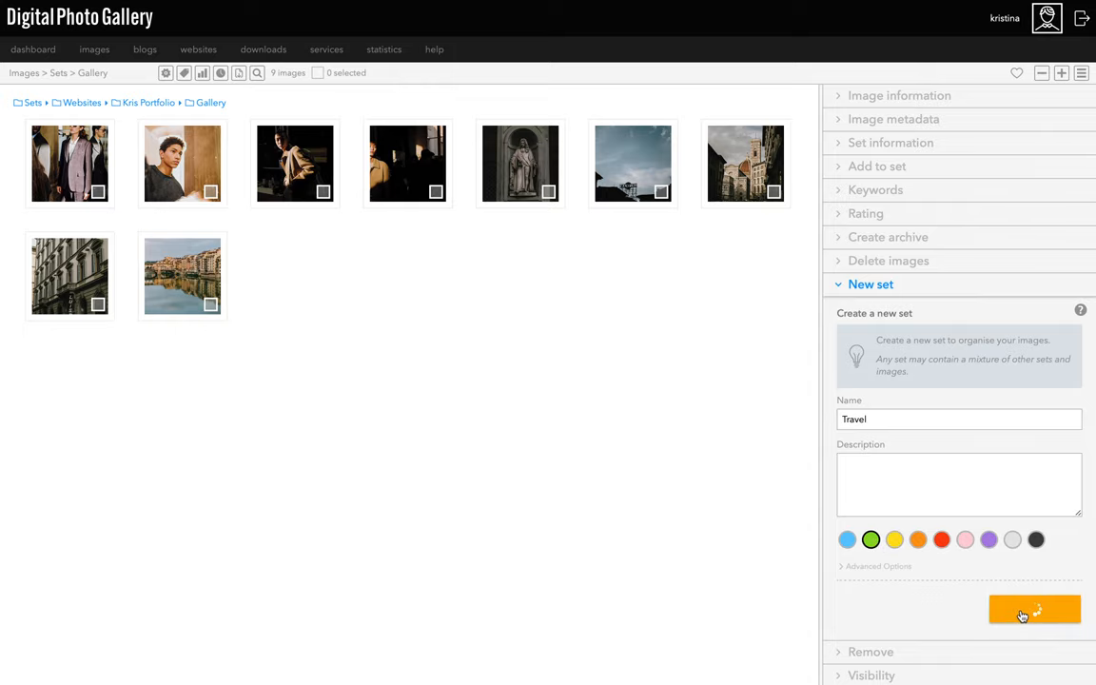
click(1034, 609)
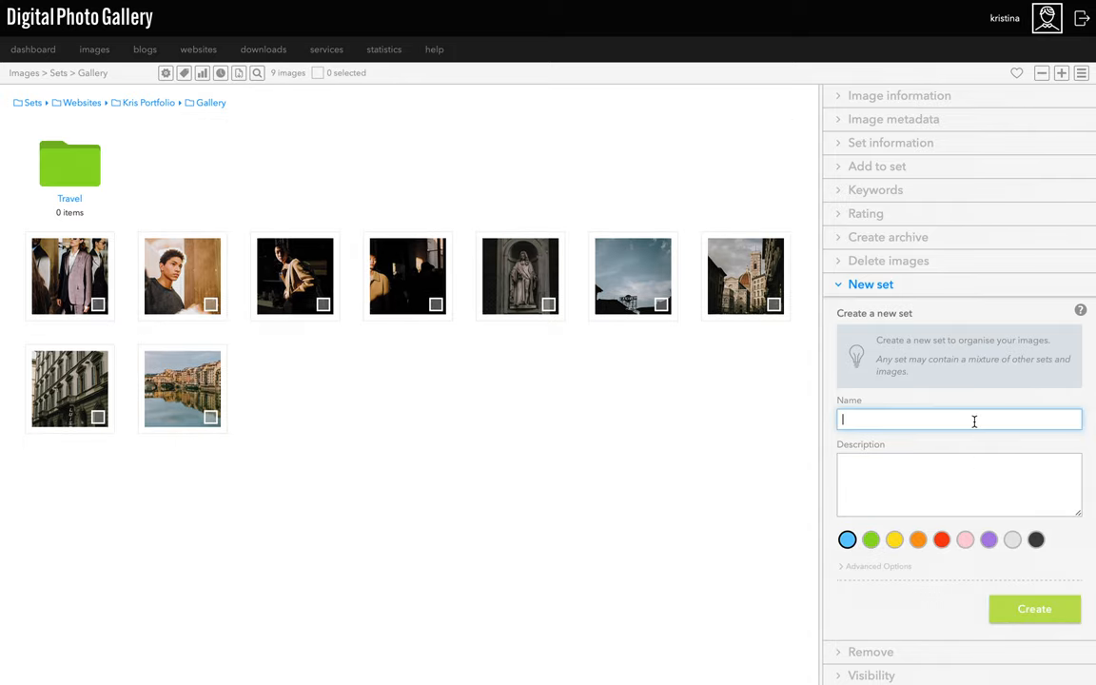
text(Fashion)
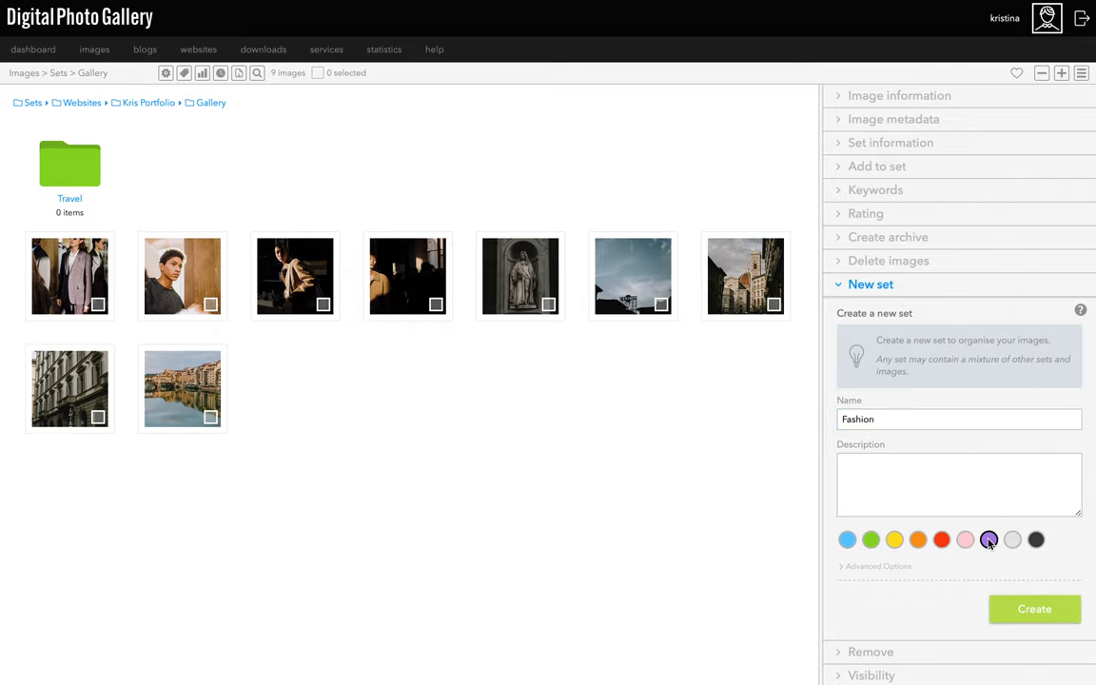
click(1034, 608)
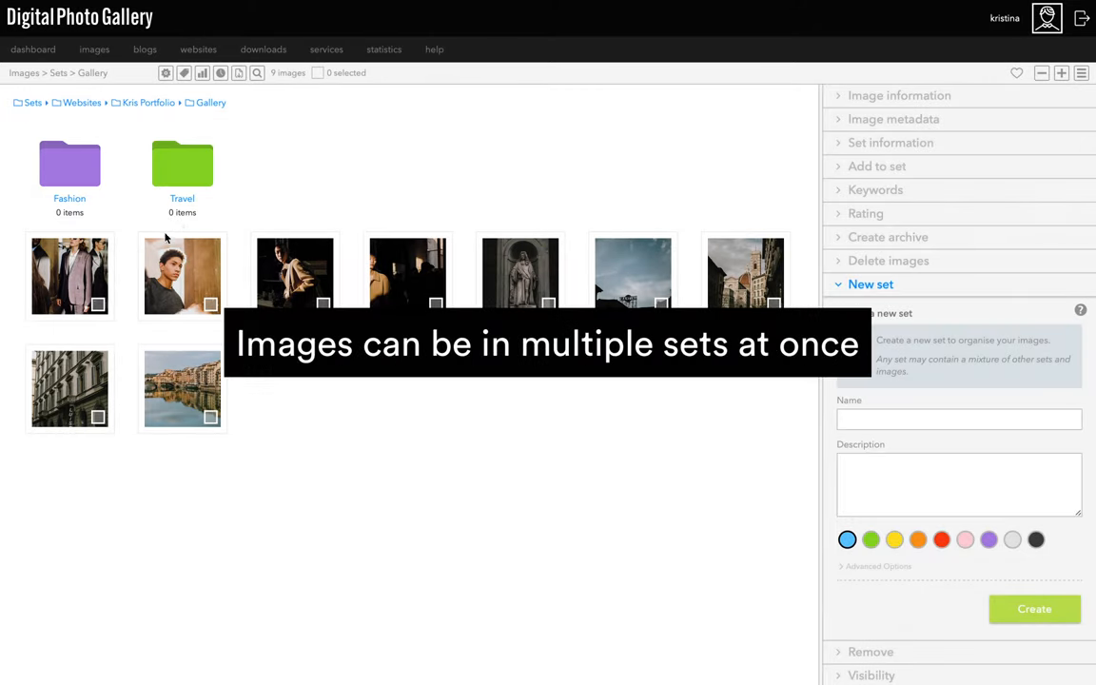
mouse_move(182, 388)
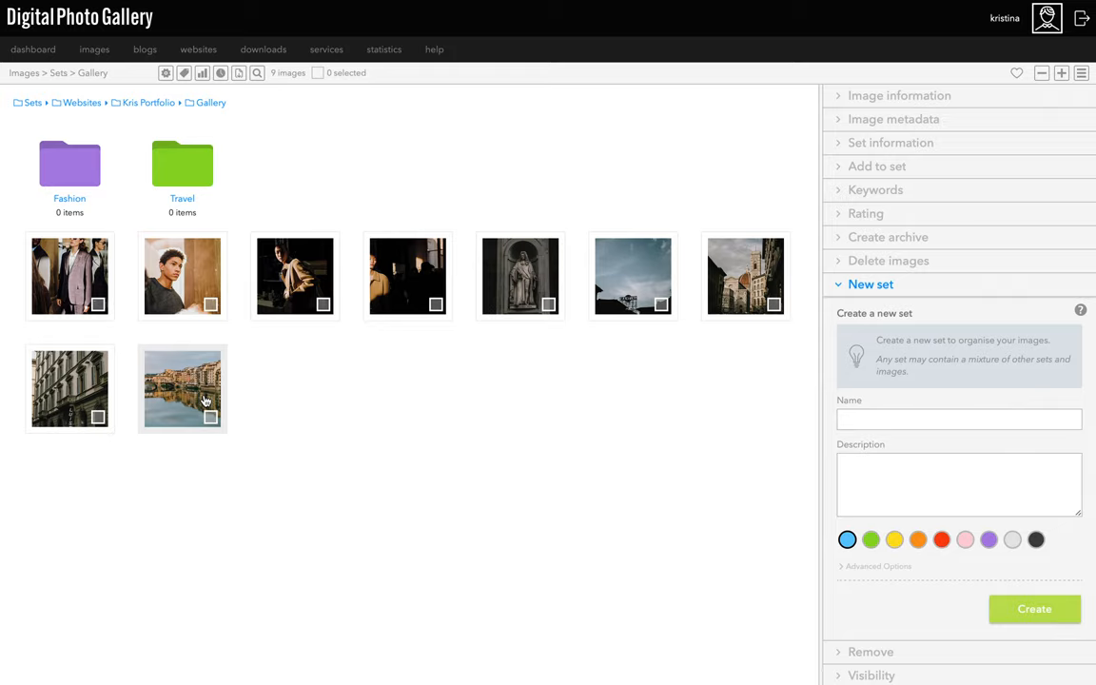
mouse_move(103, 394)
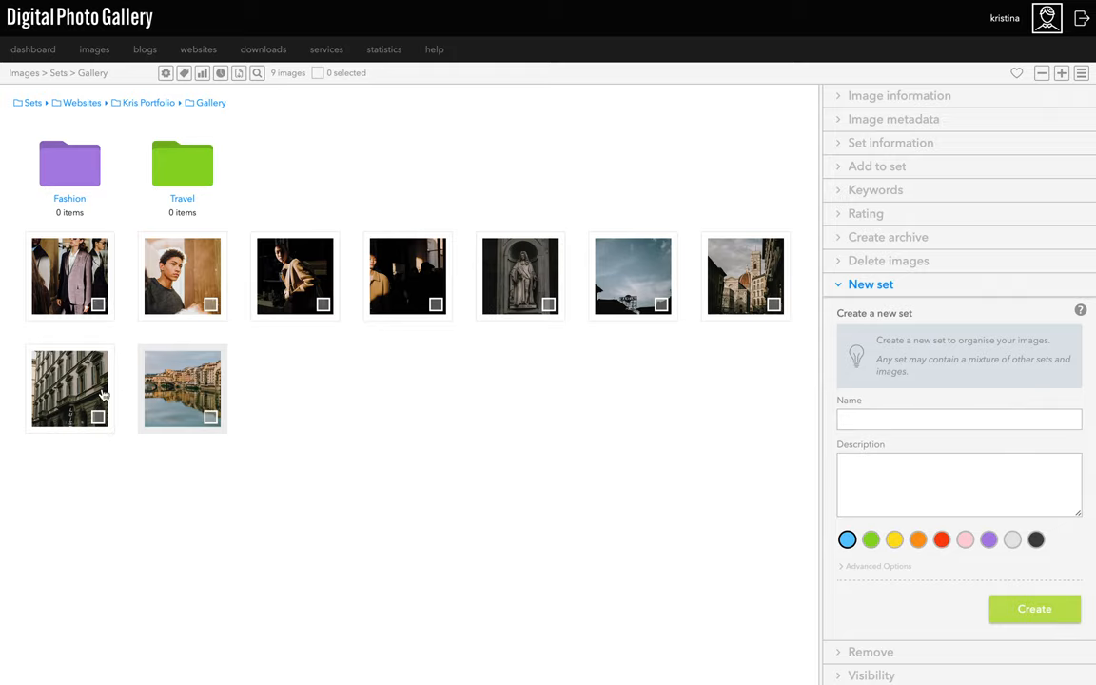
mouse_move(182, 166)
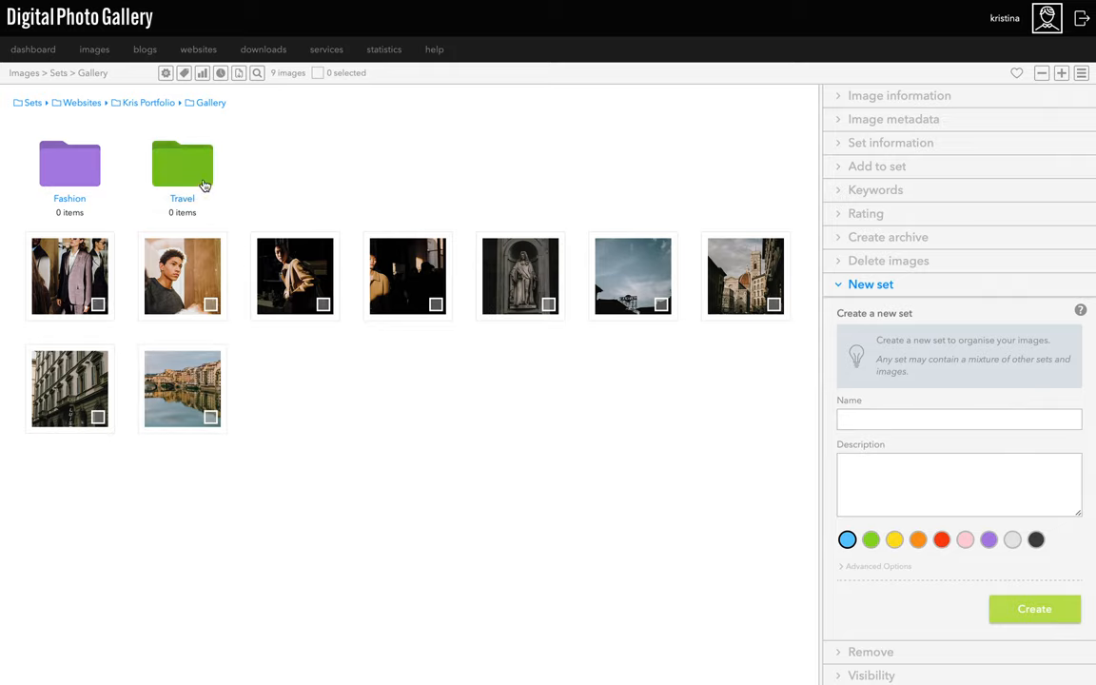
mouse_move(262, 332)
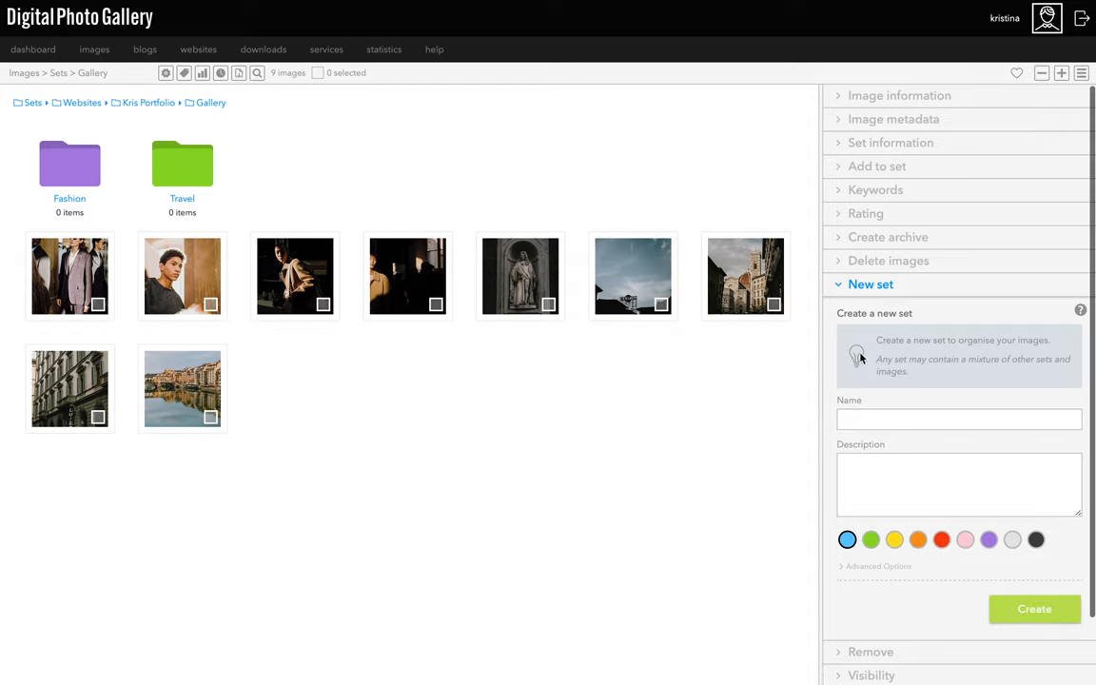
mouse_move(136, 314)
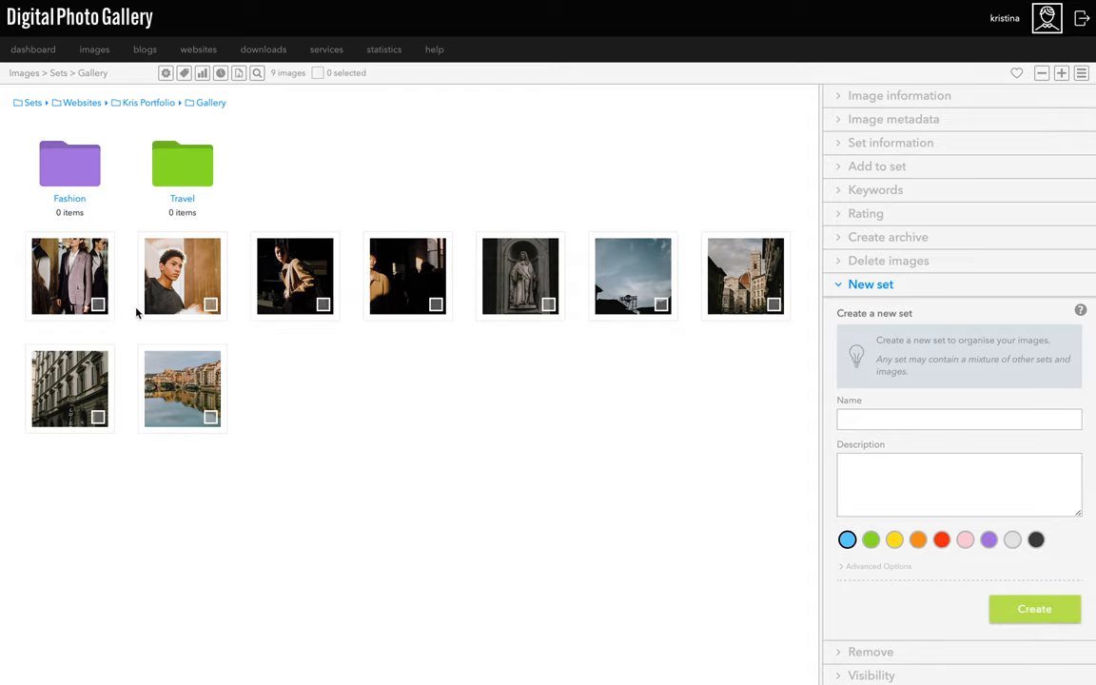
Select the first four fashion portraits among the nine Gallery images
click(210, 304)
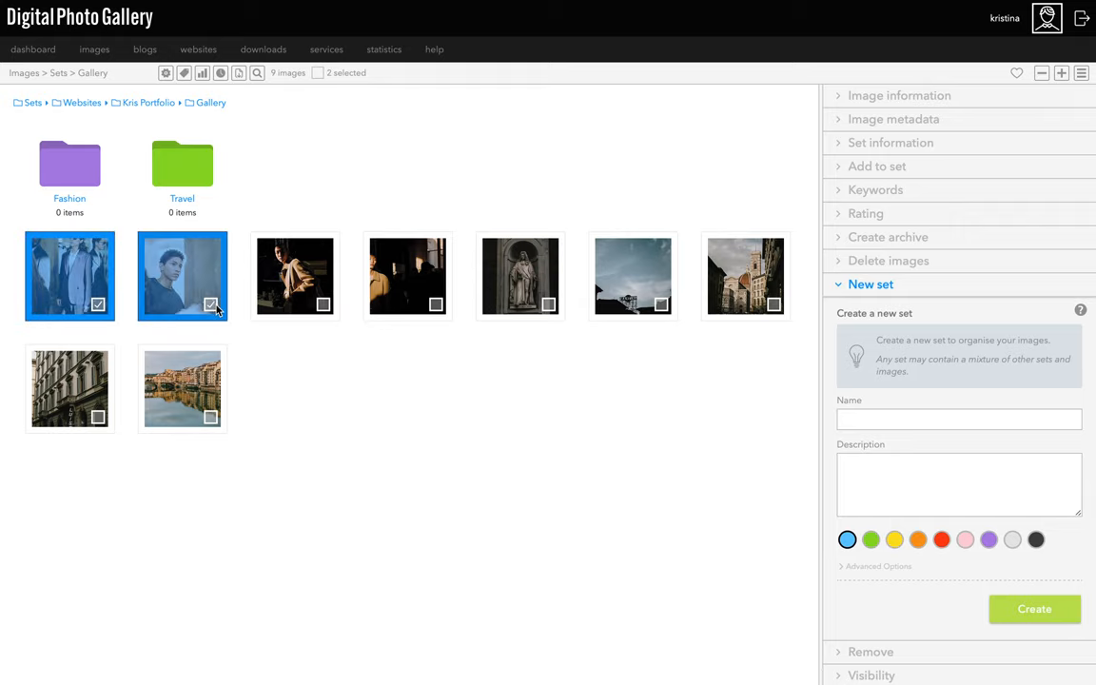
click(317, 73)
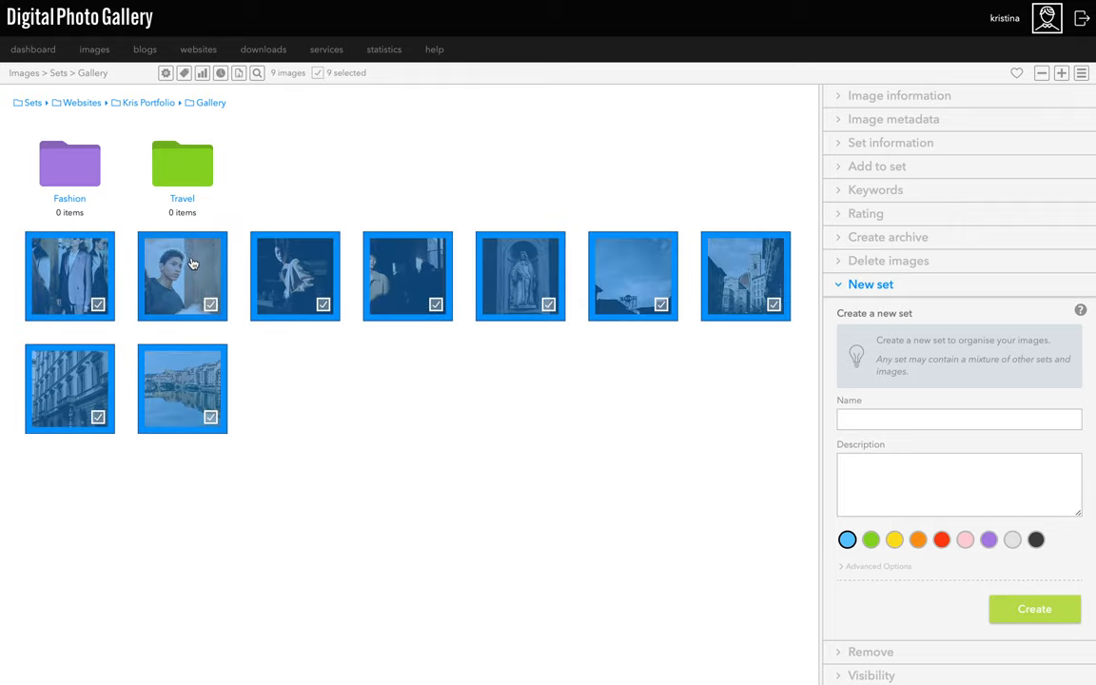
click(317, 72)
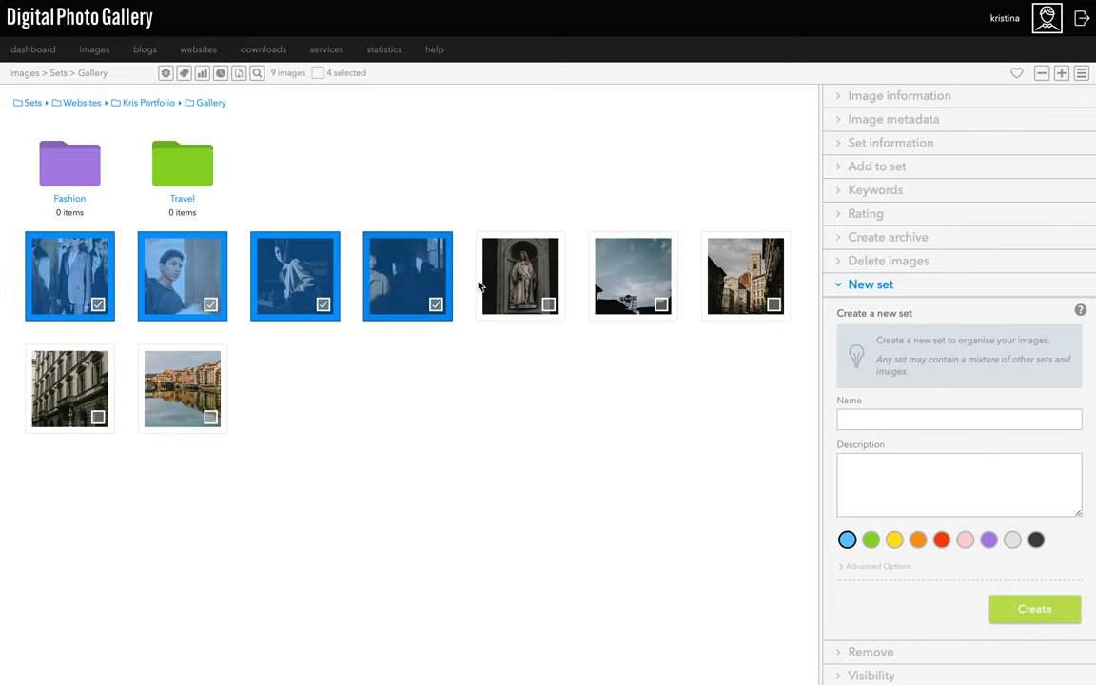
Add the four selected portraits to the Fashion set
click(876, 165)
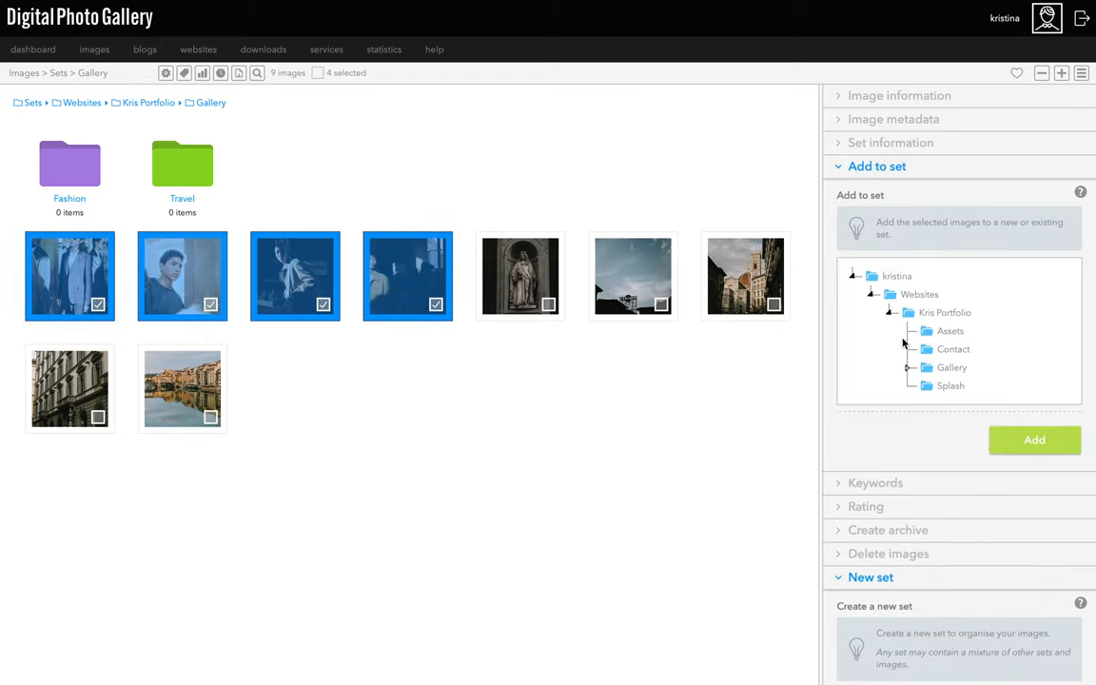
click(911, 368)
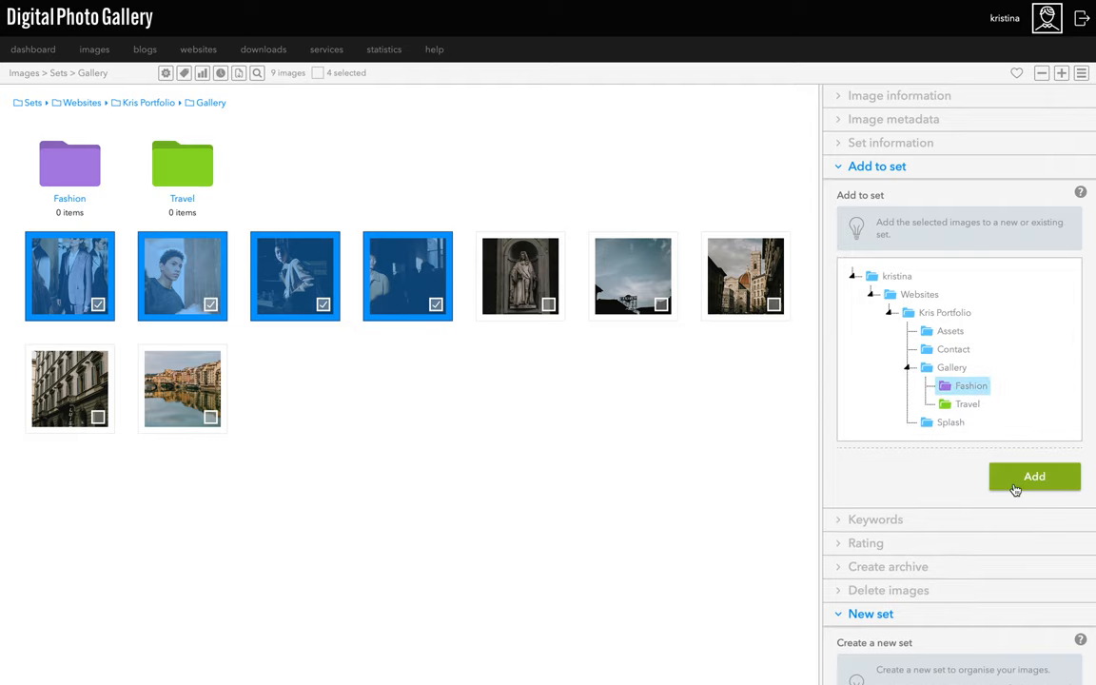
click(1034, 477)
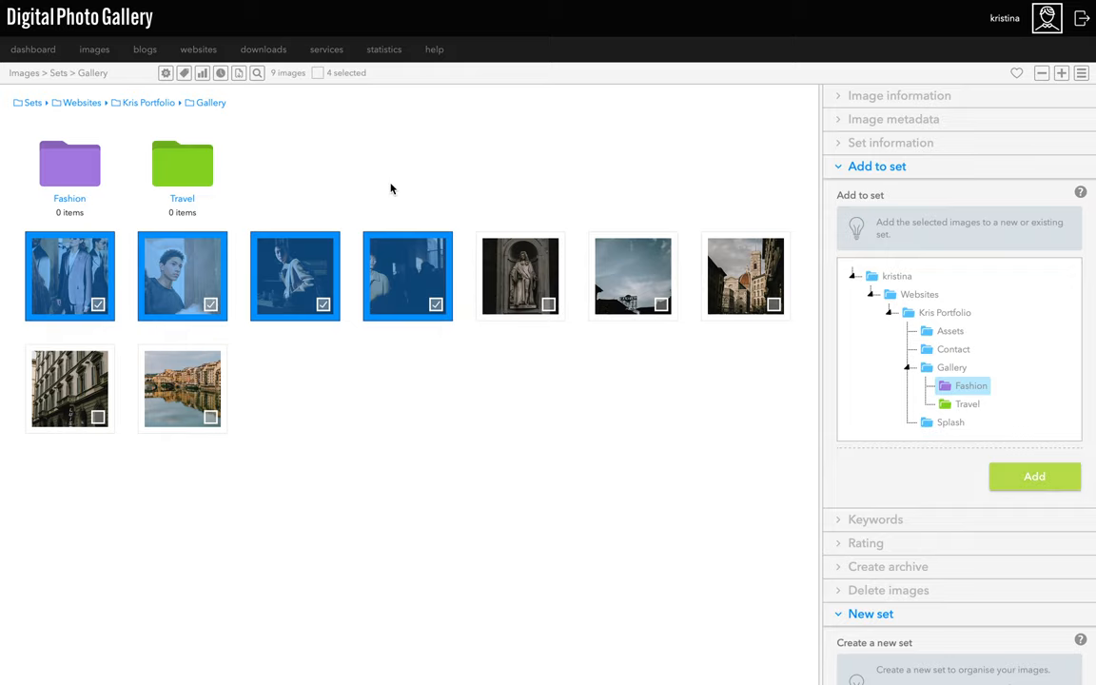
Select the five city and travel photos and add them to the Travel set
click(319, 72)
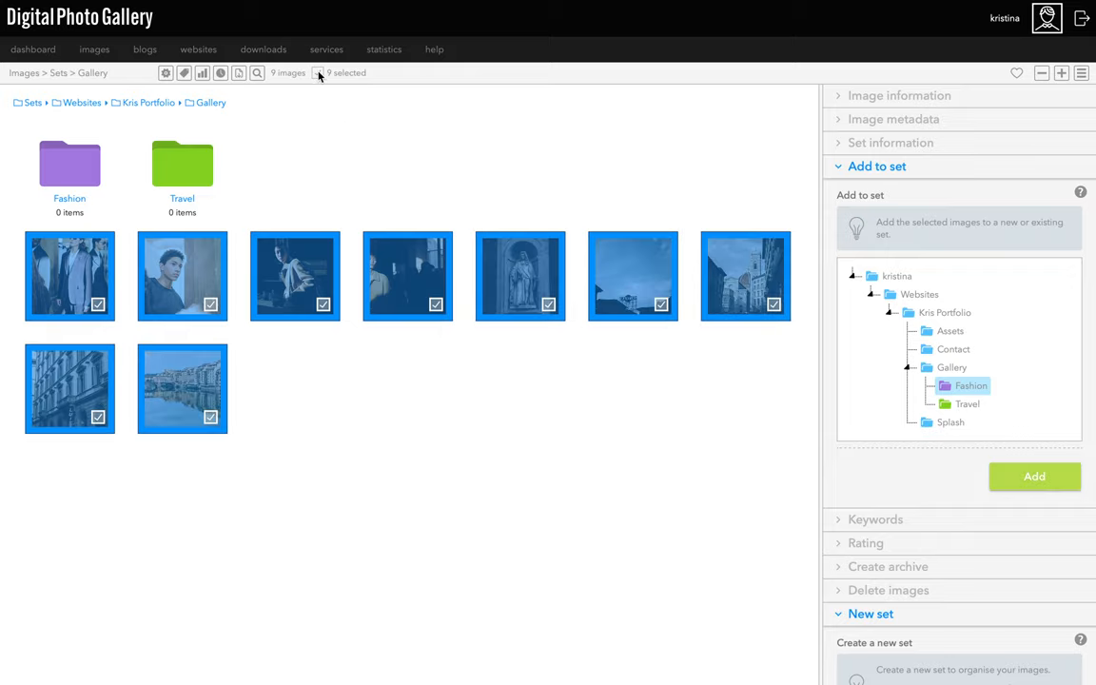
click(319, 72)
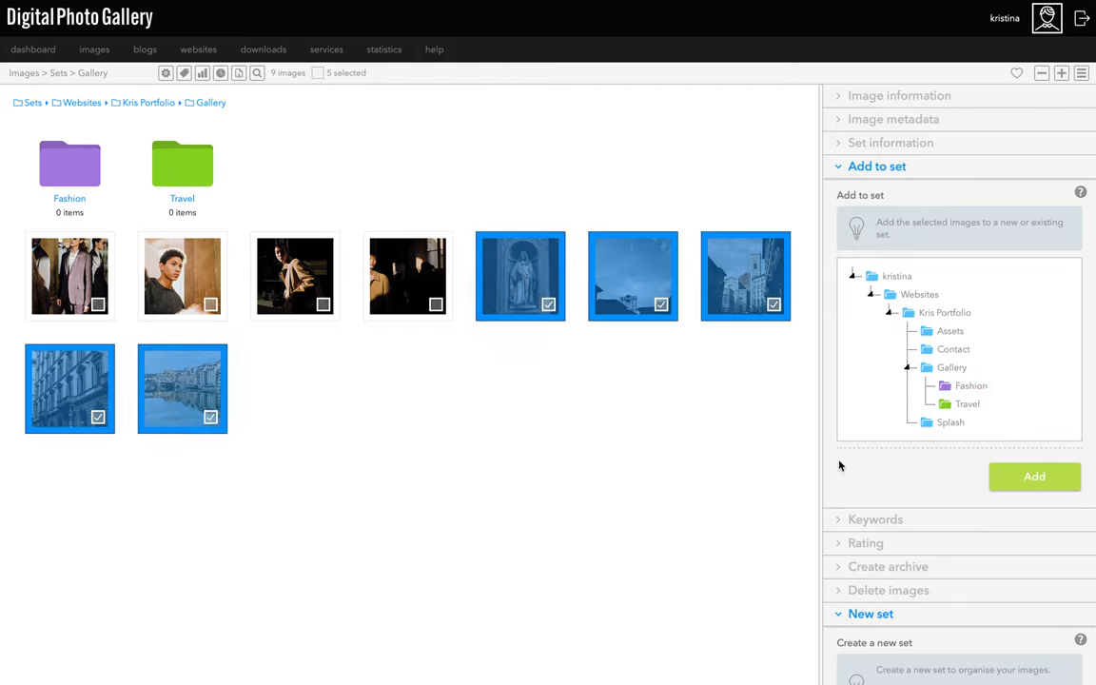
click(966, 403)
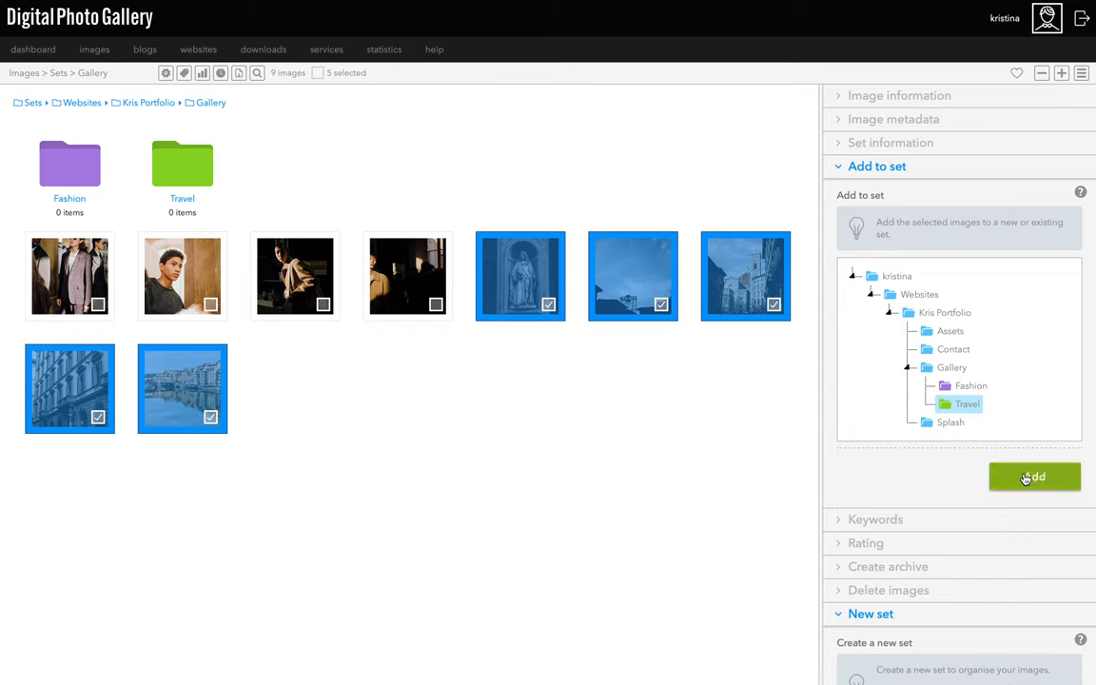
click(1034, 477)
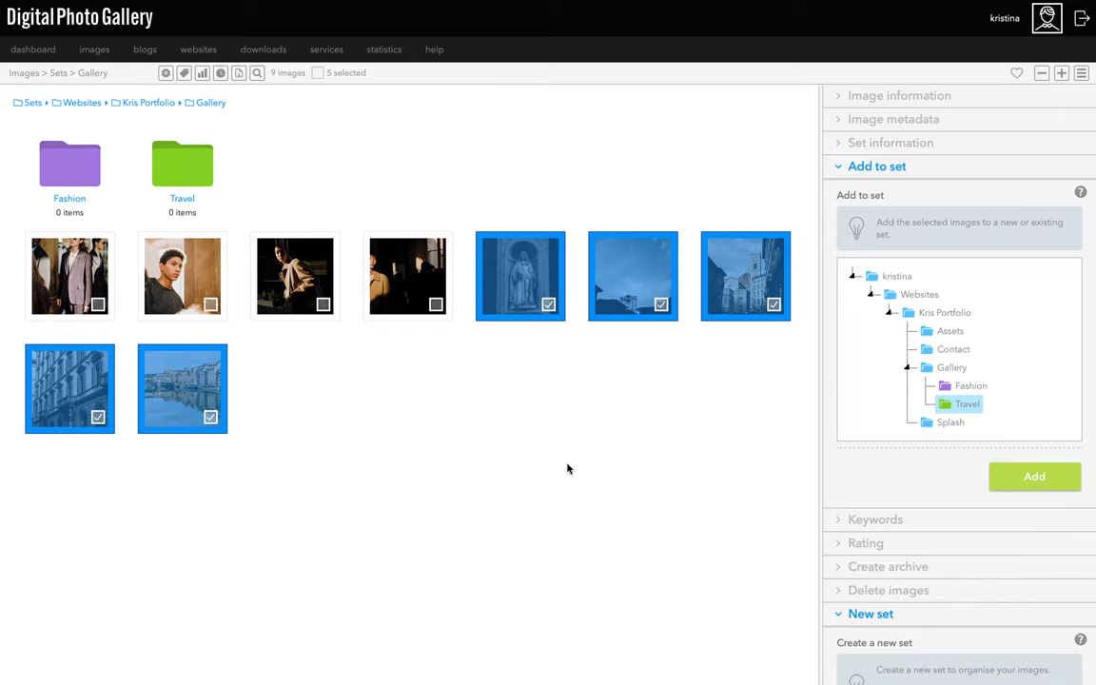
Remove all nine selected images from Gallery and confirm with OK
click(1034, 476)
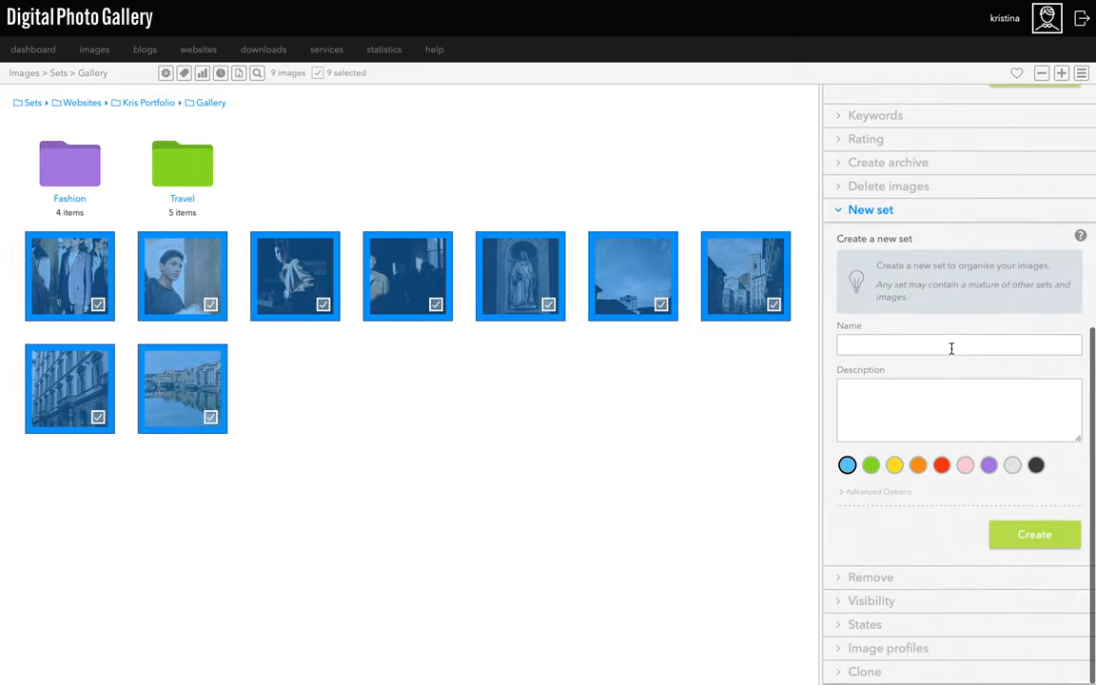
click(870, 576)
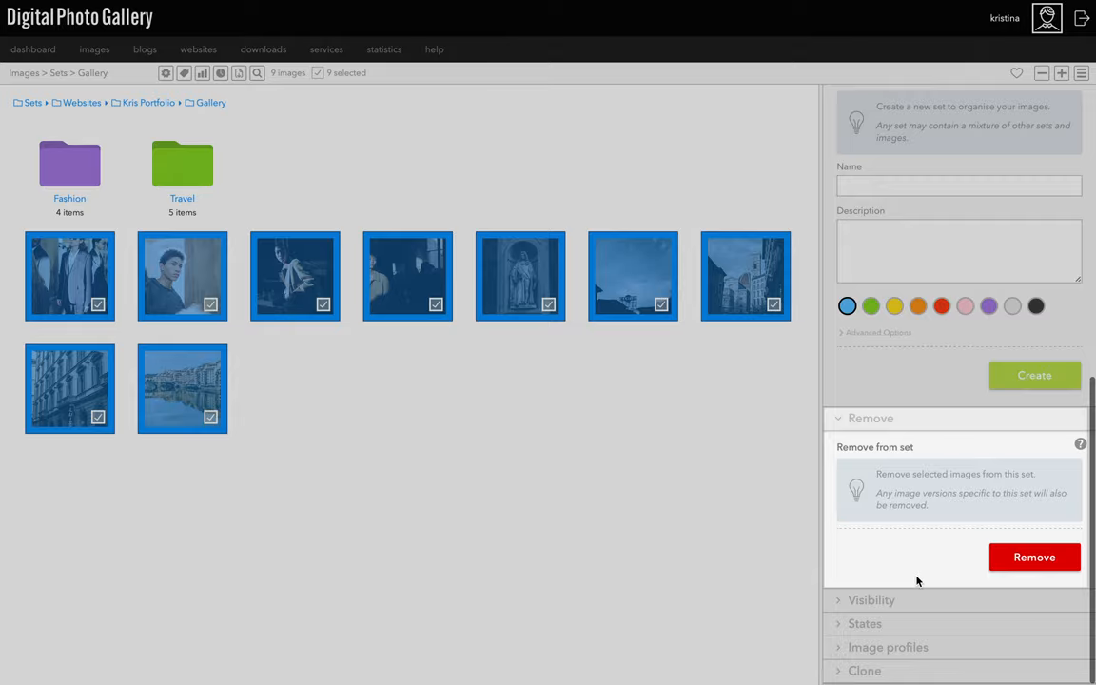
click(1034, 556)
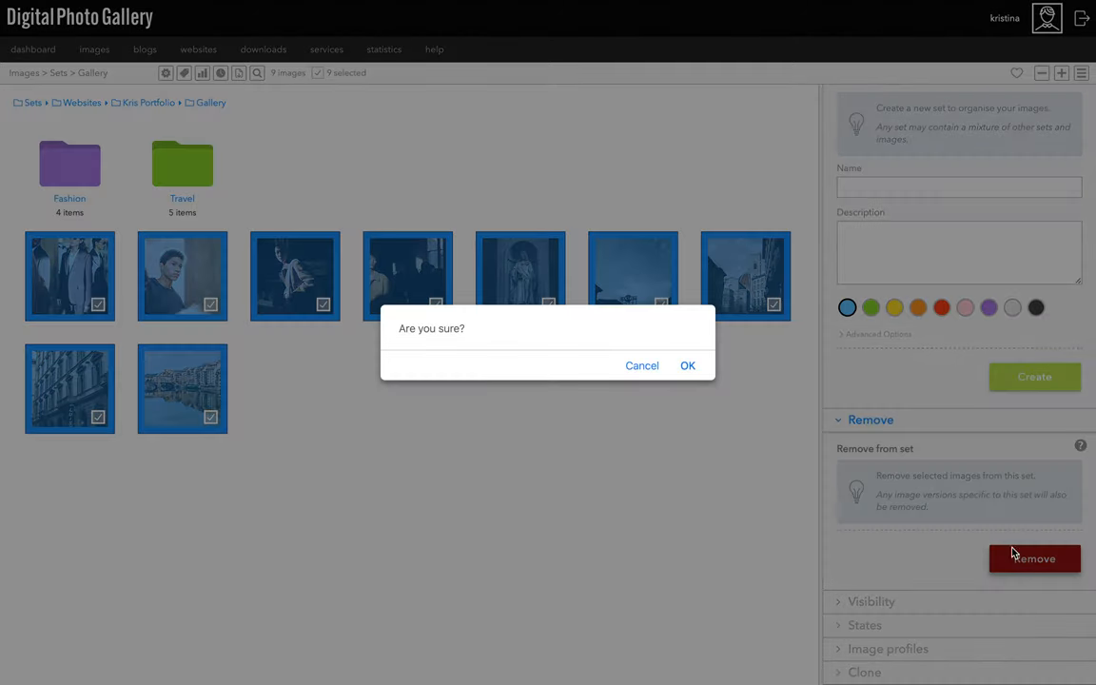
click(687, 365)
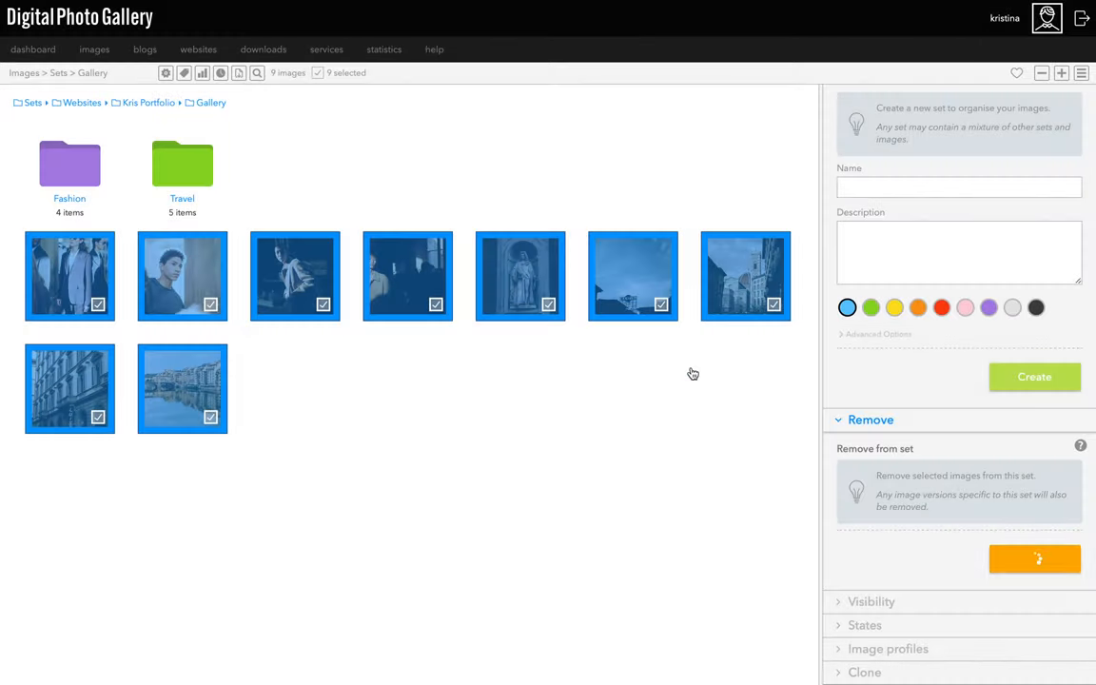
click(1034, 559)
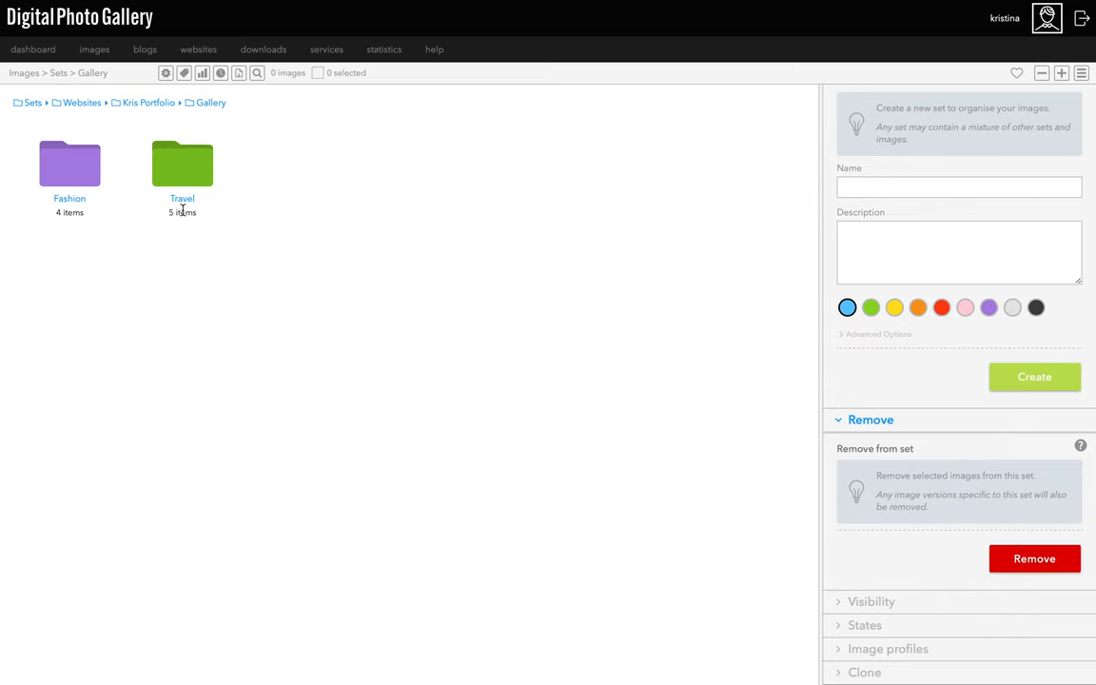
Visit the live Kris Portfolio site from its website overview
click(148, 103)
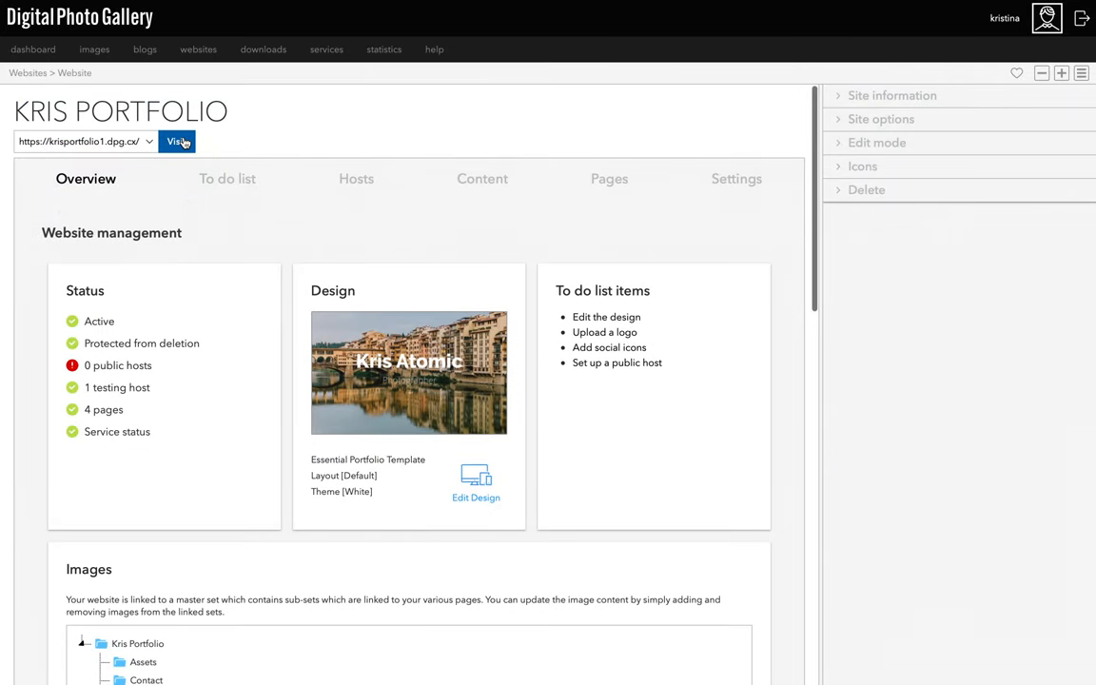
click(176, 142)
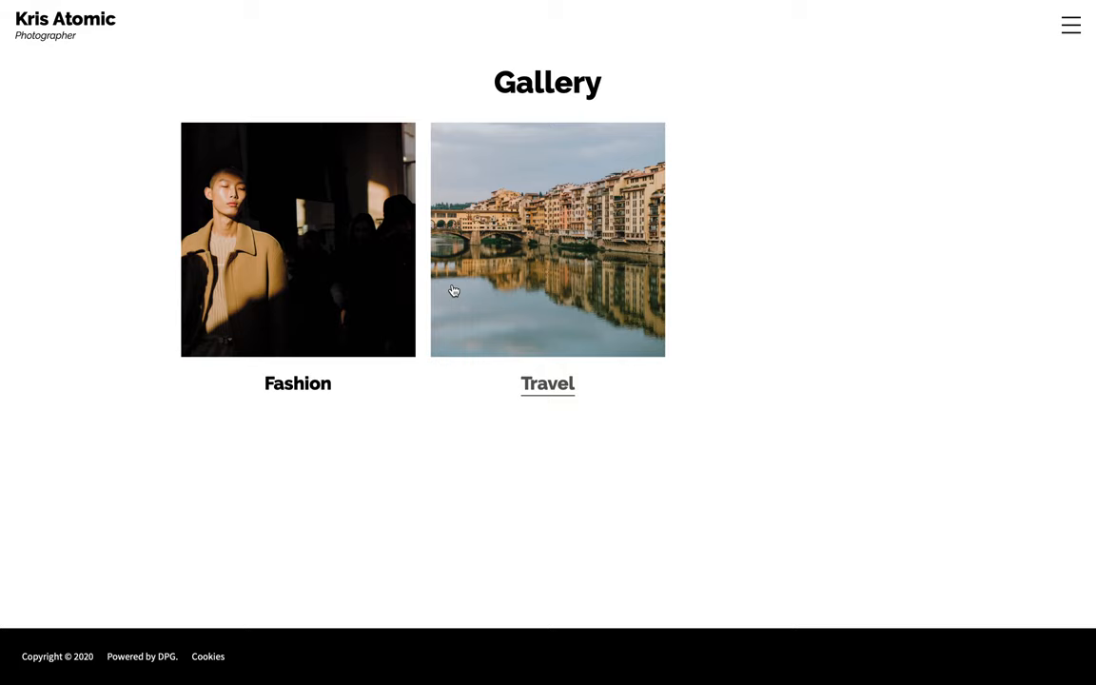
mouse_move(109, 19)
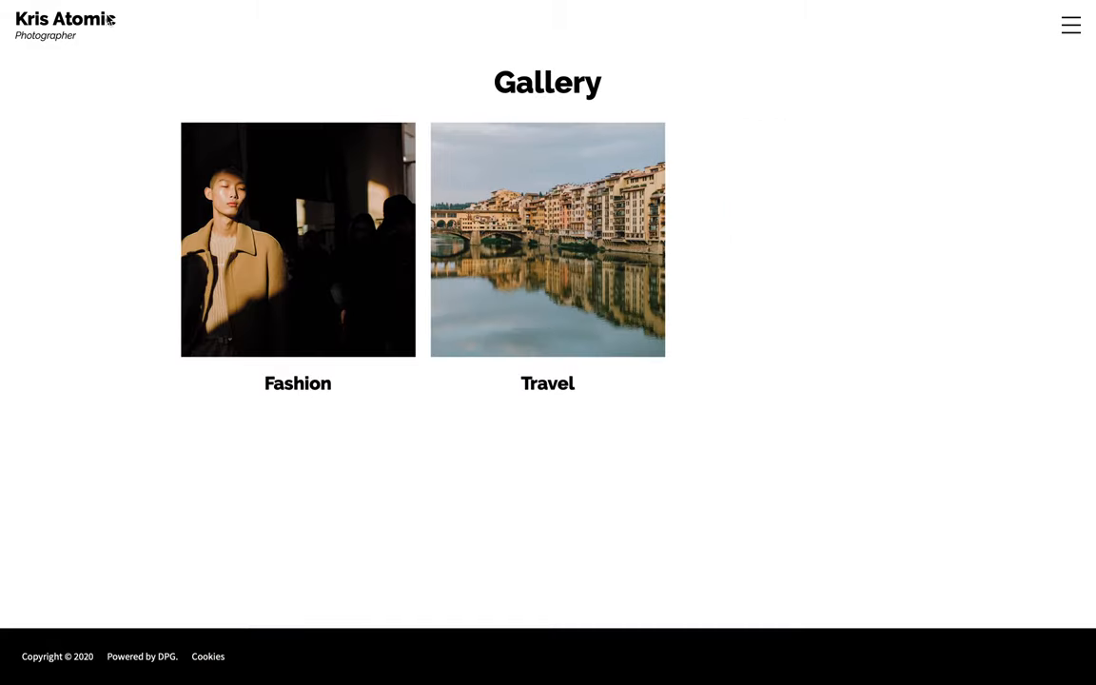
mouse_move(246, 240)
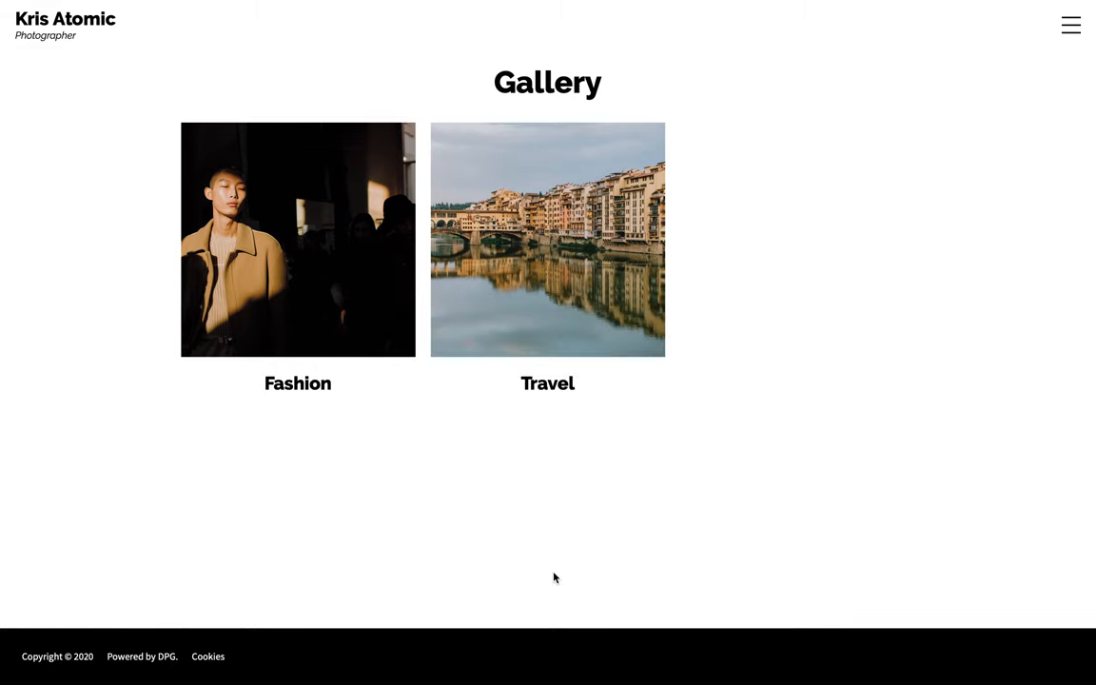
mouse_move(387, 287)
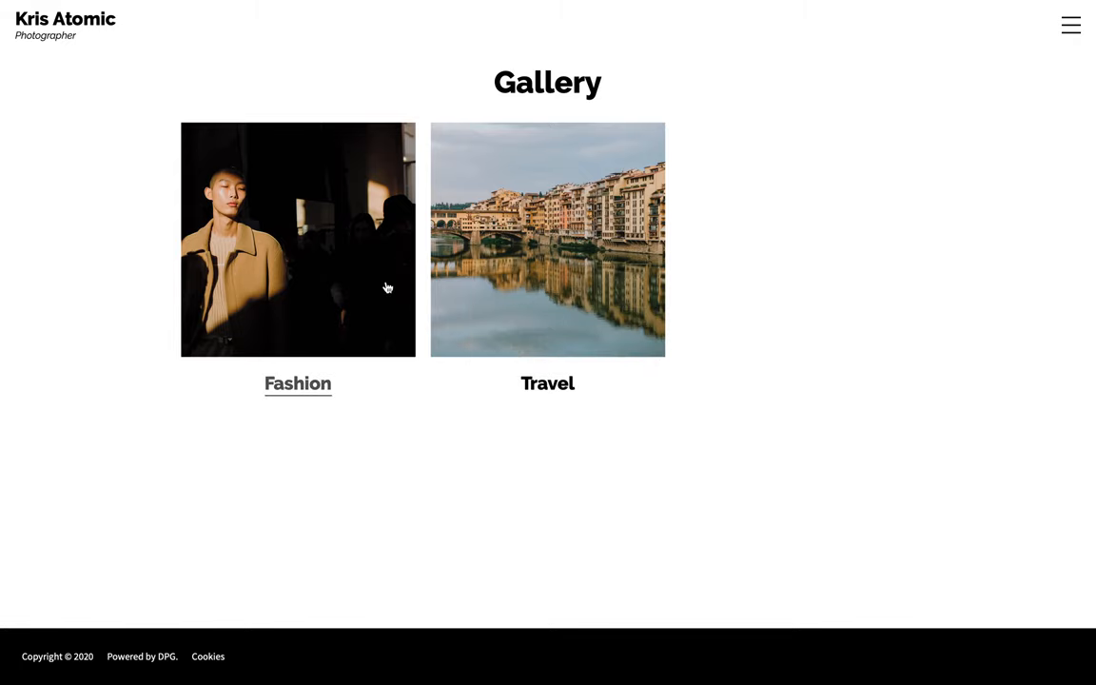
Open the Fashion collection's portraits, then return to the Kris Portfolio overview
click(298, 238)
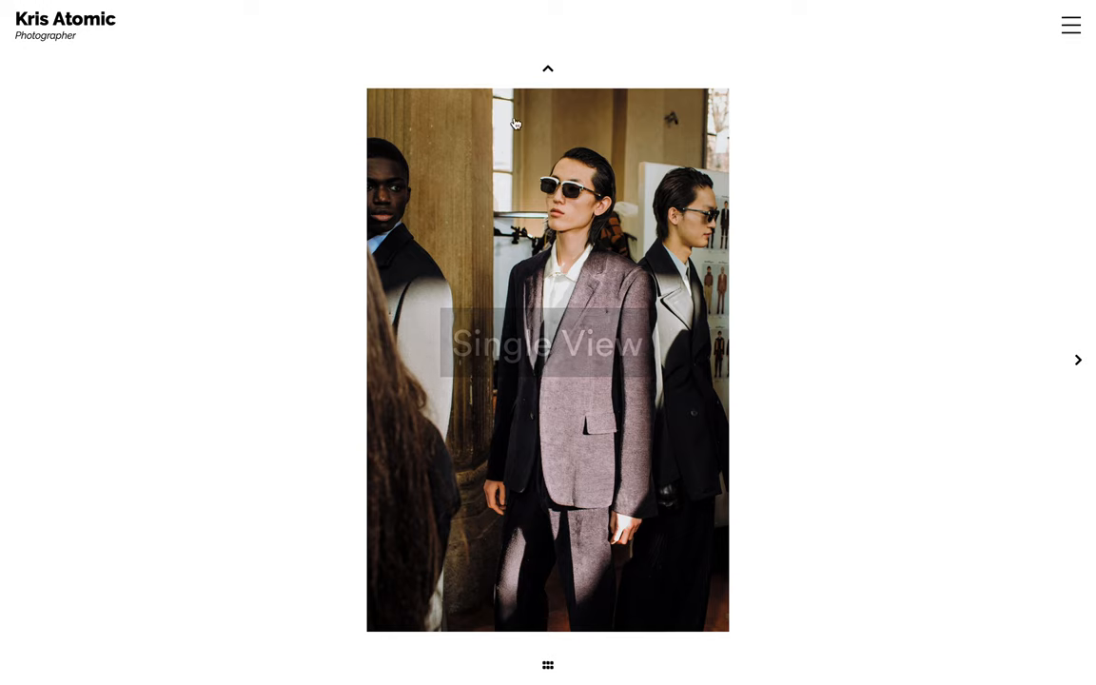
click(546, 665)
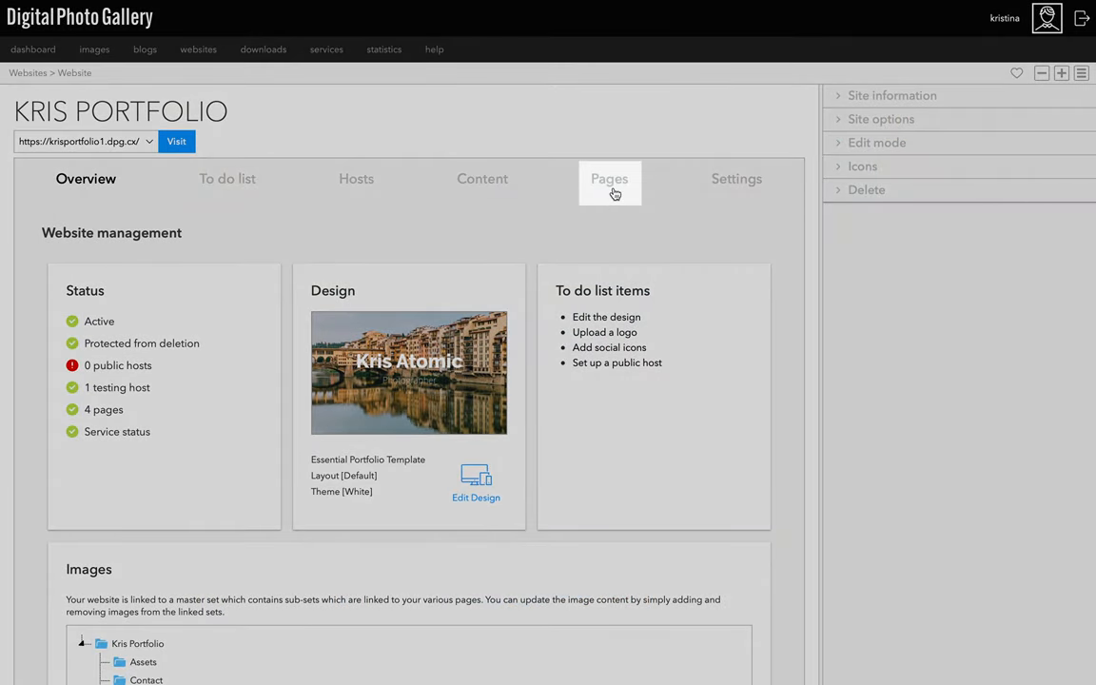
From the site's page list, start a new page titled Portfolio
click(609, 178)
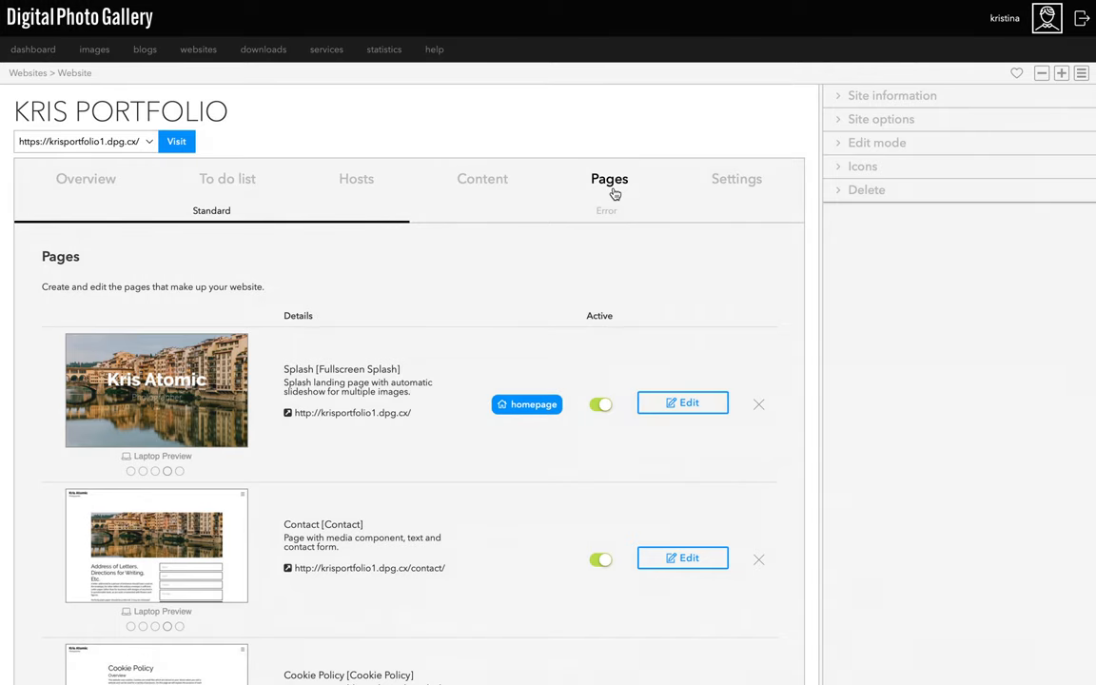
scroll(down, 3)
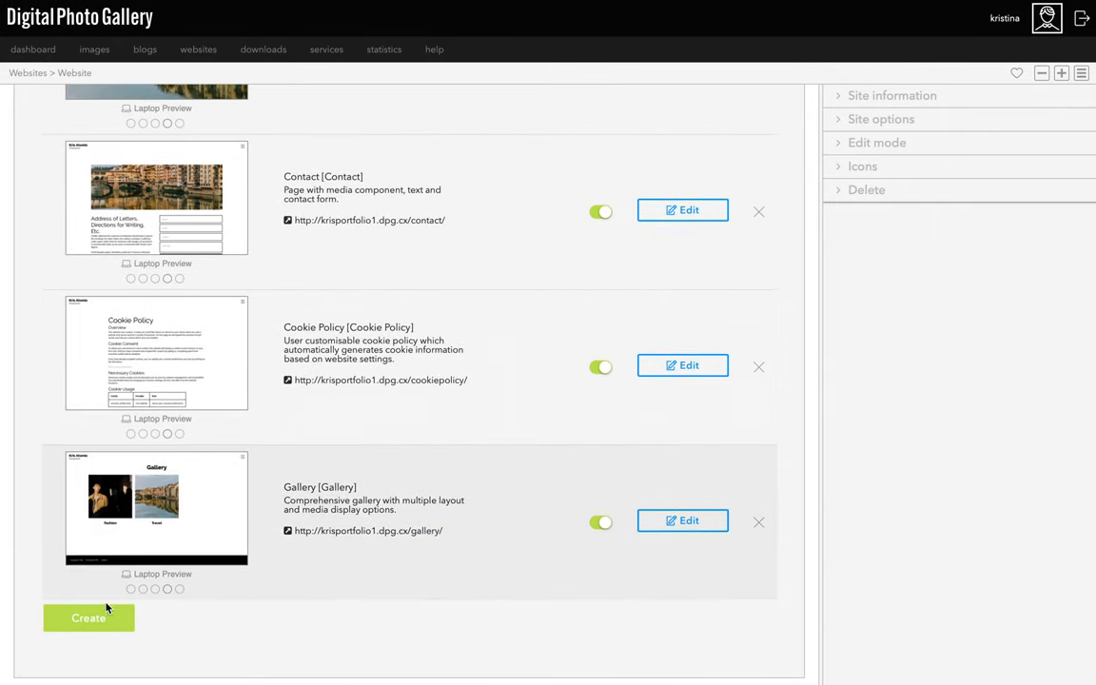
click(88, 617)
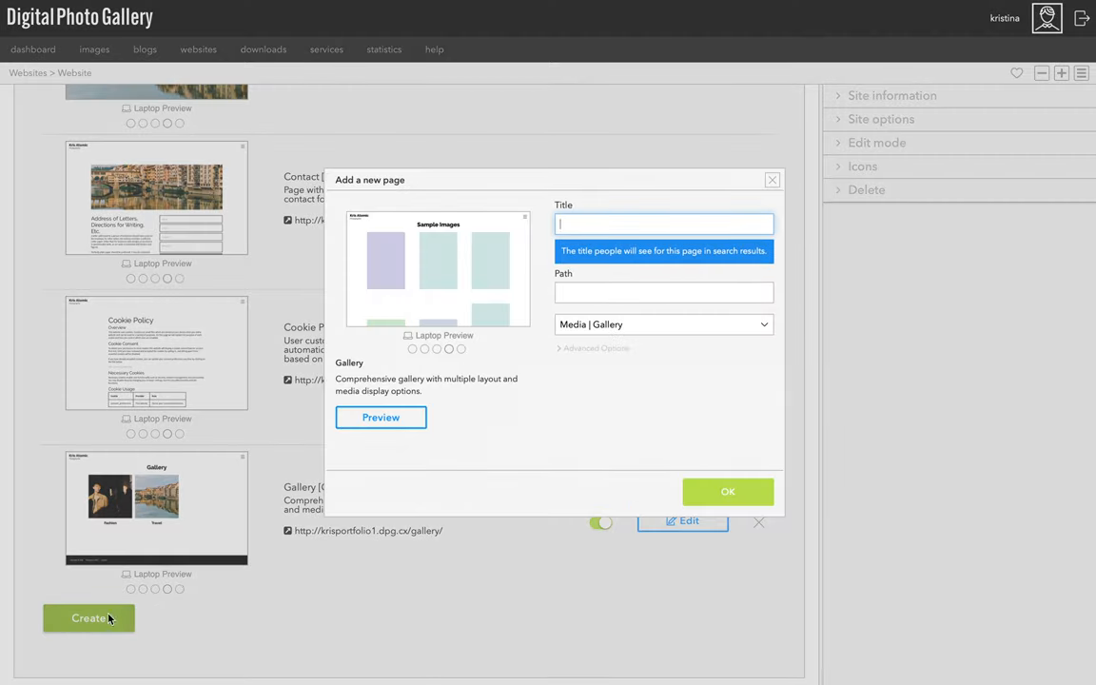
text(Portfolio)
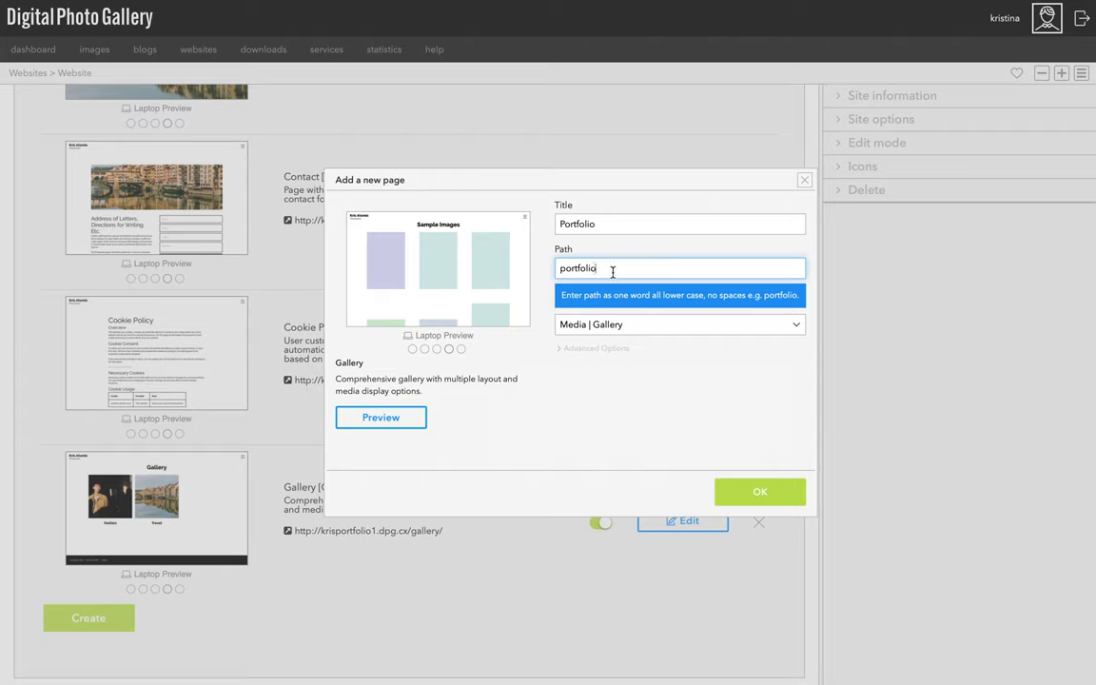
mouse_move(610, 328)
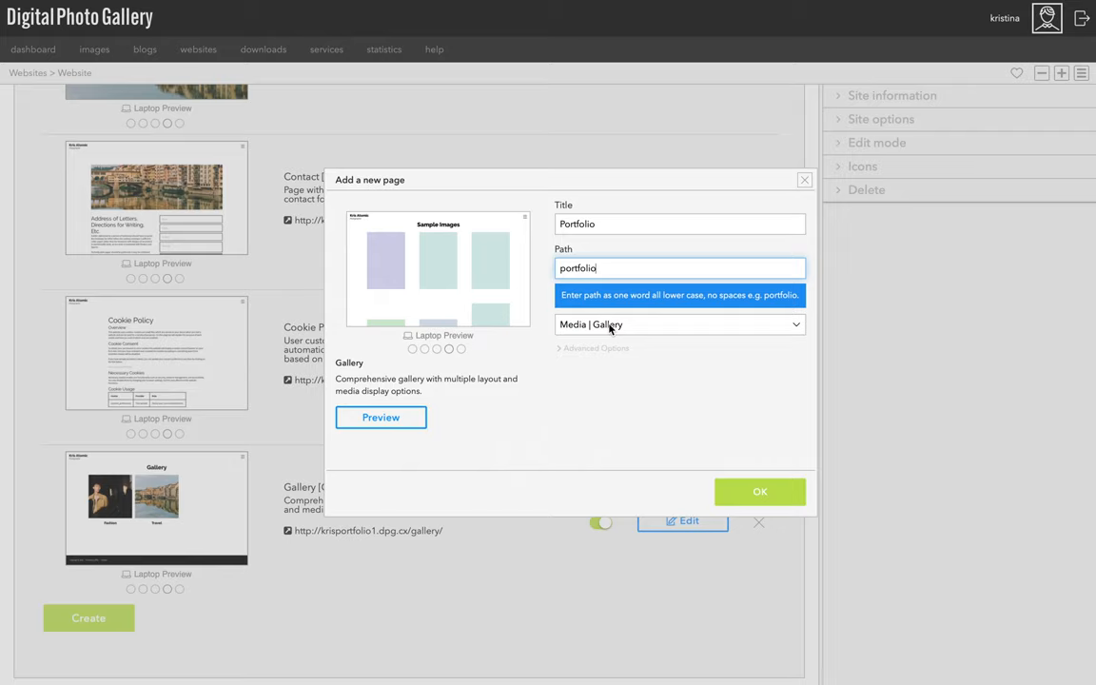
Keep the Media | Gallery layout, enable Add to navigation, and create the page
click(679, 324)
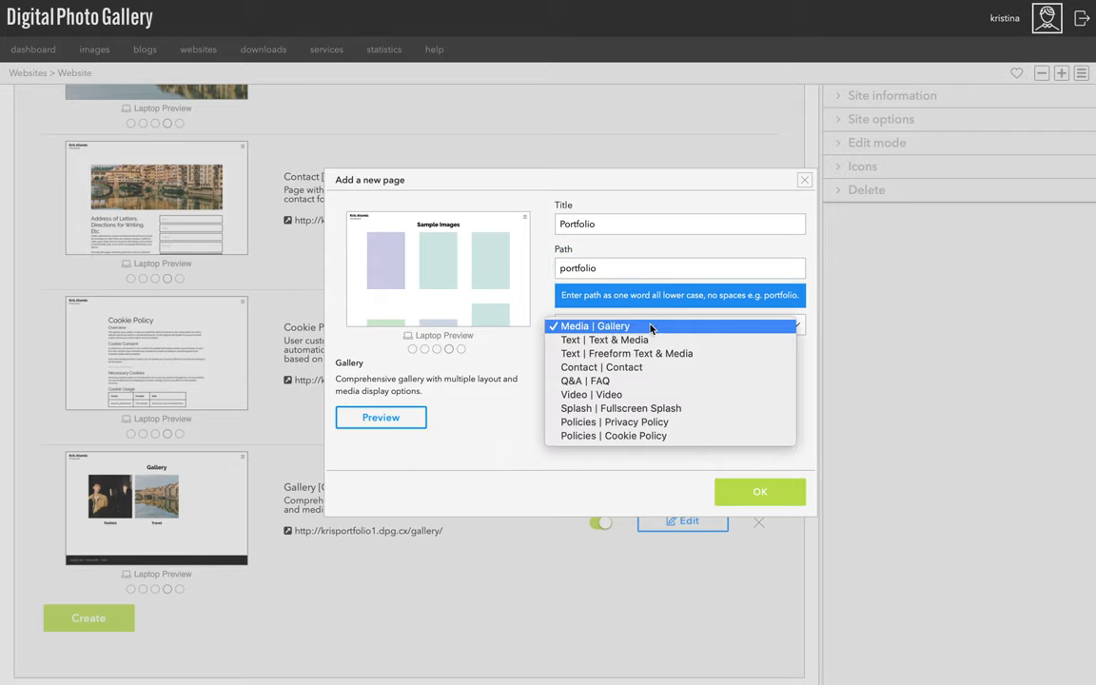
click(602, 326)
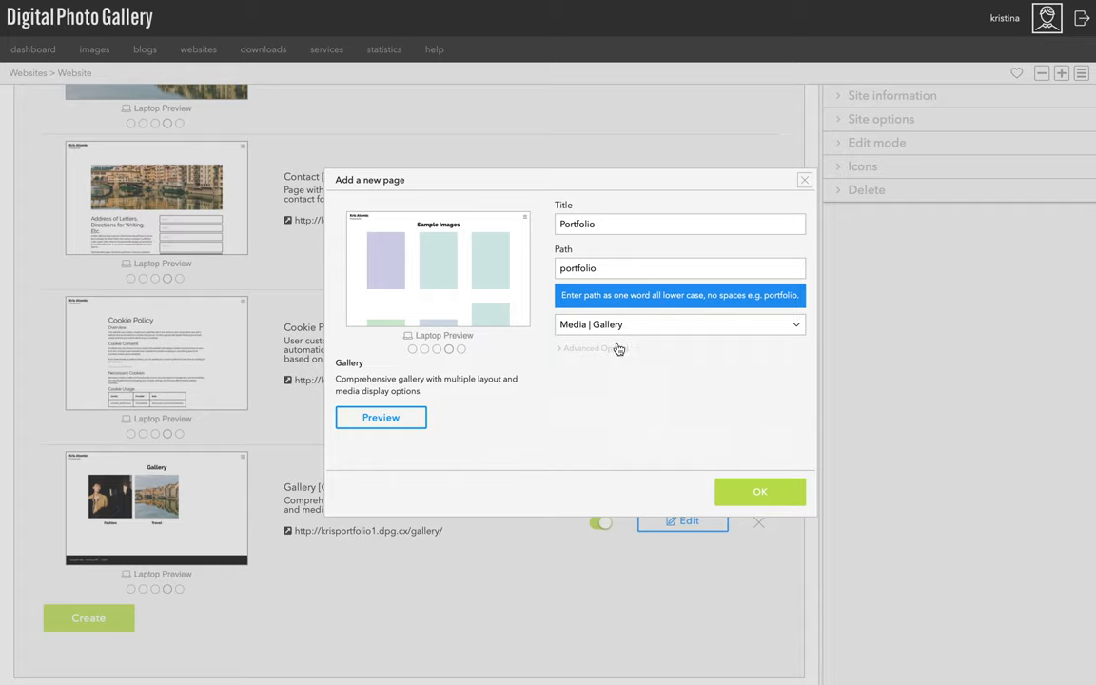
click(590, 348)
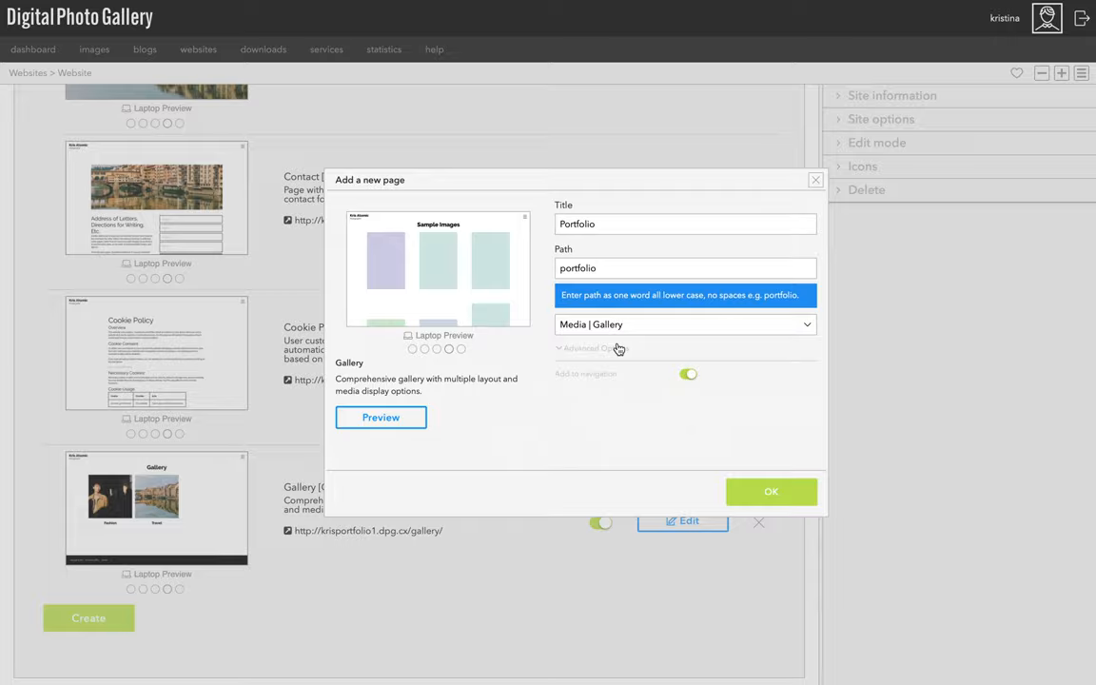
click(592, 347)
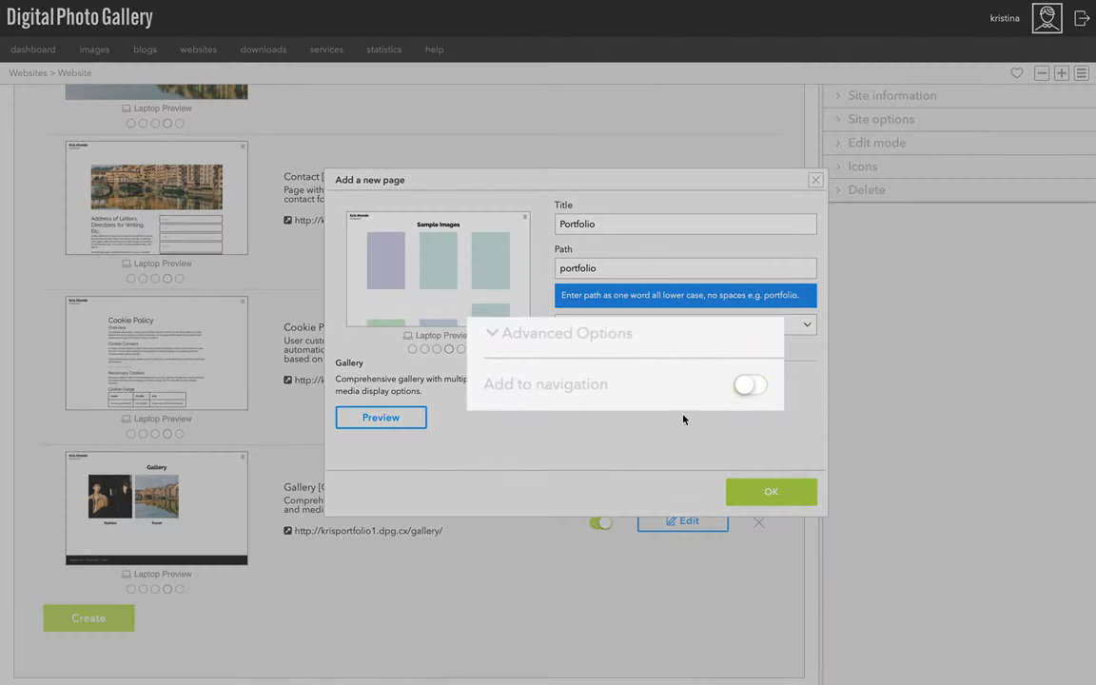
click(749, 384)
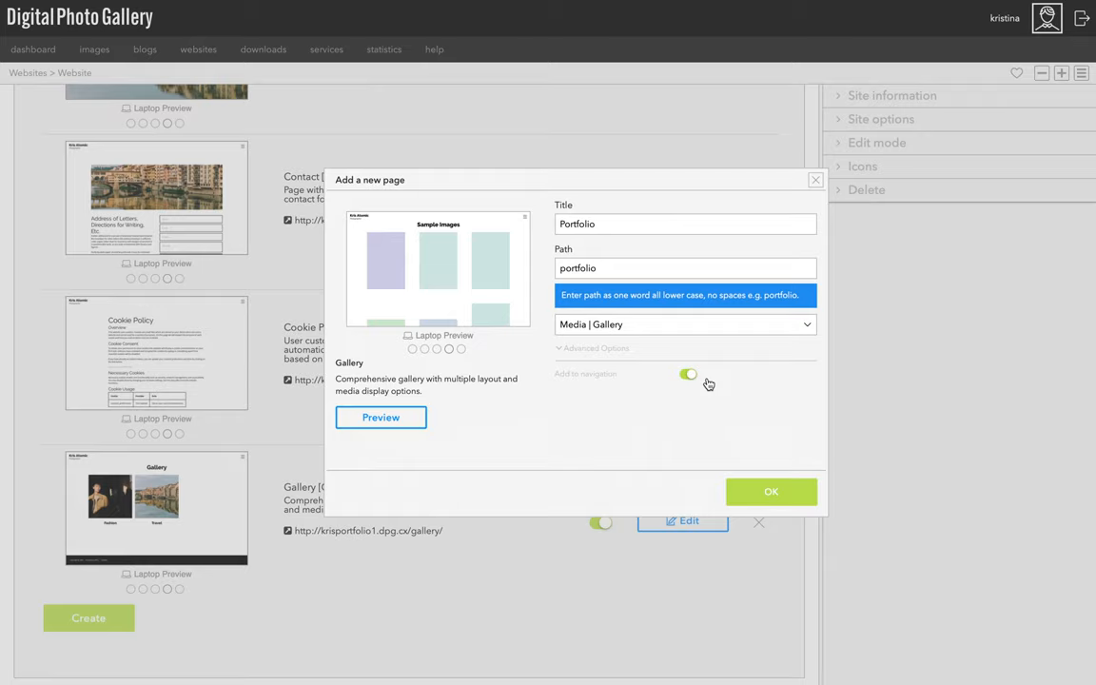
click(770, 491)
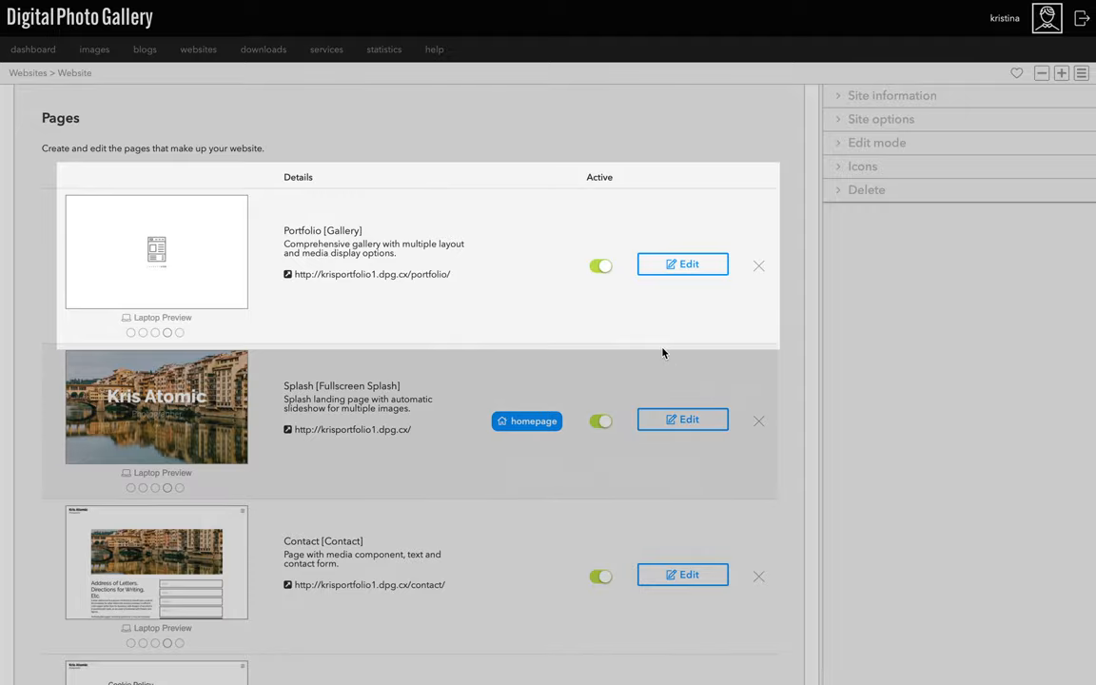
Upload the selected Fashion Week photo files into the empty Portfolio image set
scroll(up, 3)
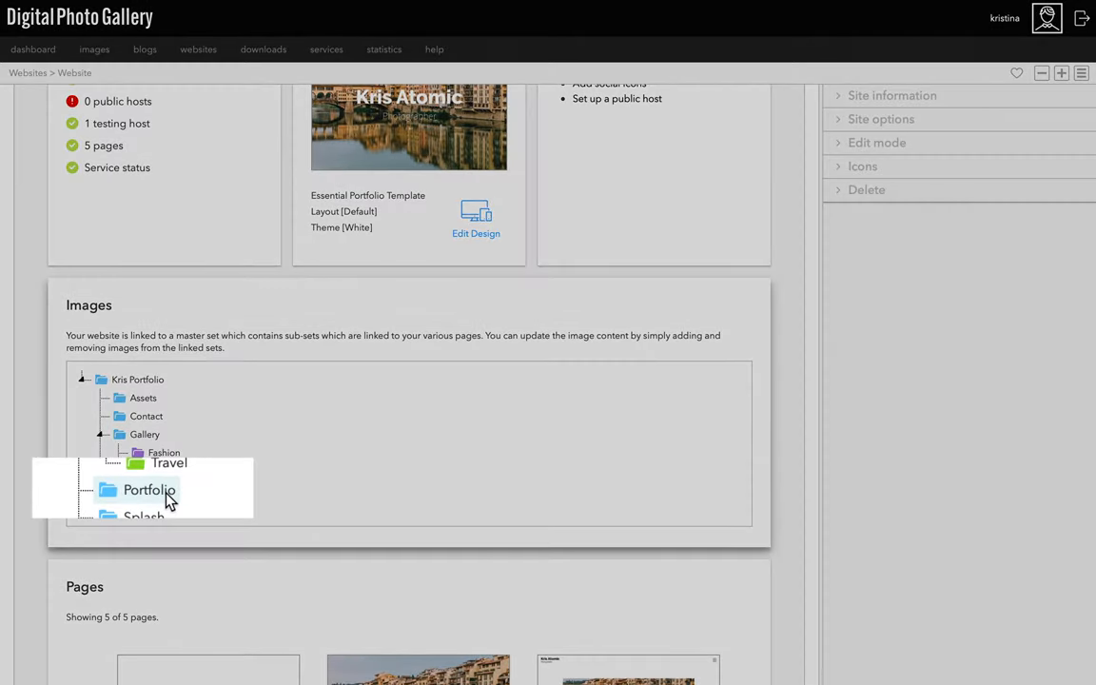
click(150, 489)
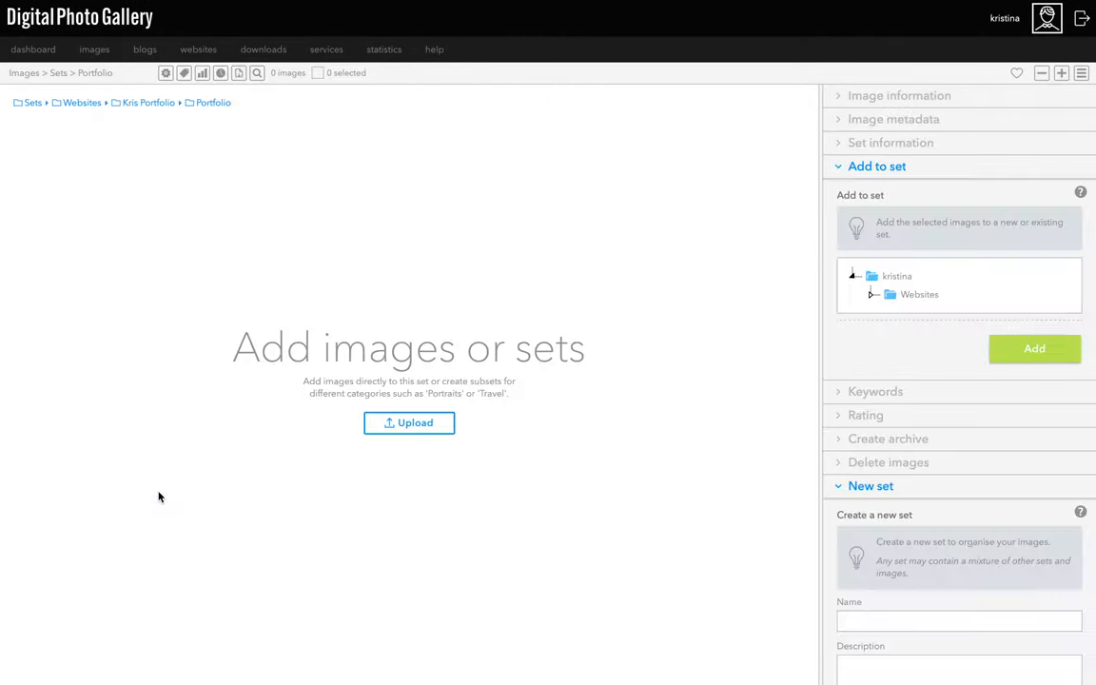
click(409, 423)
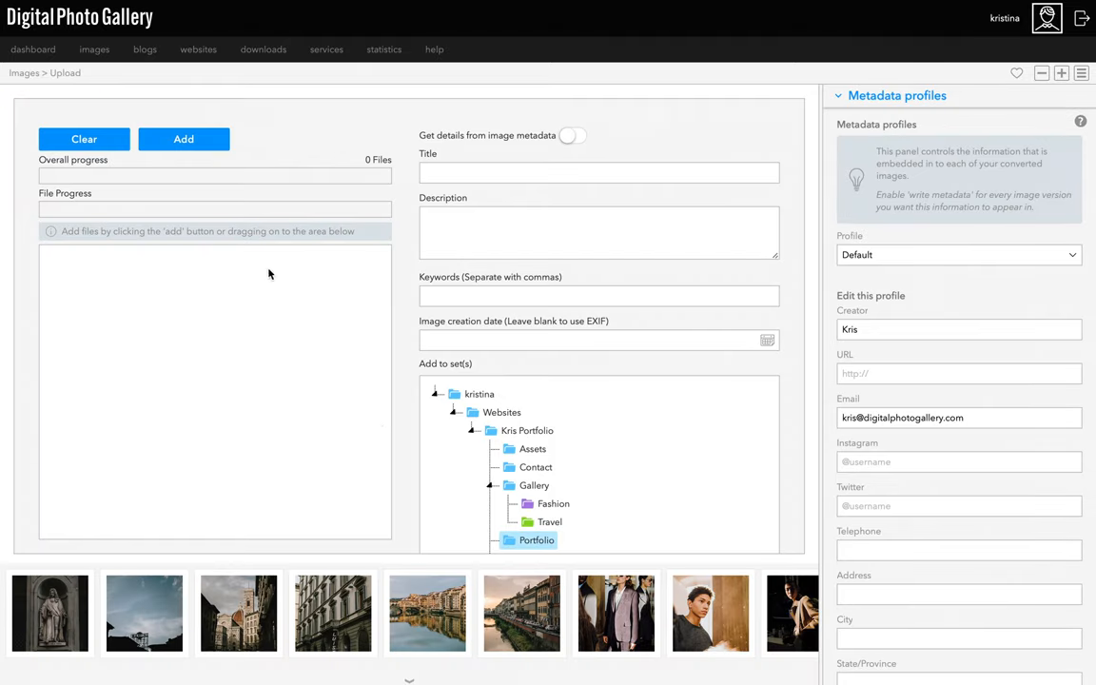
click(183, 139)
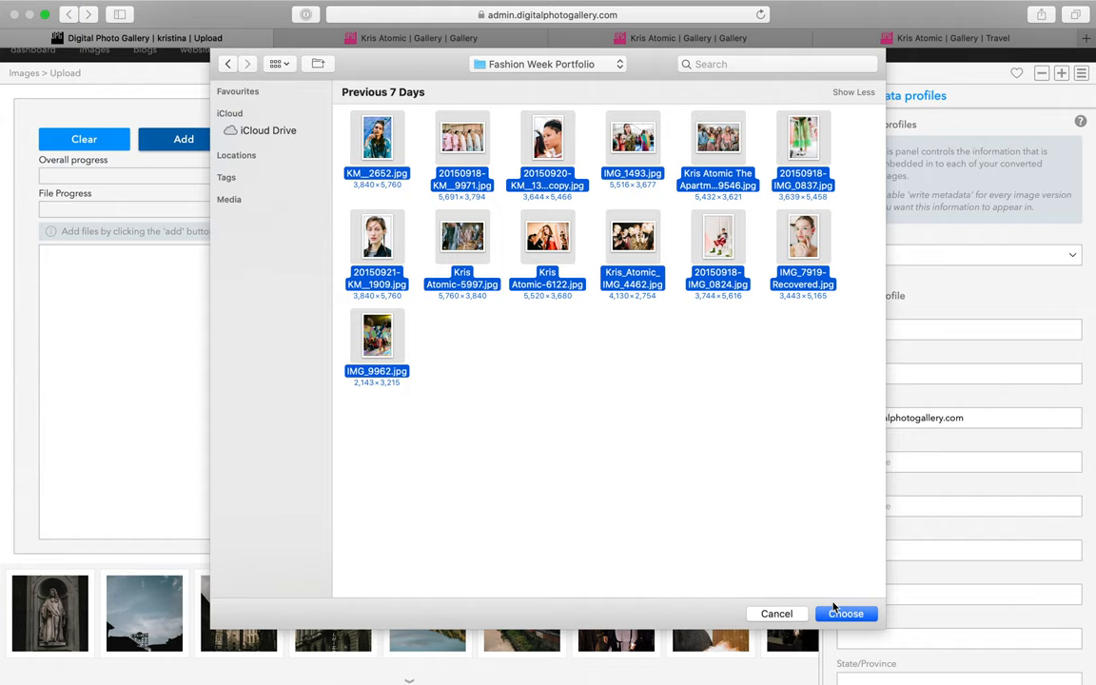
click(845, 613)
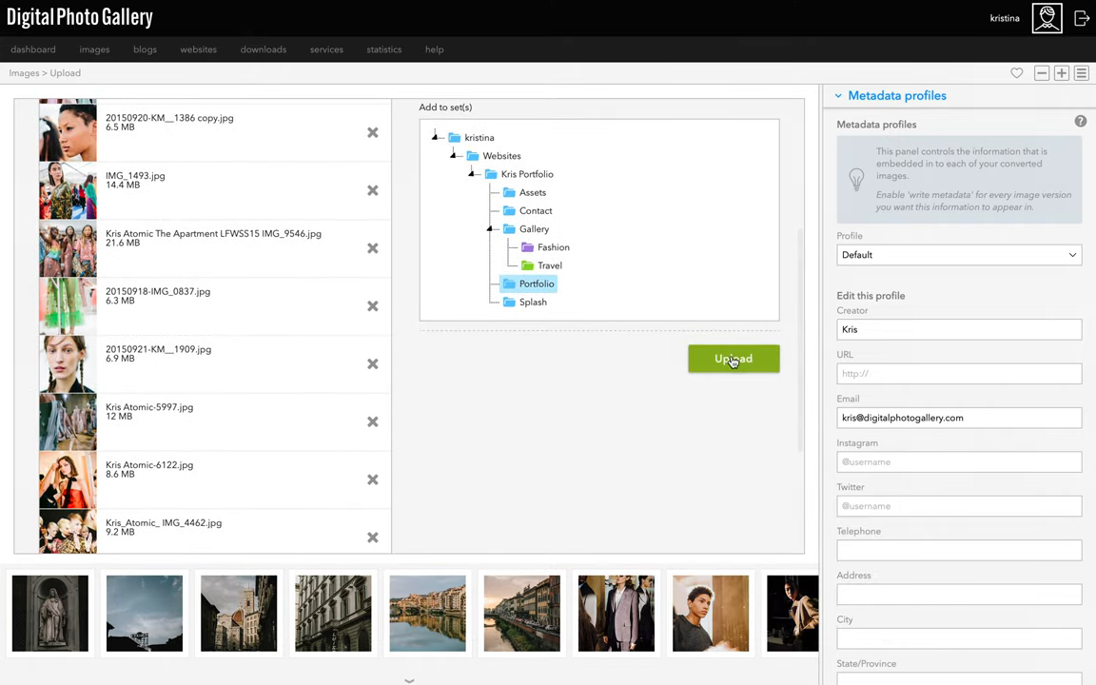
mouse_move(547, 349)
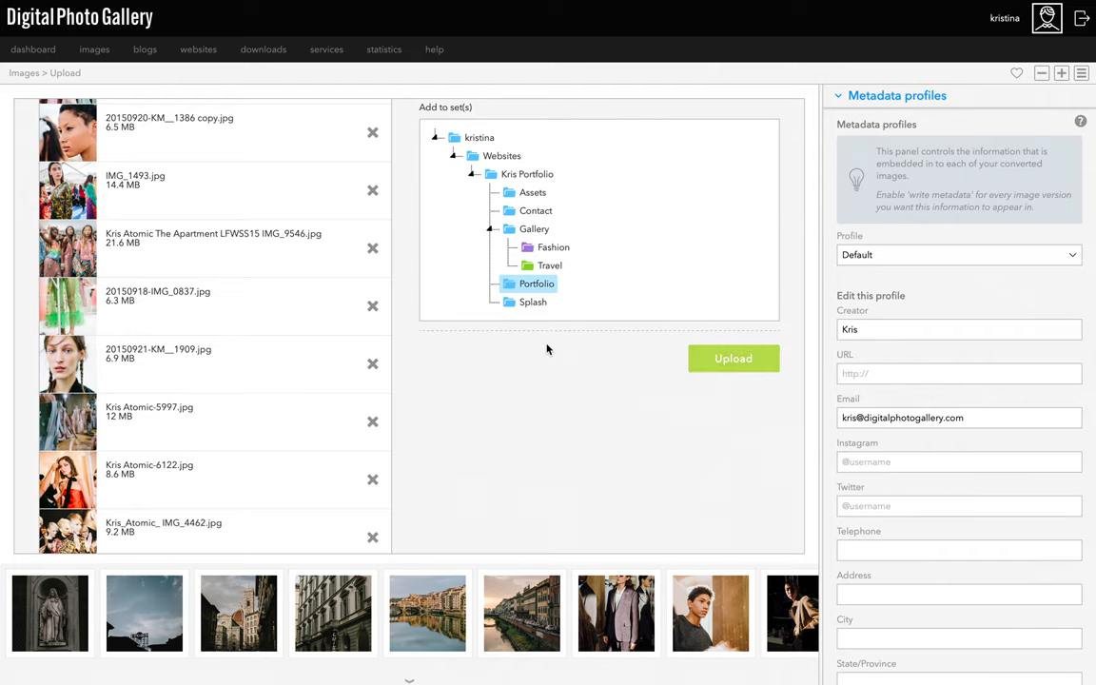
click(733, 358)
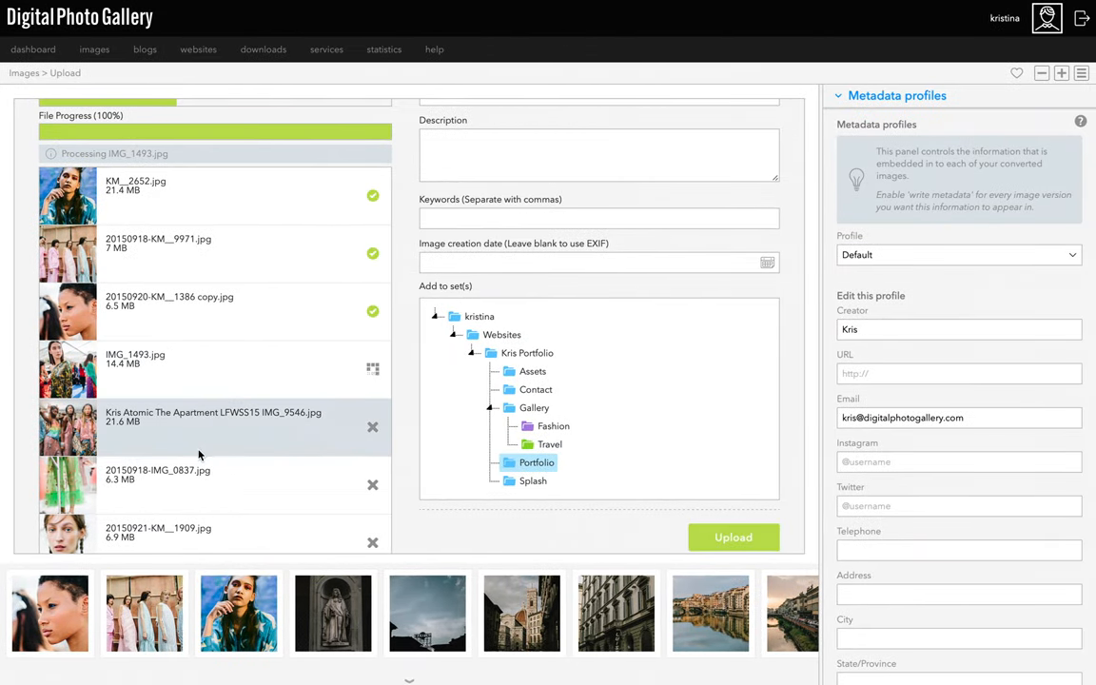
Title the pink-dresses photo 'Eudon Choi', describe it as 'London Fashion Week', and save
click(145, 613)
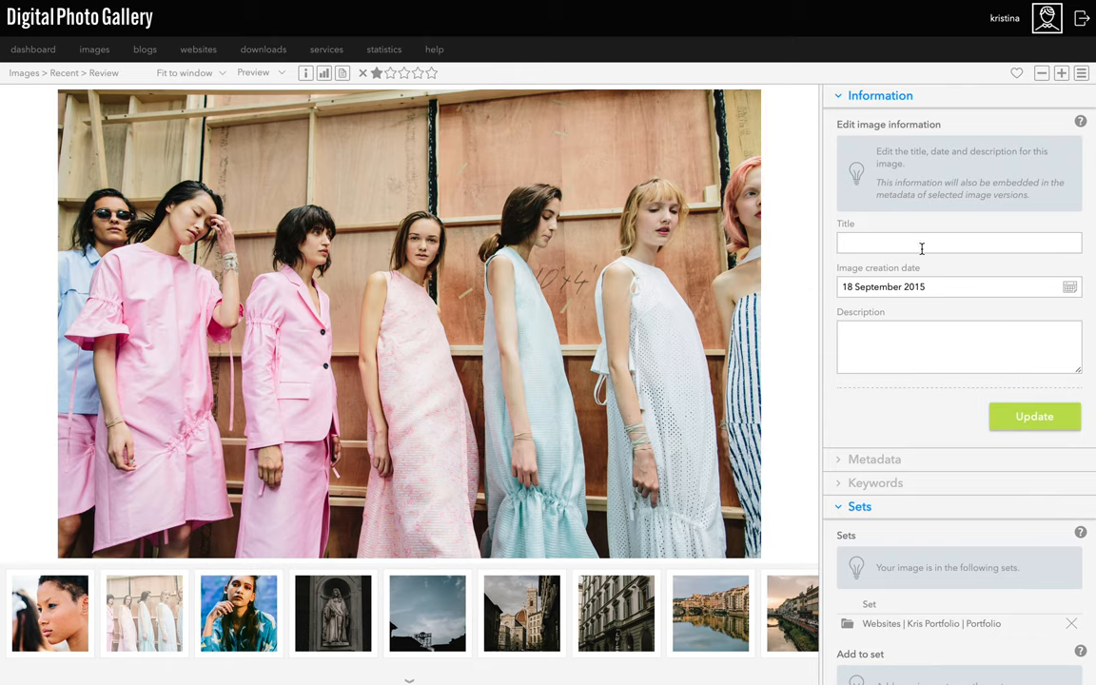
click(958, 243)
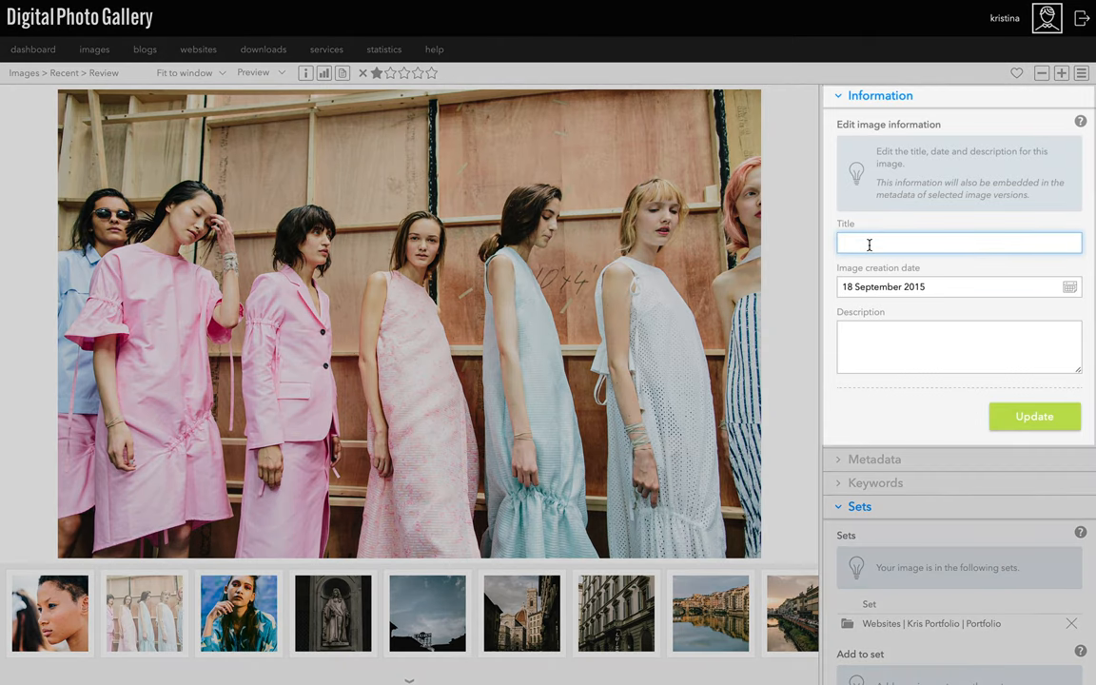
text(Eudon Choi)
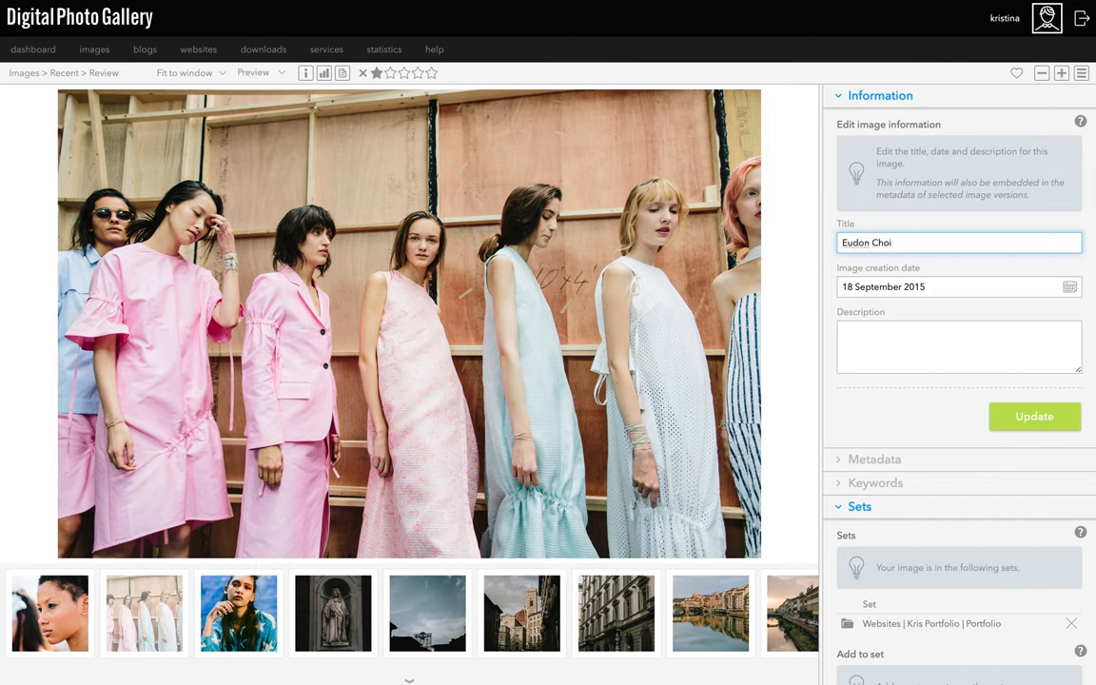
text(London Fashion We)
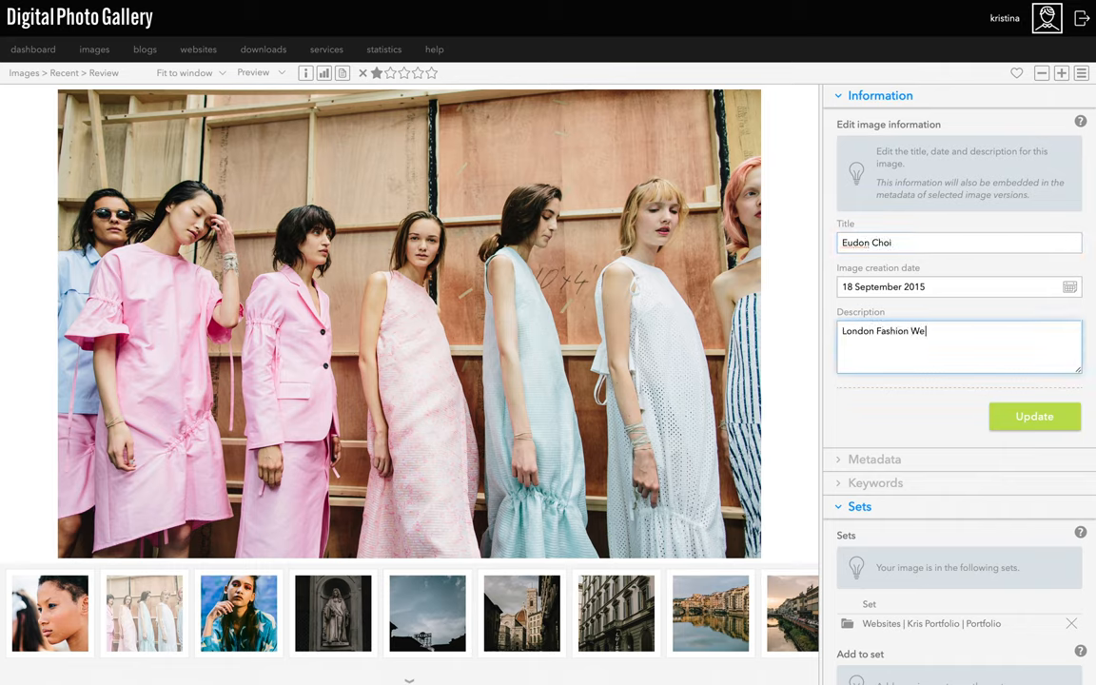
text(k)
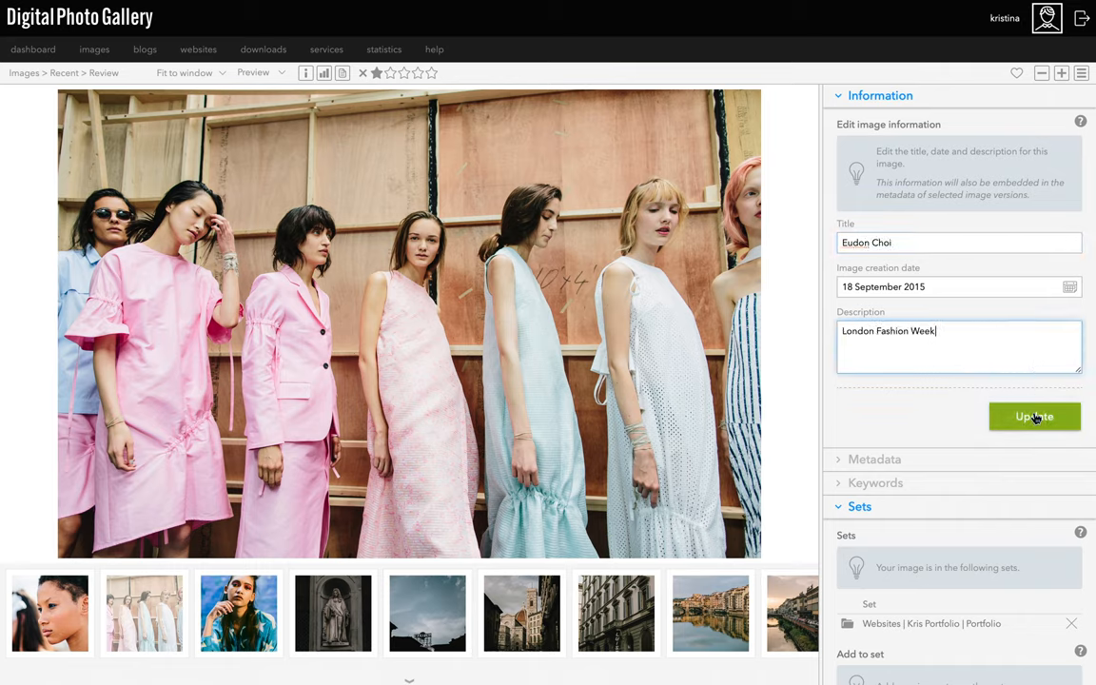
click(1034, 417)
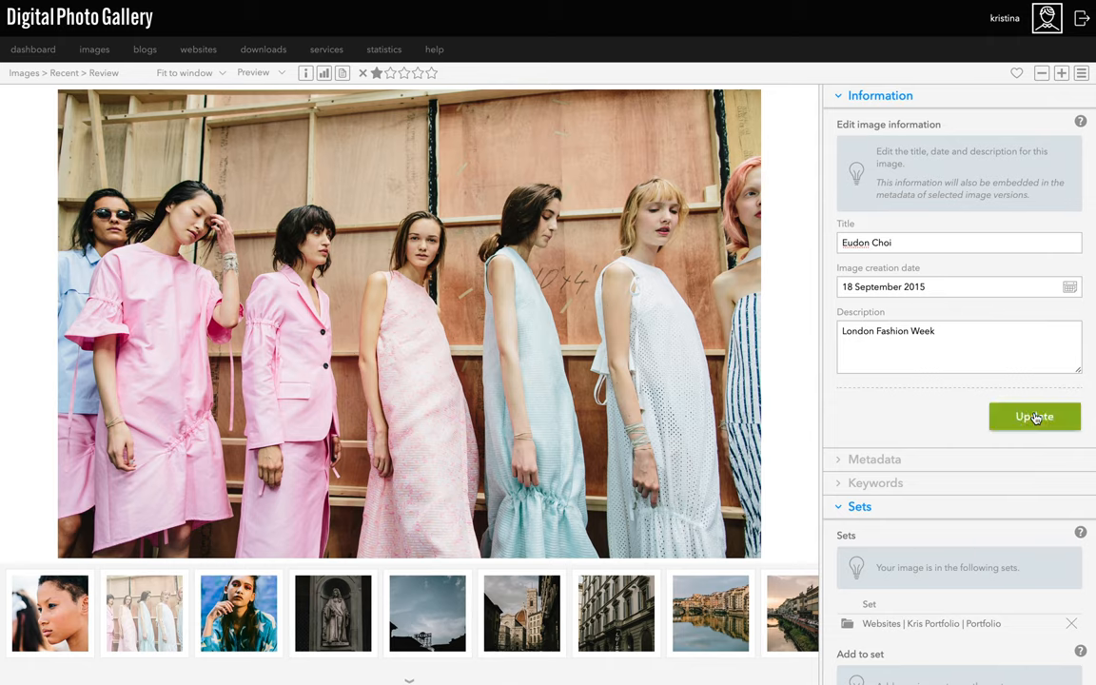
click(1034, 417)
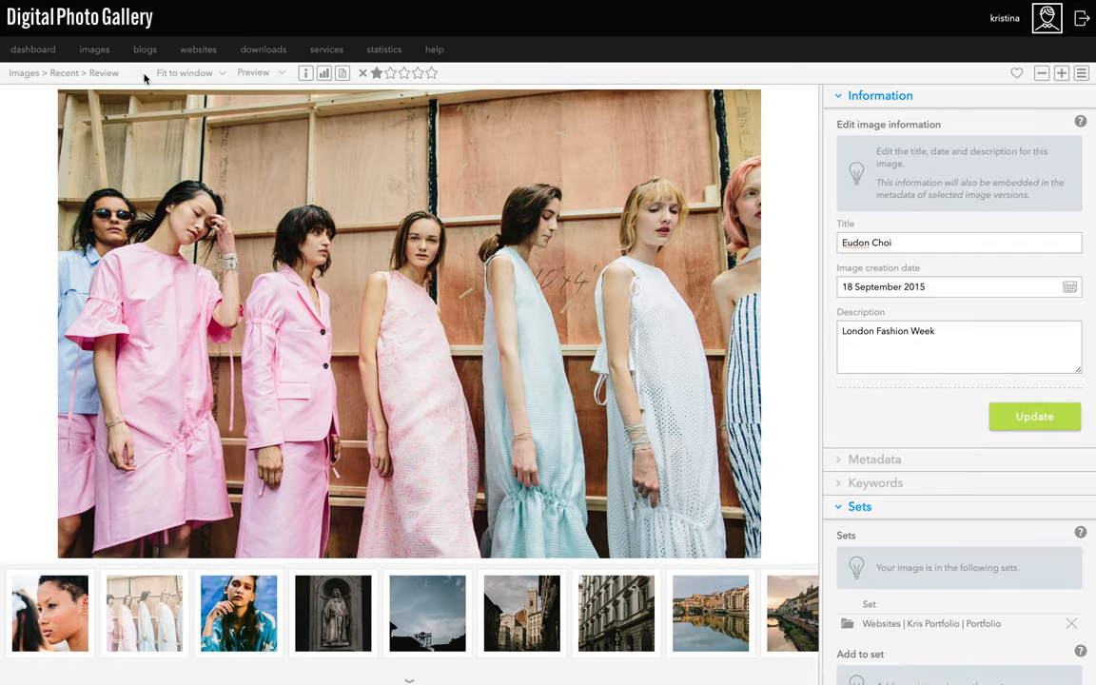
Describe the Portfolio set as 'Front of House, backstage and street style shot for a variety of clients'
click(95, 48)
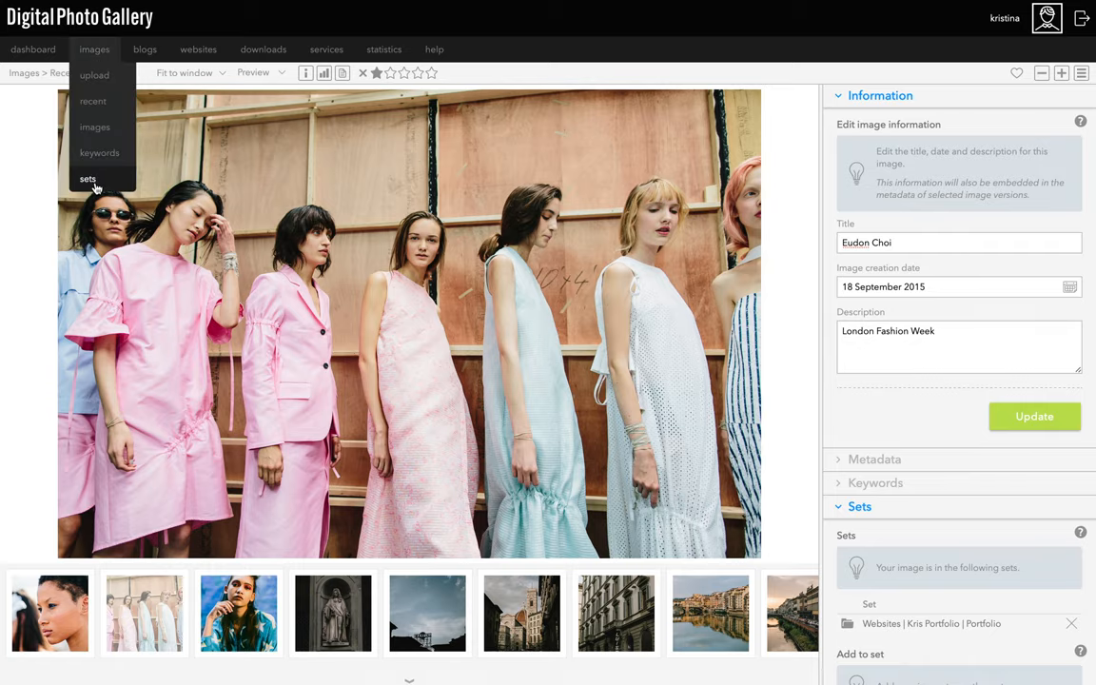
click(87, 179)
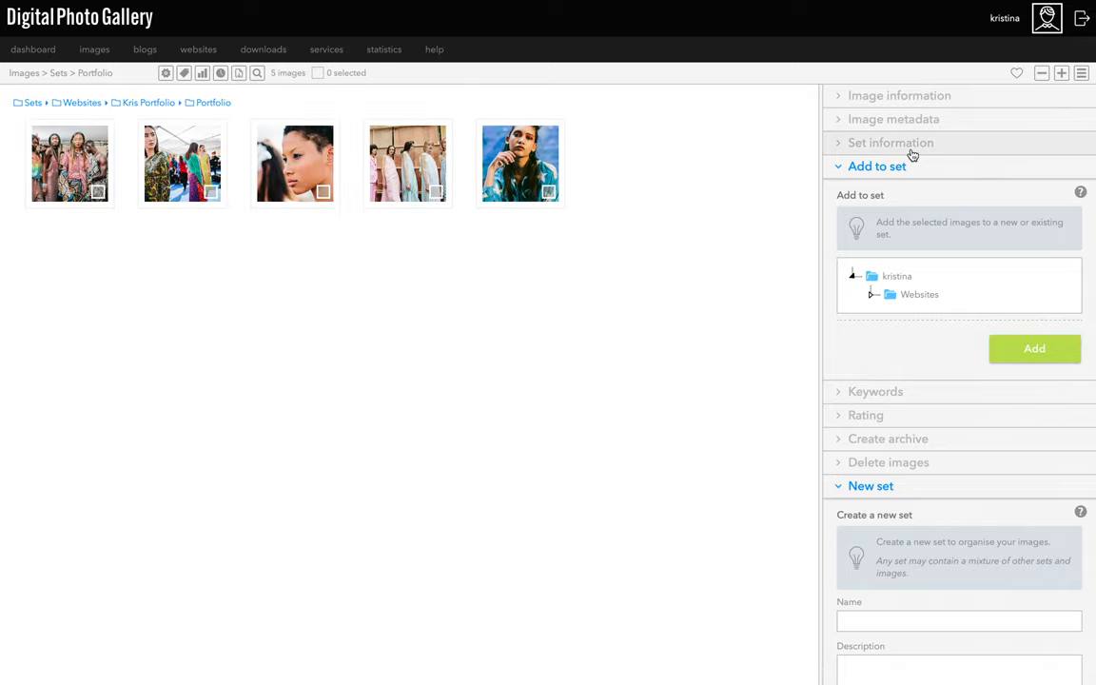
click(891, 142)
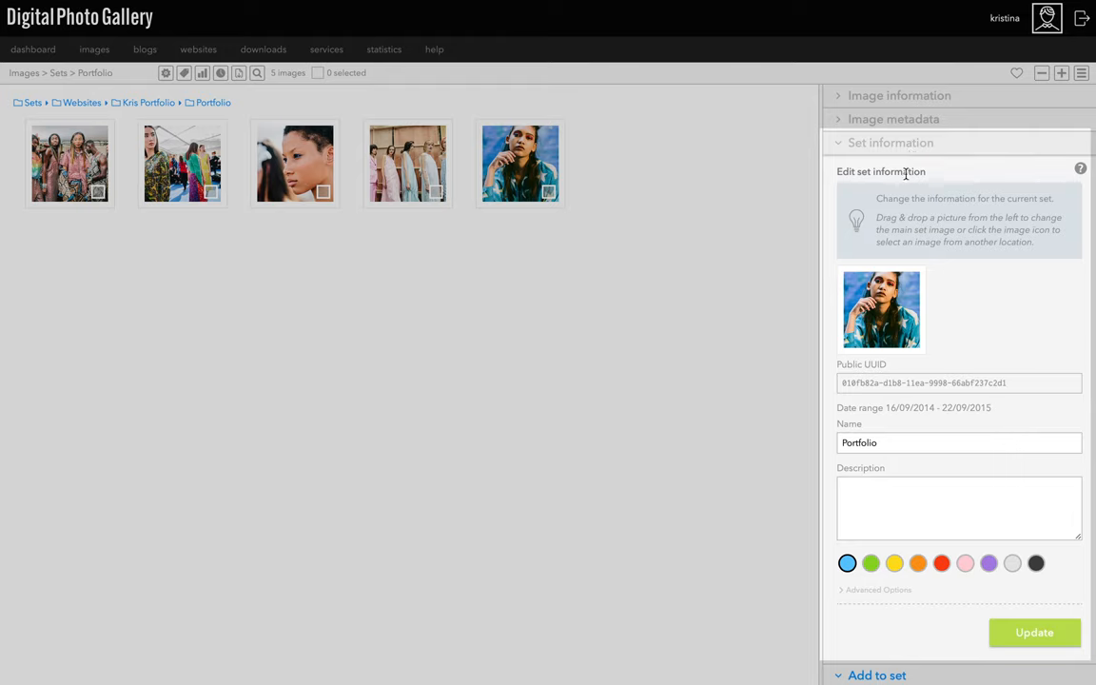
text(Front of House, backstage and street style shot for a variety of clients and publications in London, Paris and New York.)
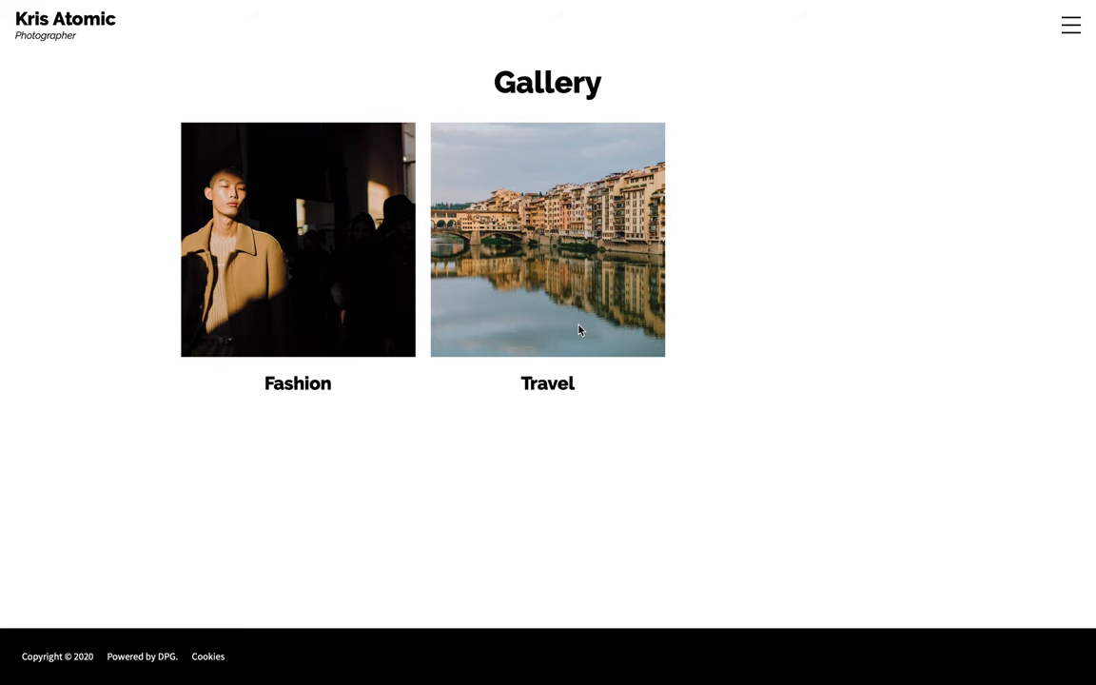
Go to the live site's Portfolio page from the menu and browse its photo grid
click(1070, 24)
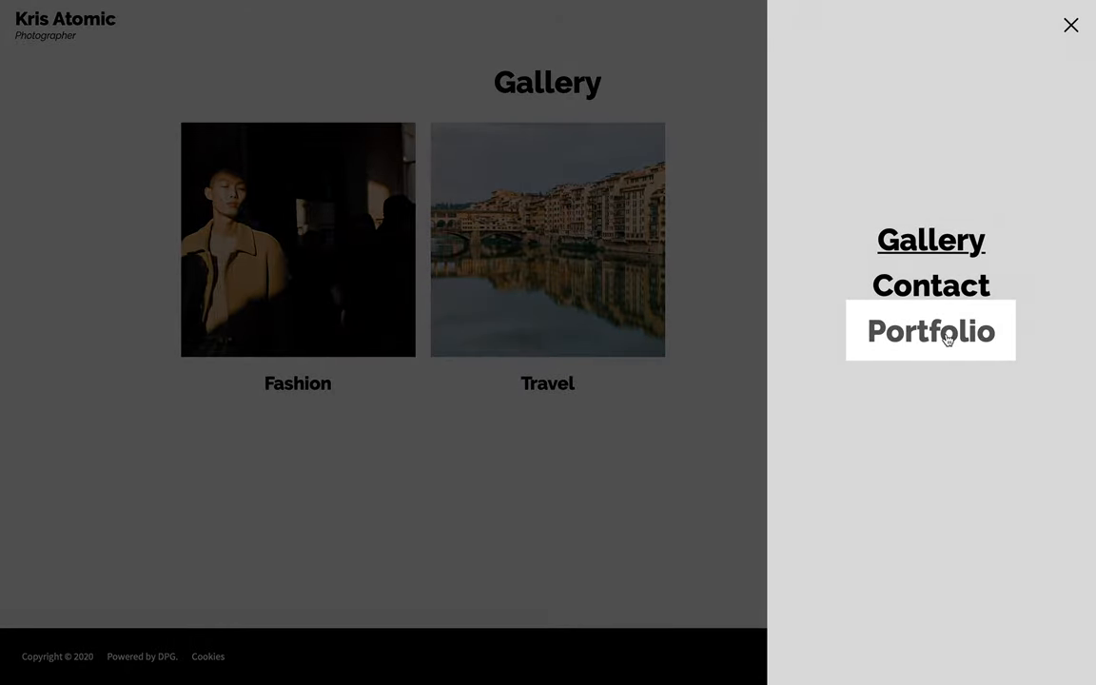
click(930, 330)
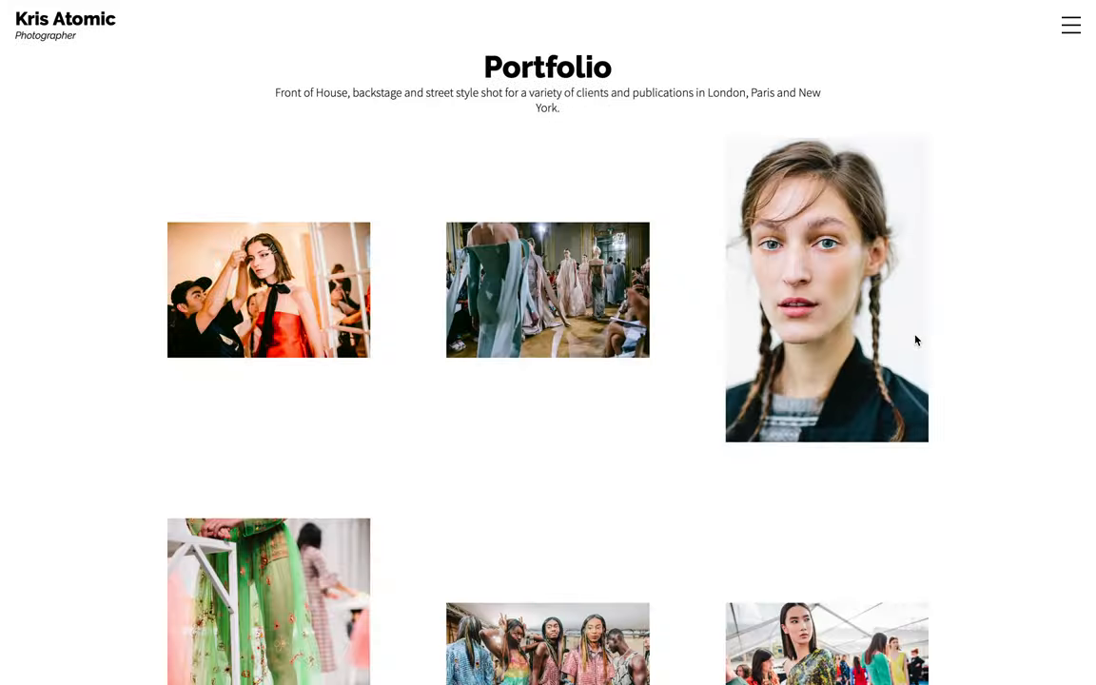
scroll(down, 3)
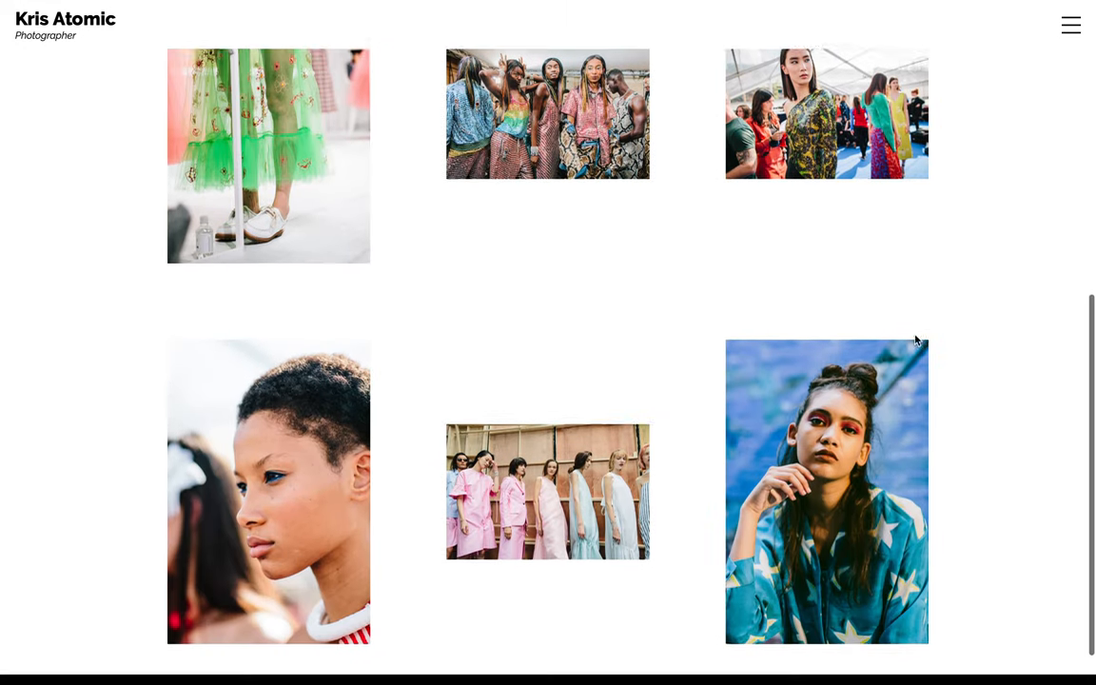
scroll(up, 3)
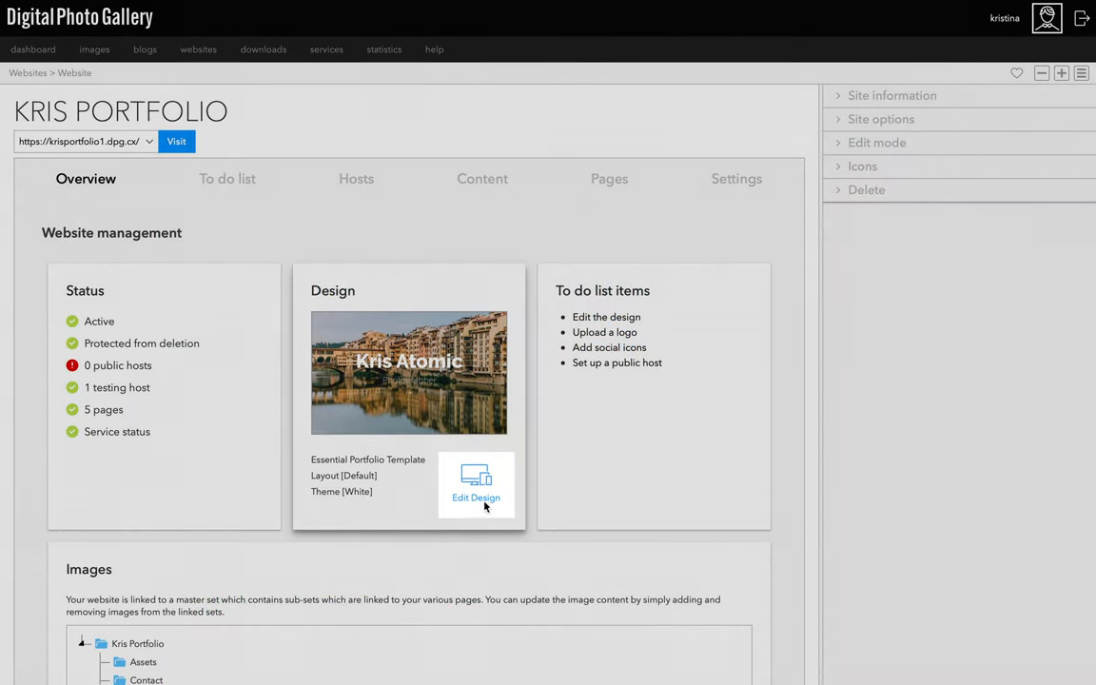
Switch the Portfolio Gallery Index View Style through Square Grid, Masonry, then Stream
click(476, 485)
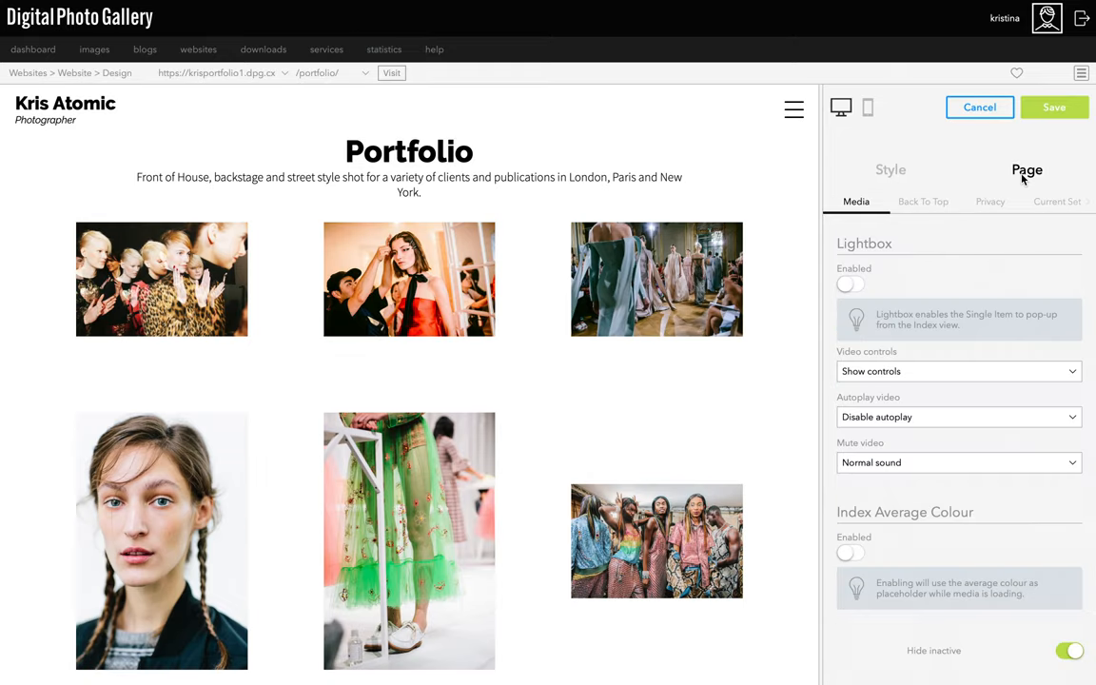
click(994, 200)
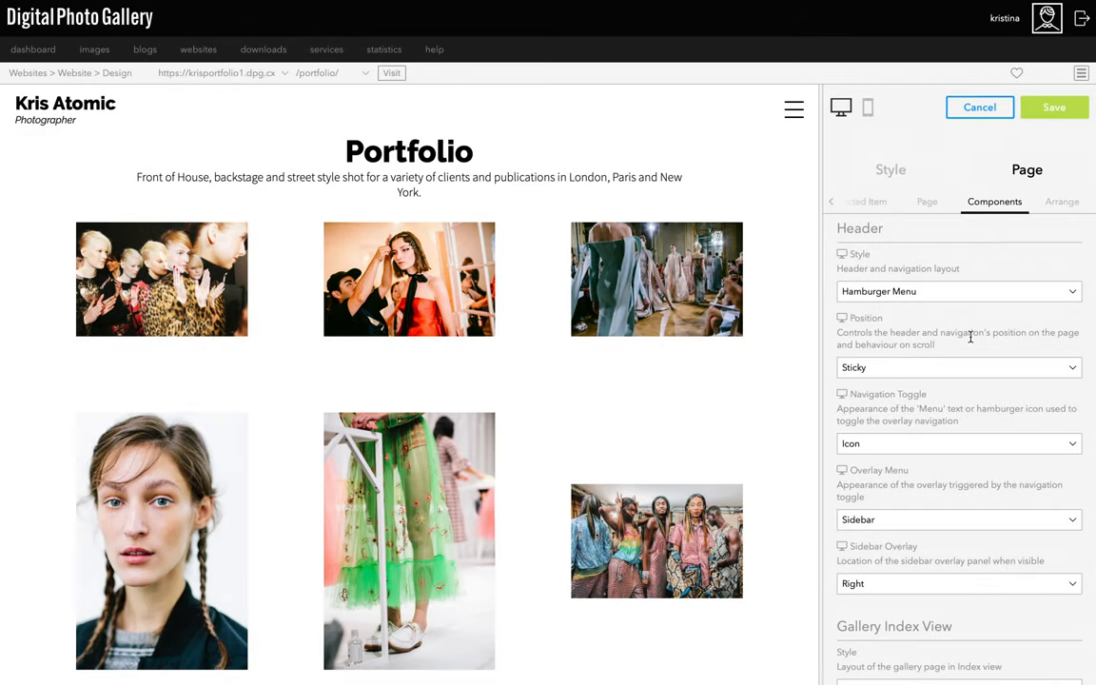
scroll(down, 3)
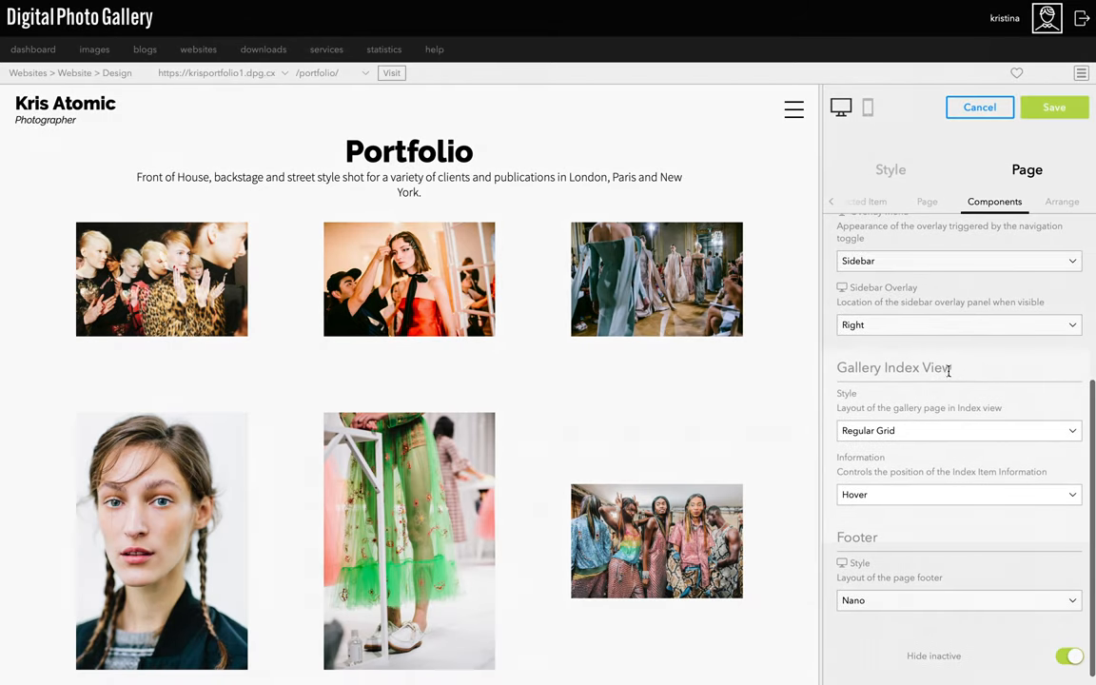
click(956, 430)
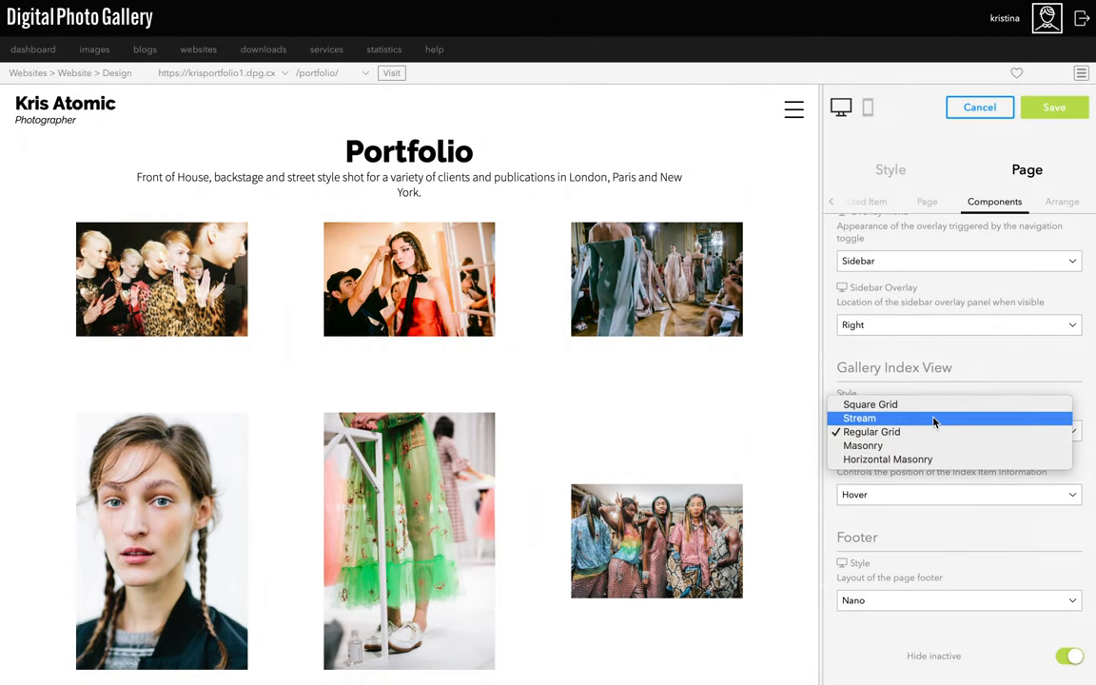
click(871, 403)
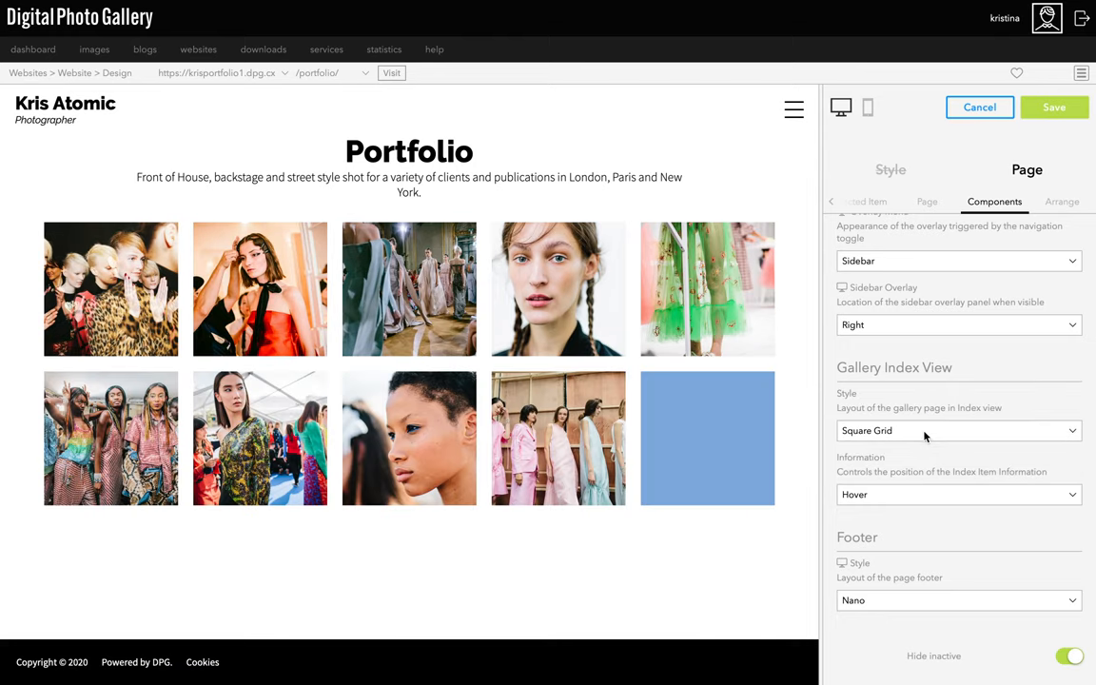
click(957, 430)
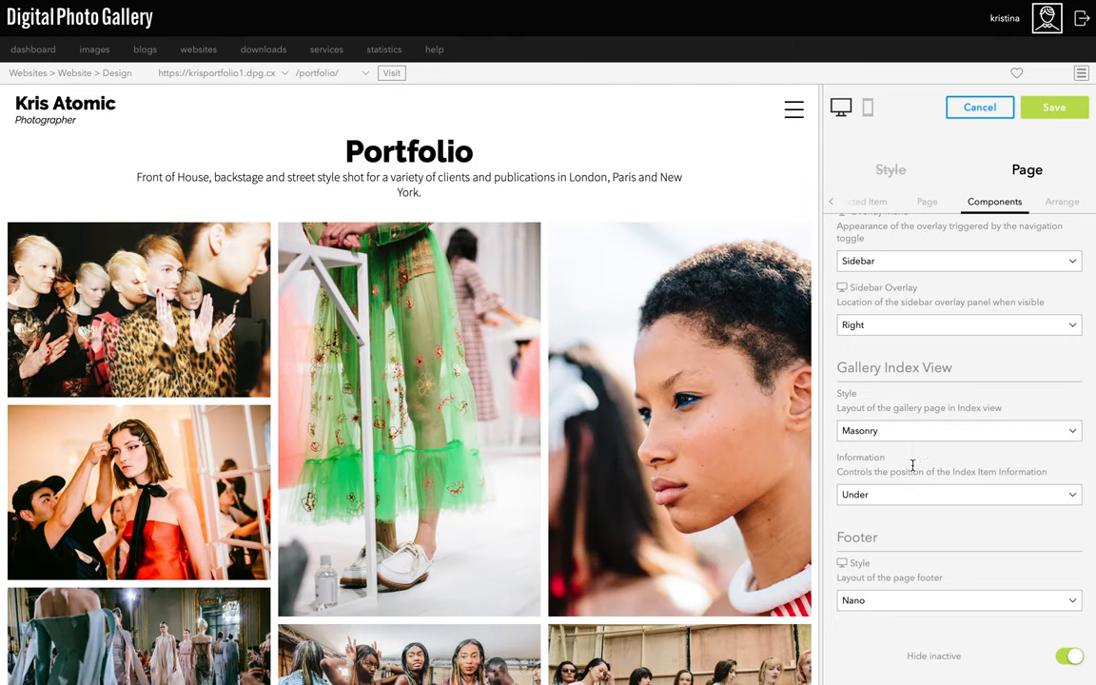
click(957, 430)
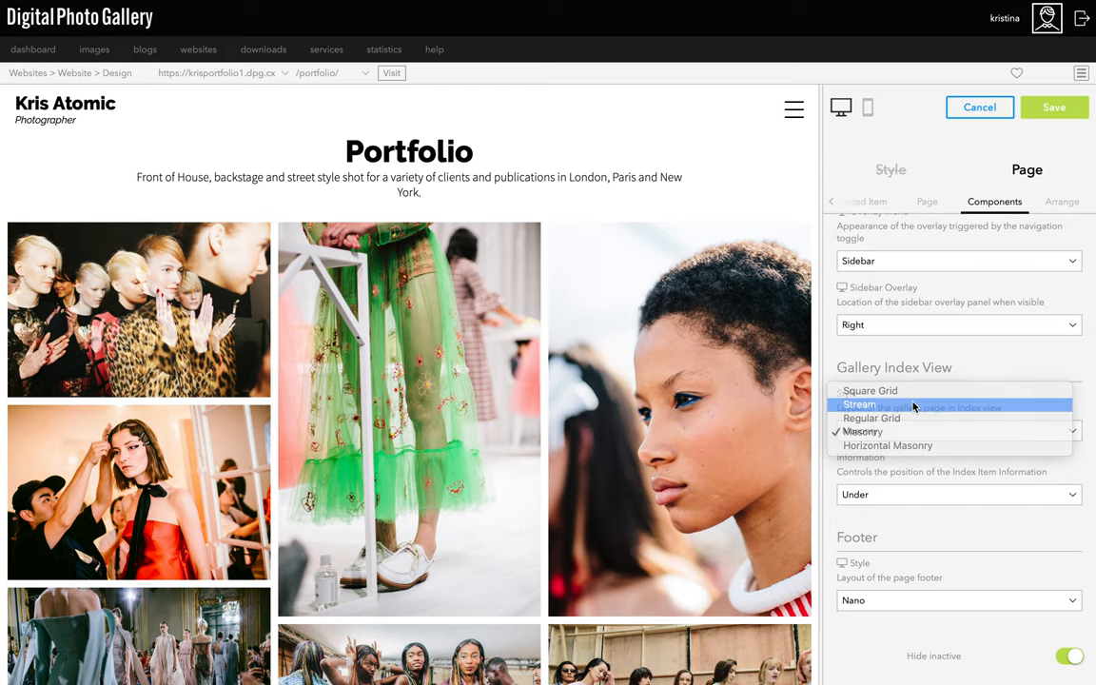
click(859, 404)
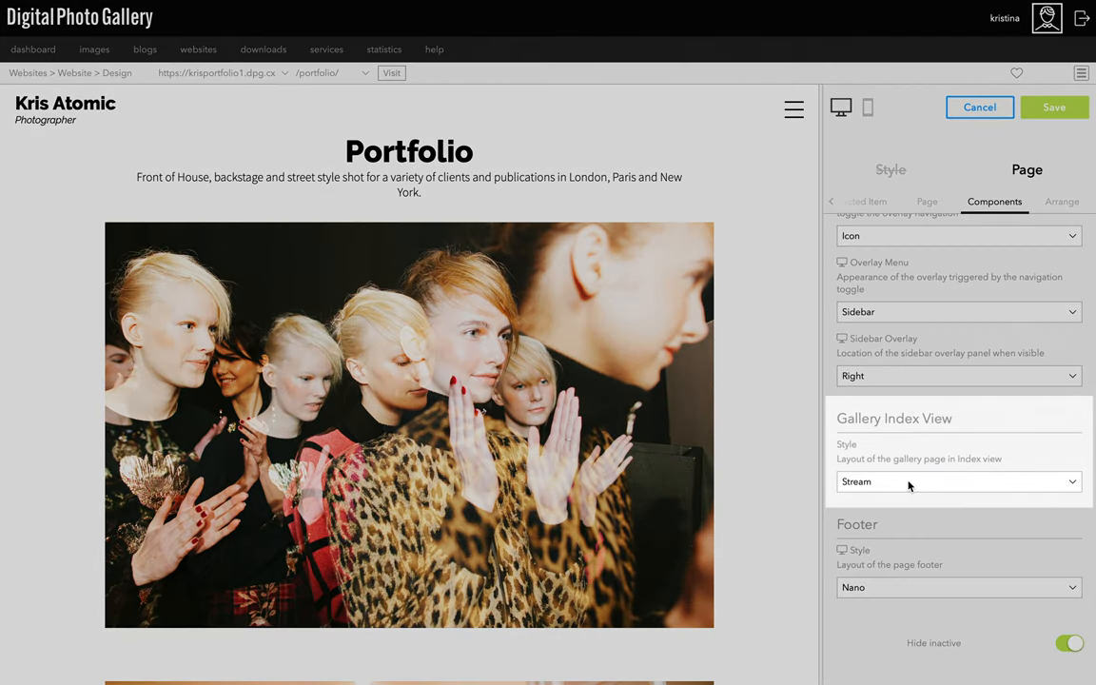
Preview the Gallery page and bring up its component settings
click(793, 109)
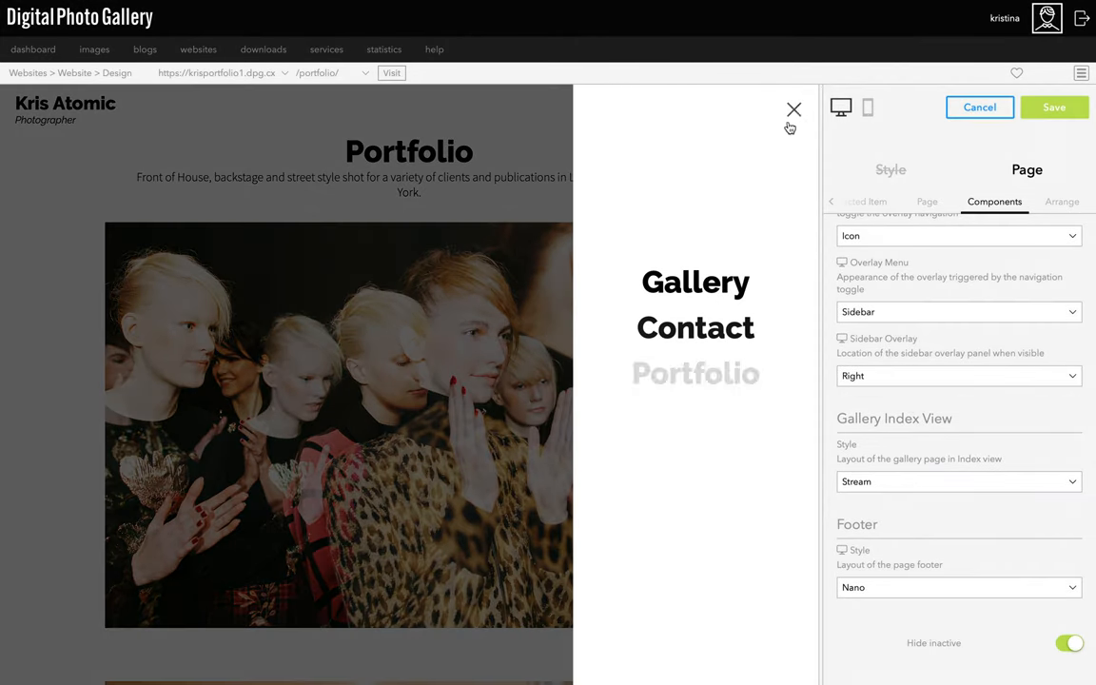
click(794, 110)
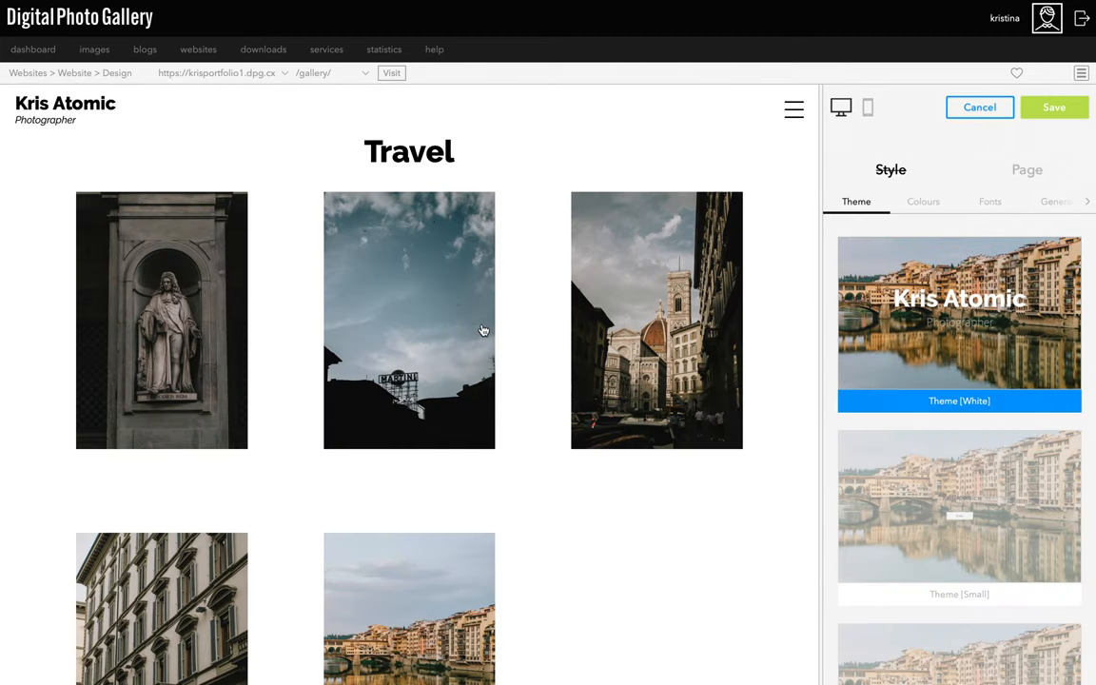
click(1026, 169)
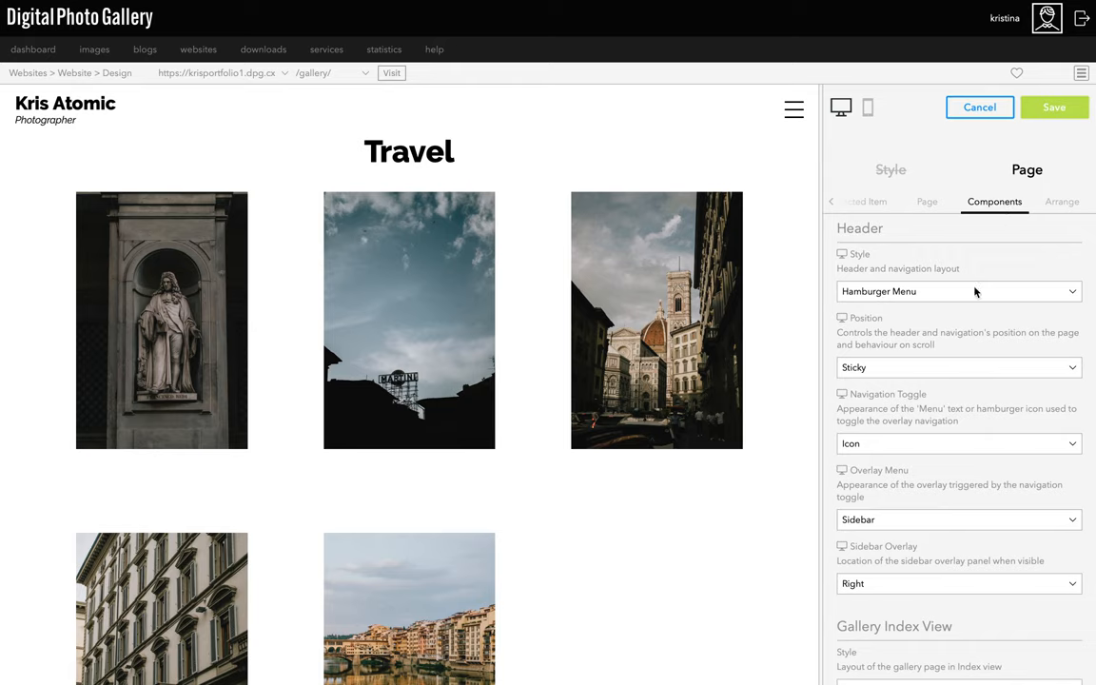
scroll(down, 3)
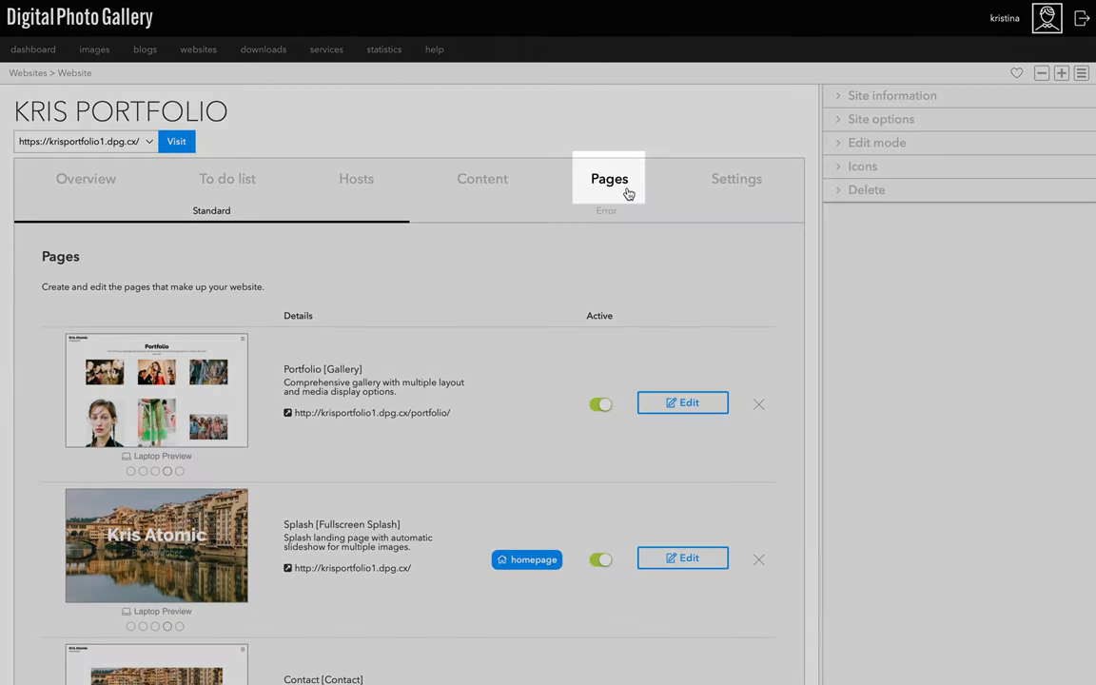
scroll(down, 3)
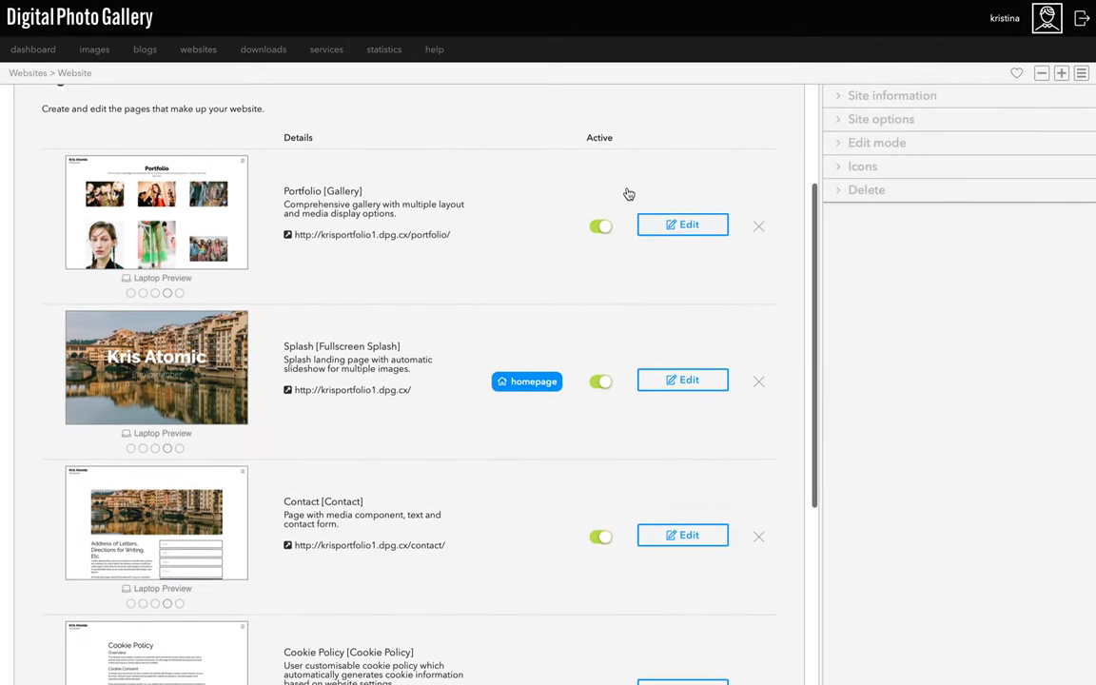
scroll(down, 3)
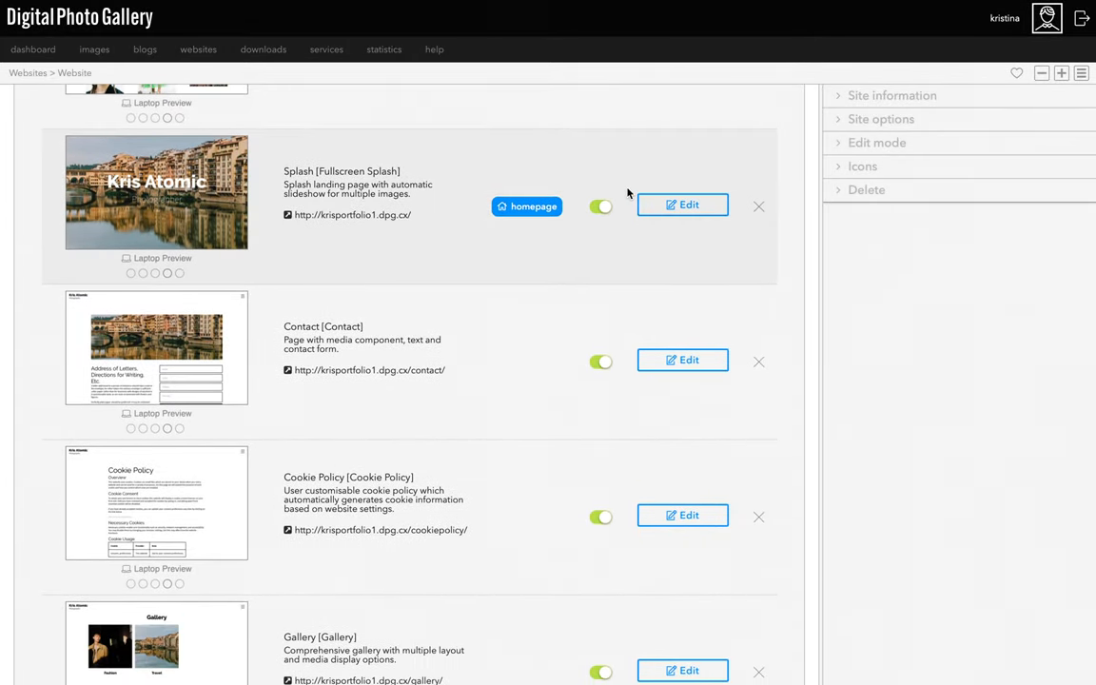
scroll(up, 3)
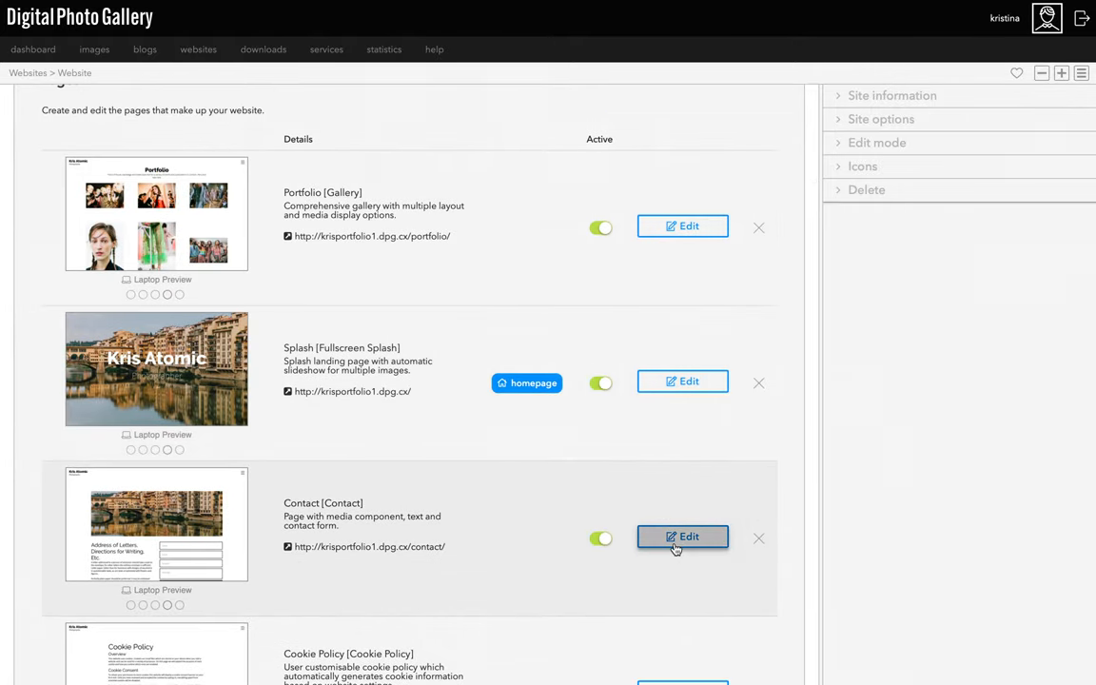
click(682, 536)
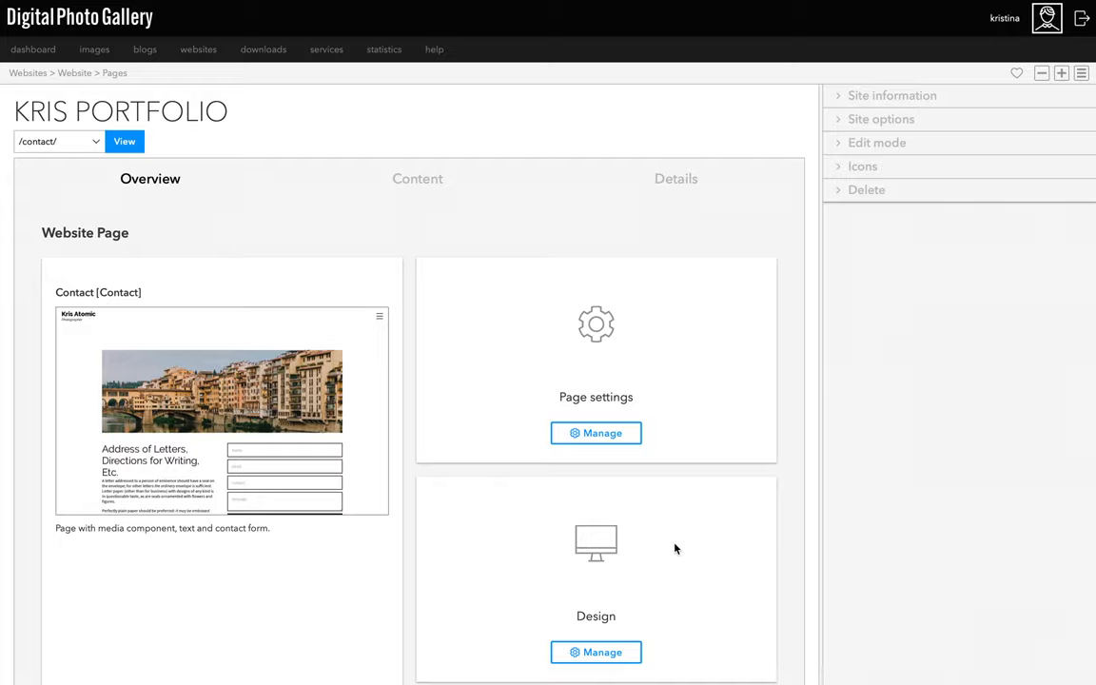
mouse_move(418, 179)
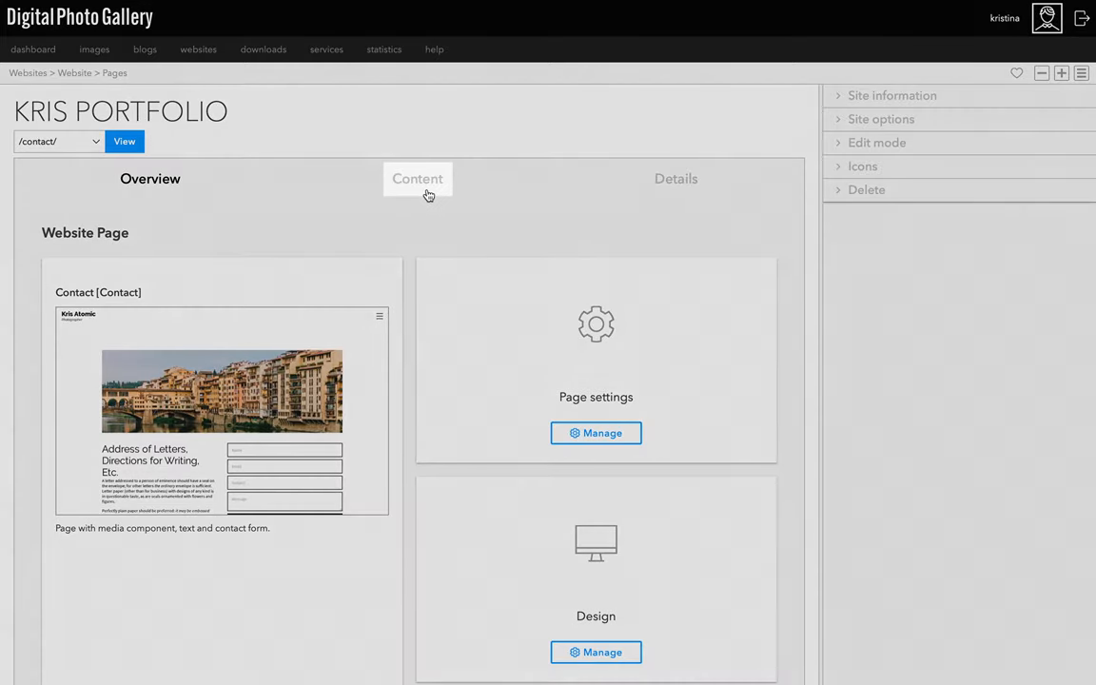
click(417, 179)
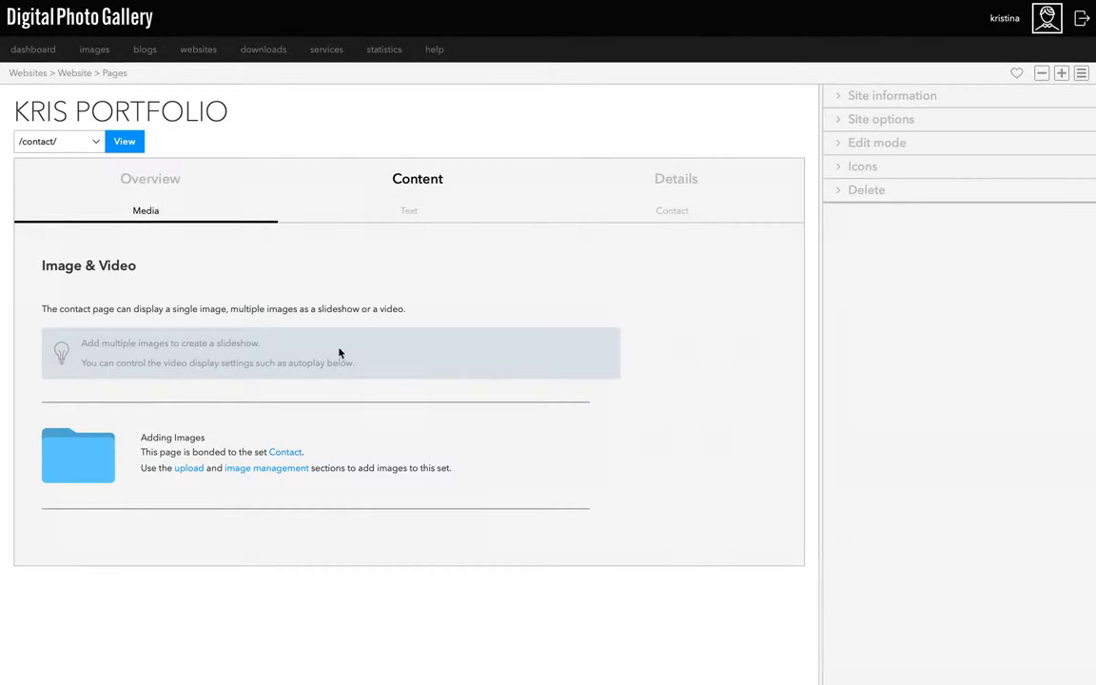
click(409, 211)
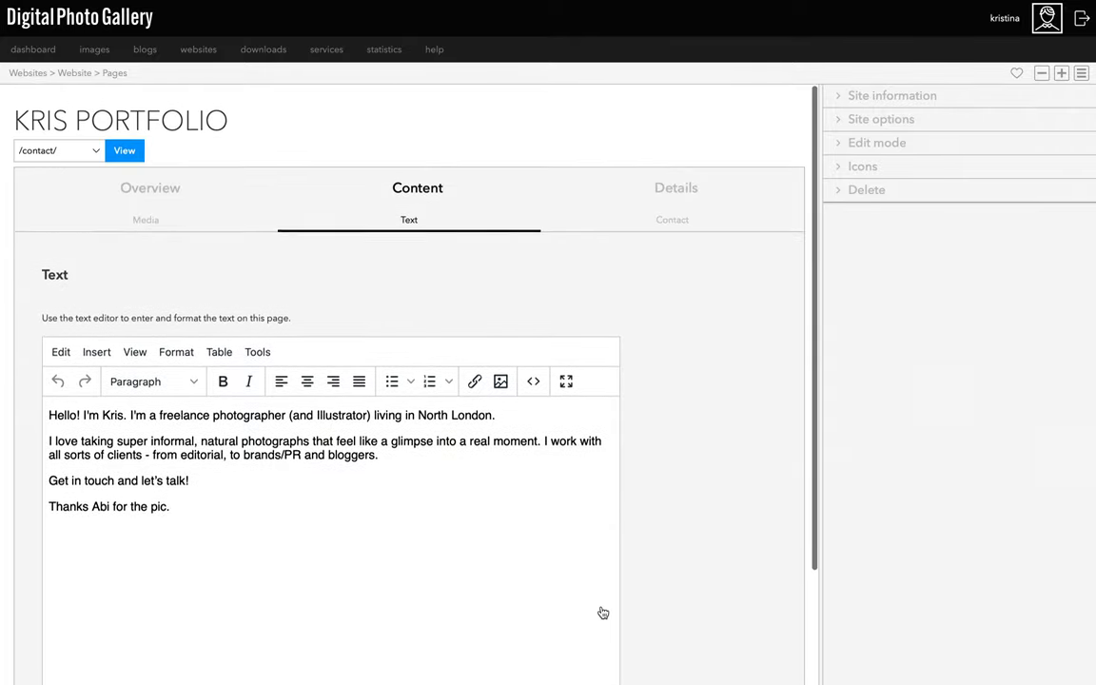
click(672, 220)
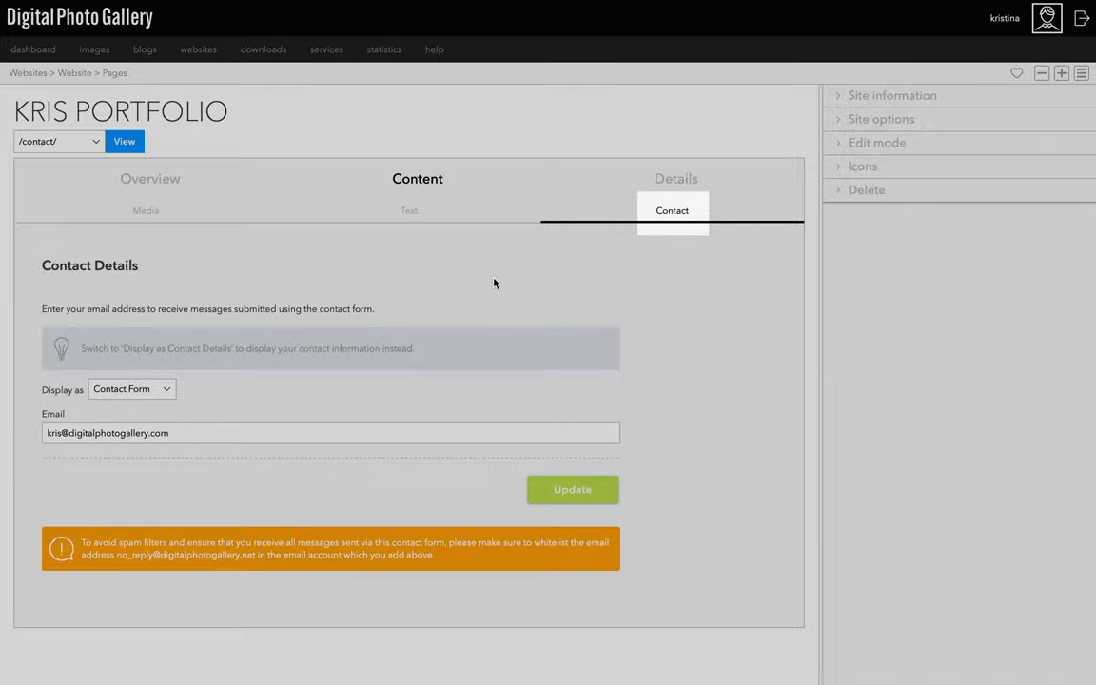
click(328, 432)
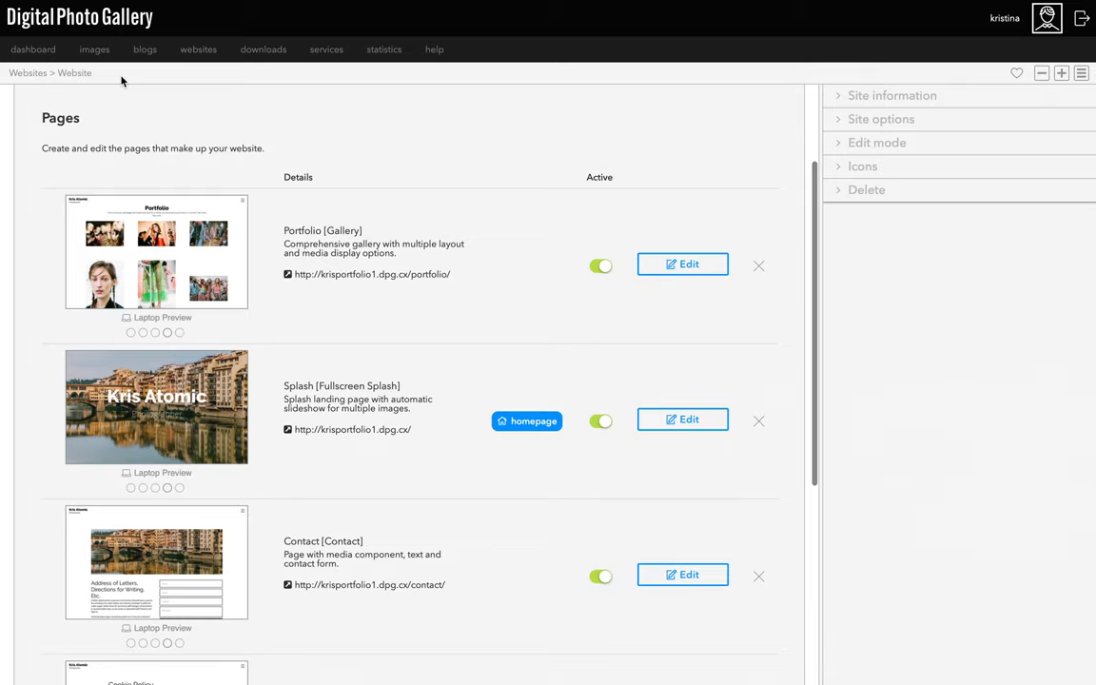
Create a Text & Media page named Info with the path 'info'
scroll(down, 3)
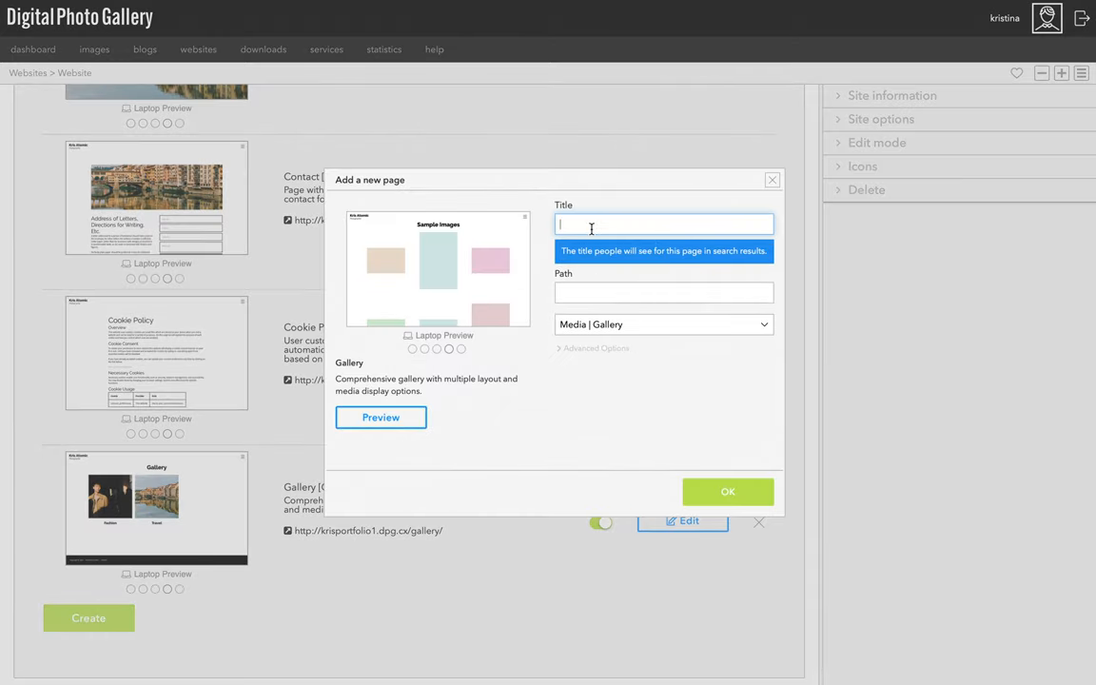
text(info)
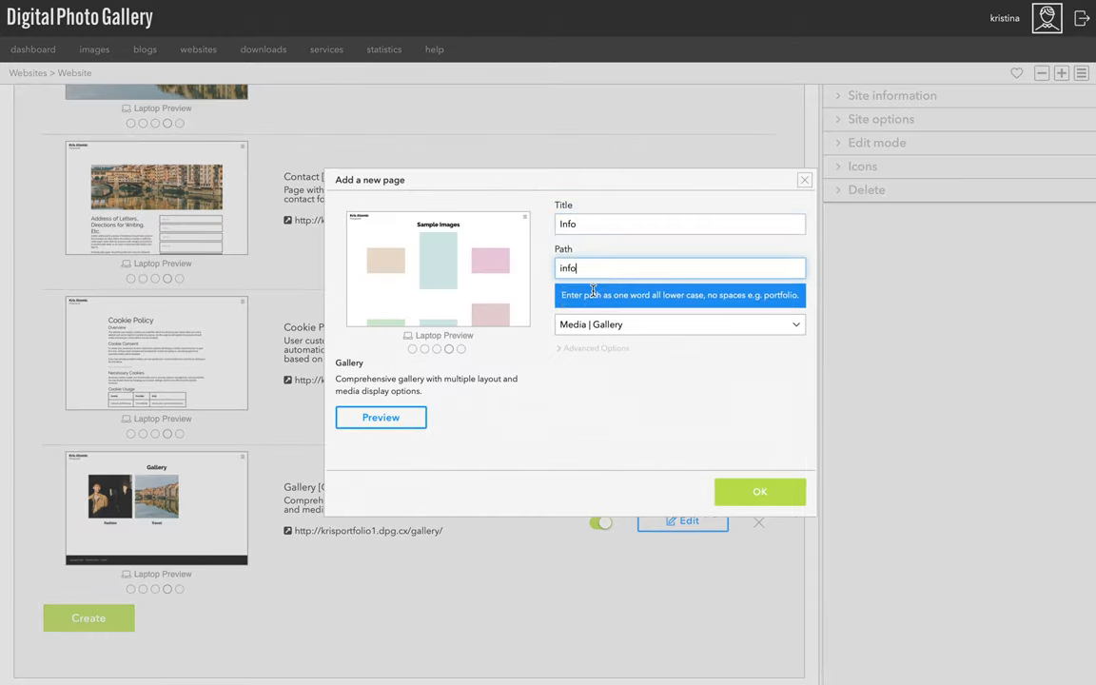
click(679, 324)
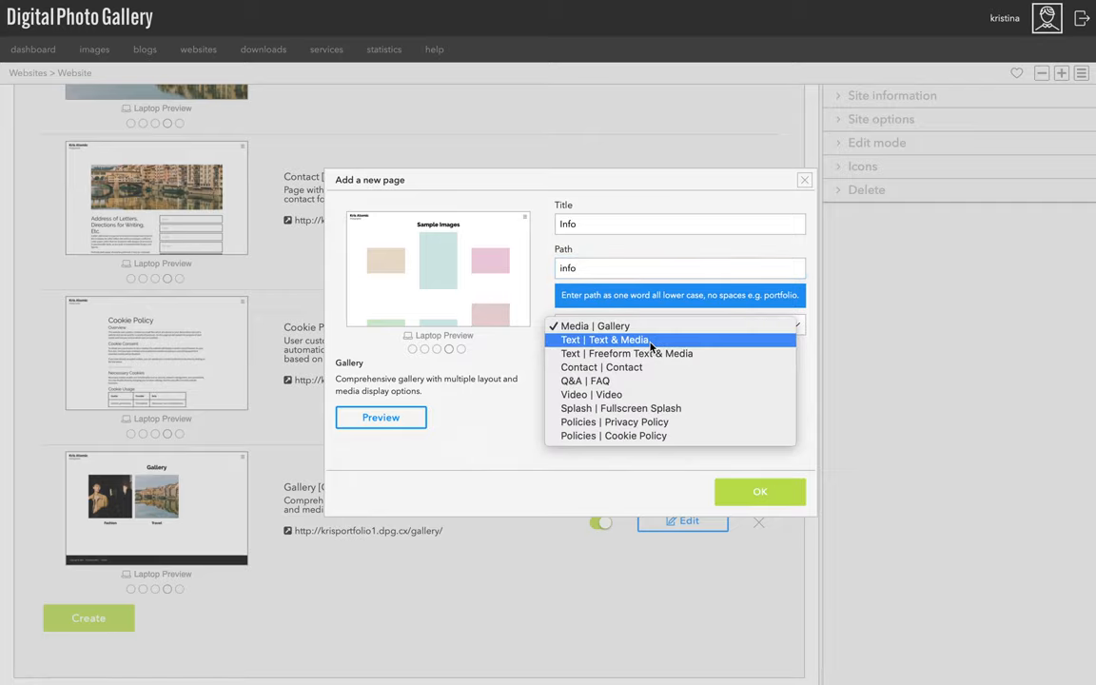
click(607, 339)
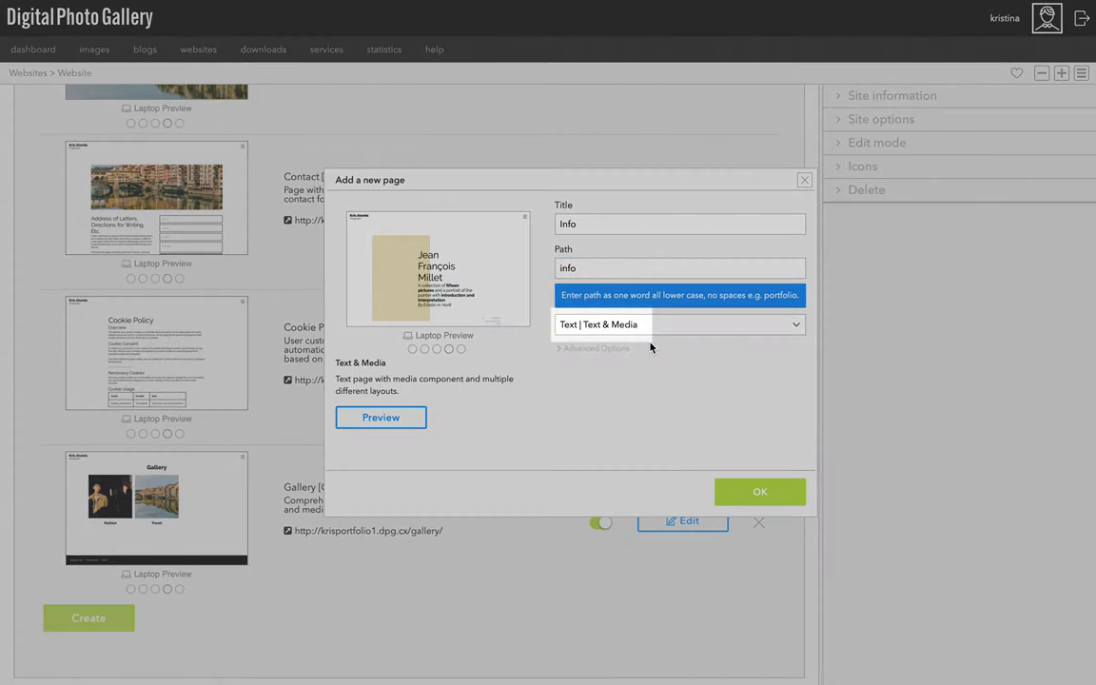
click(759, 492)
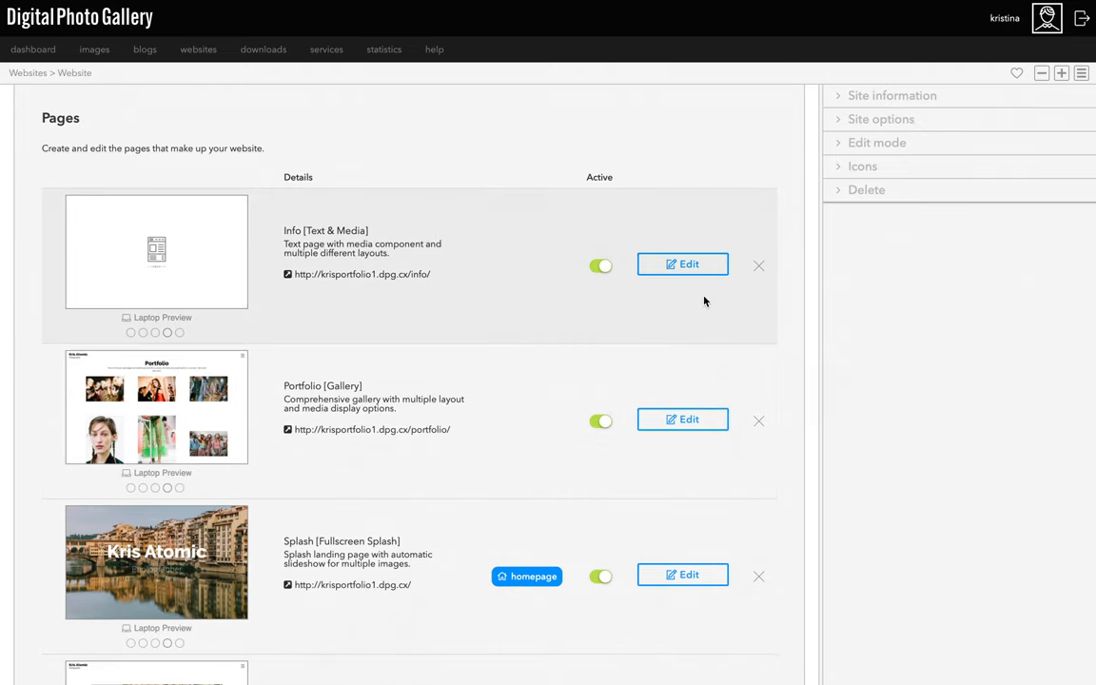
Look through the Info page's primary, second and third text areas, returning to primary
click(681, 263)
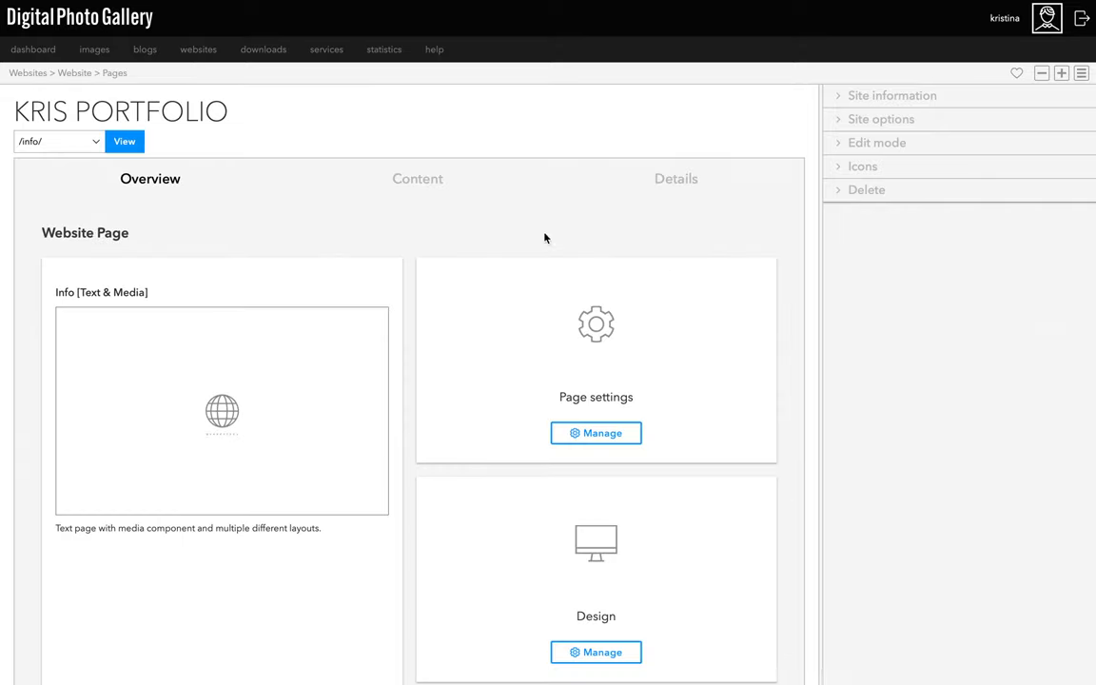
click(417, 179)
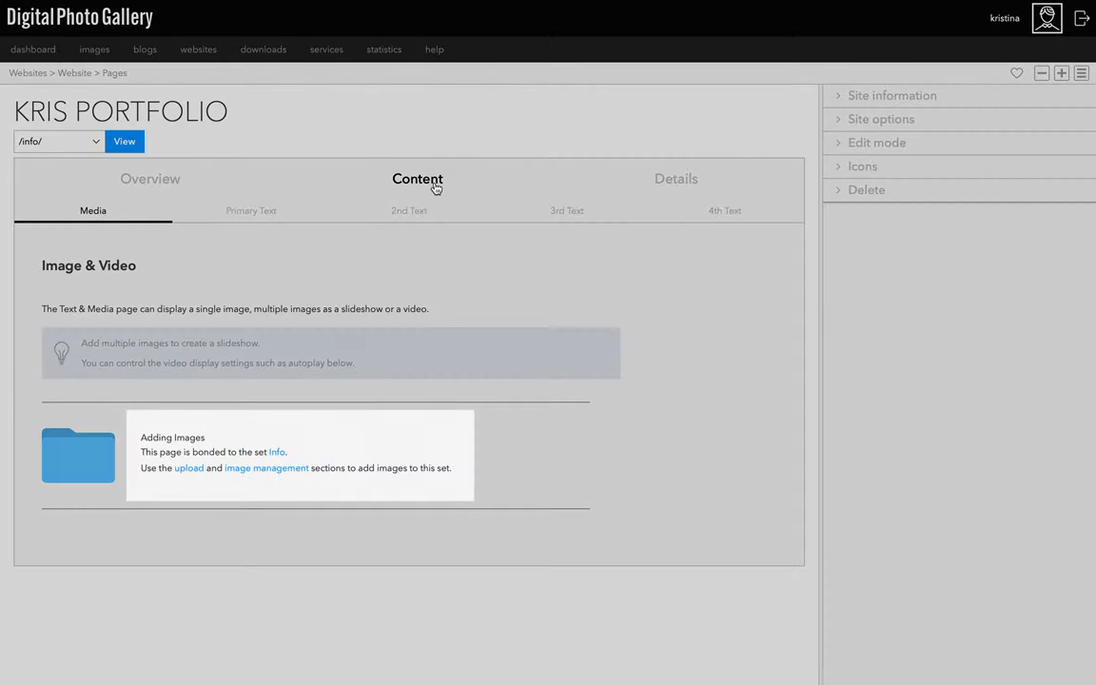
click(251, 210)
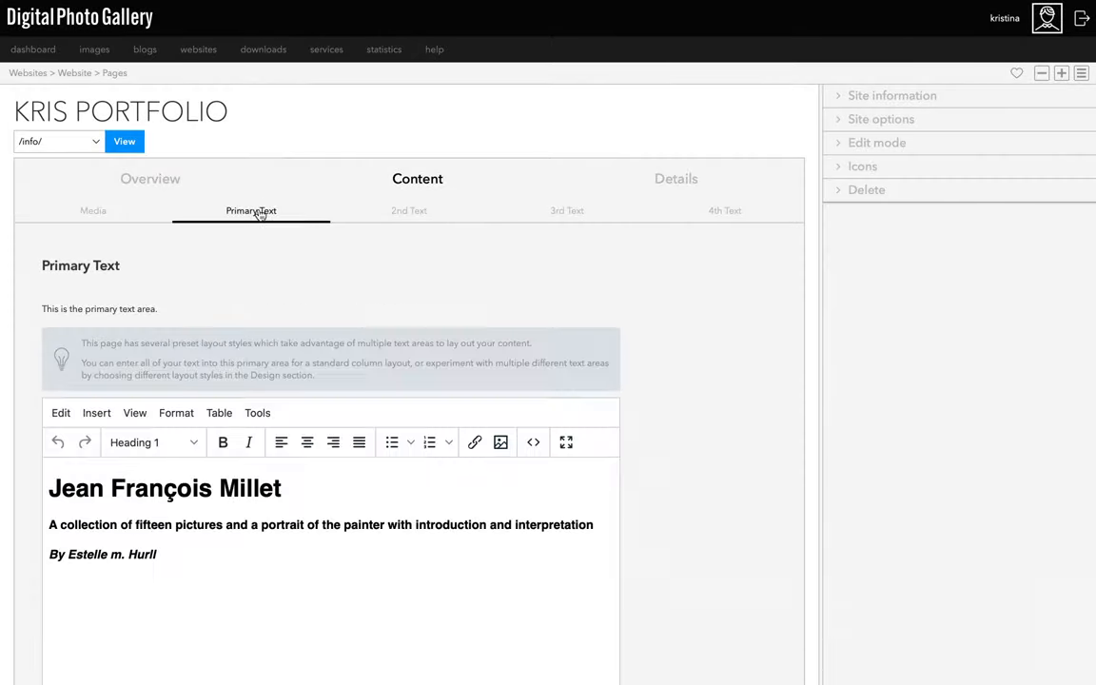
click(409, 210)
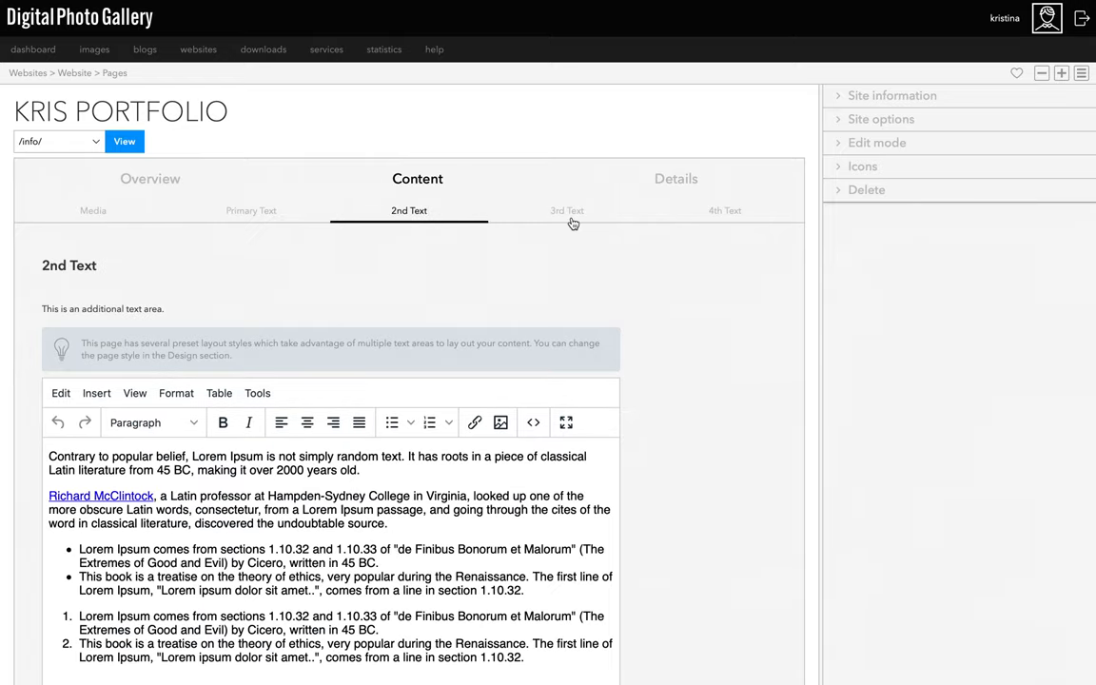
click(567, 211)
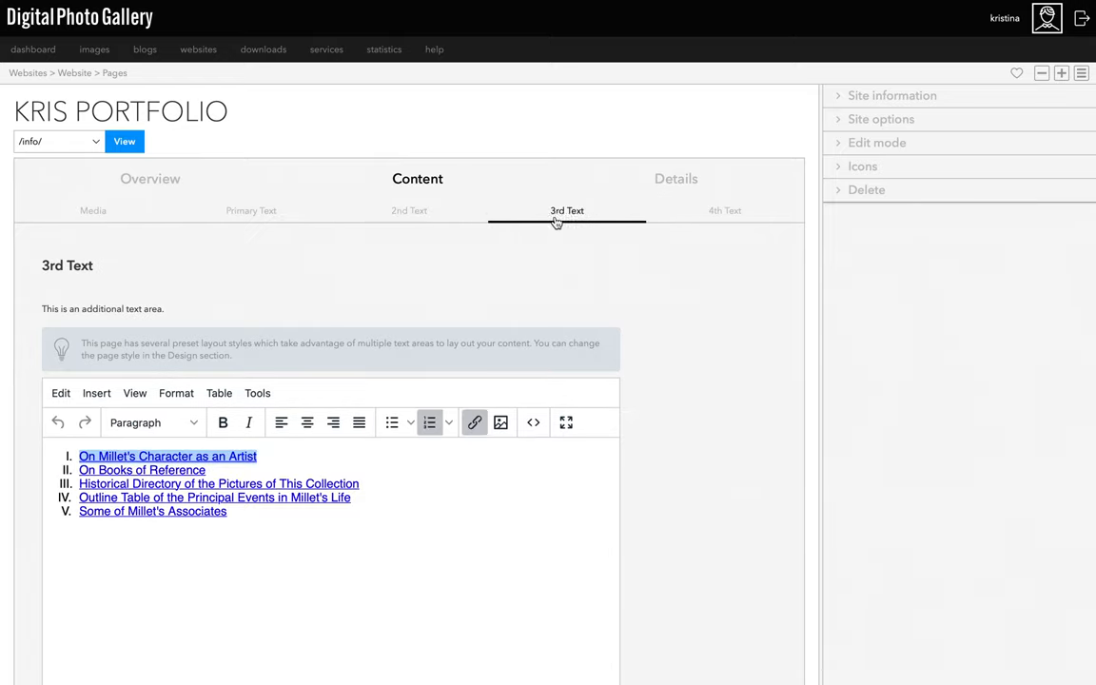
mouse_move(246, 222)
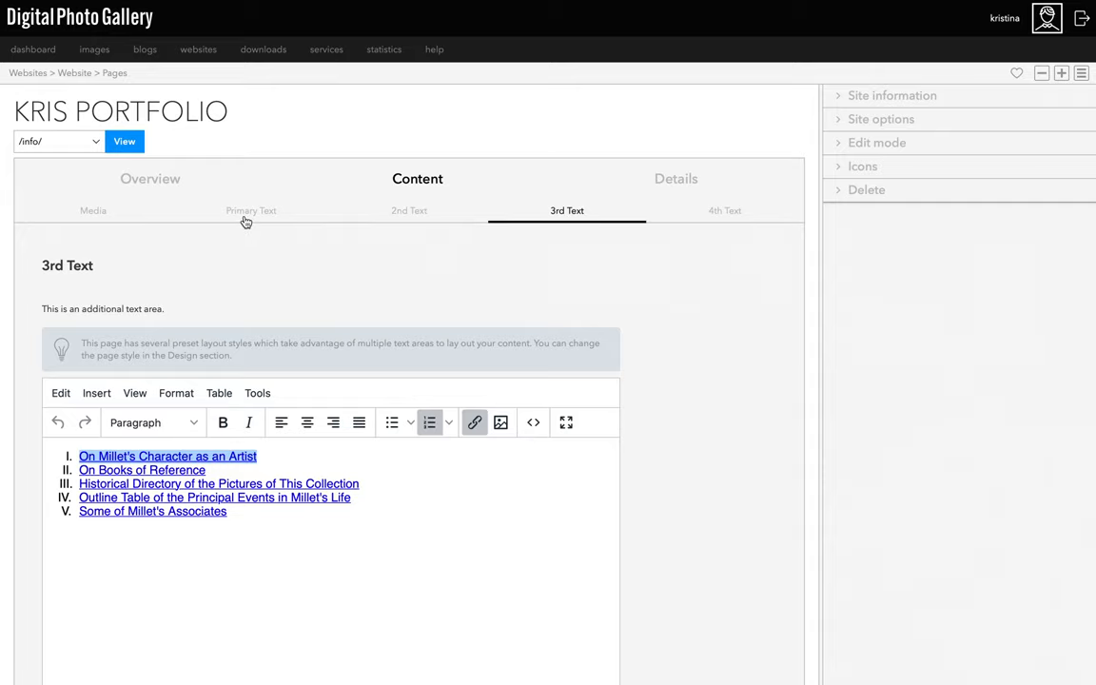
click(250, 210)
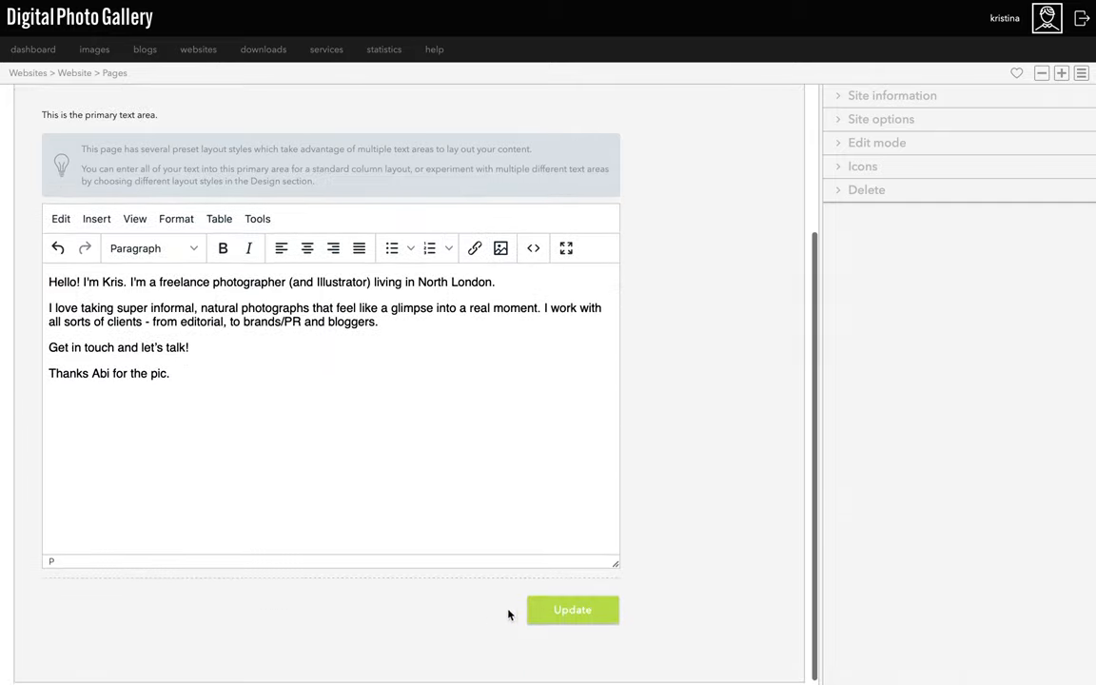
Upload 20150307-IMG_0921.jpg into the Info image set
scroll(down, 3)
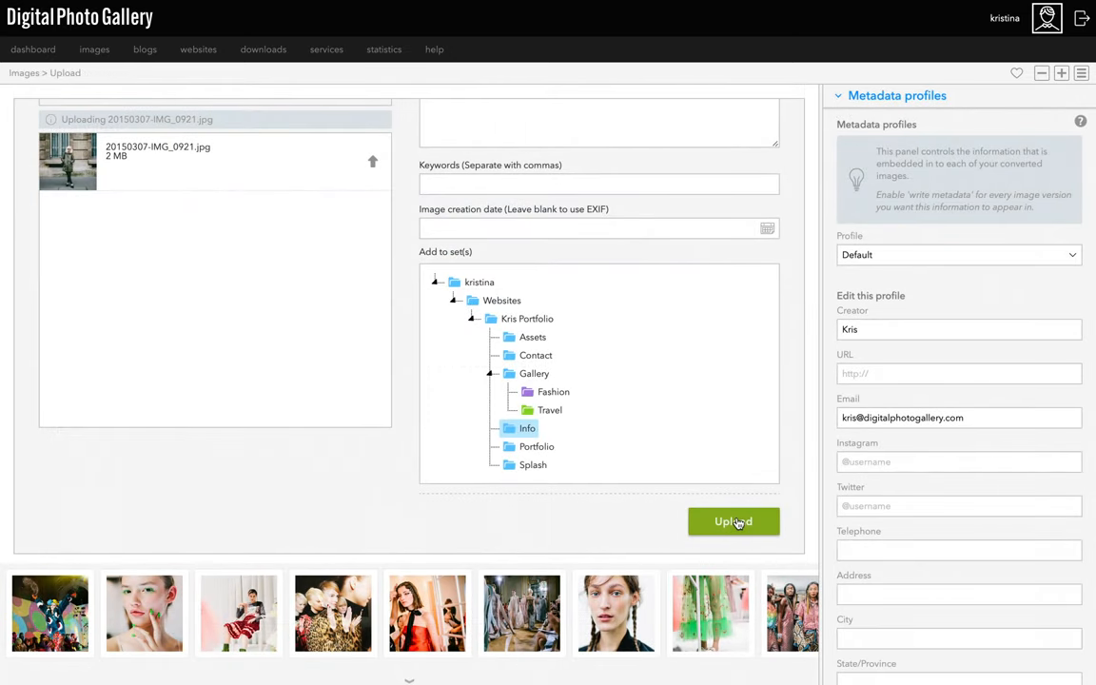
click(733, 521)
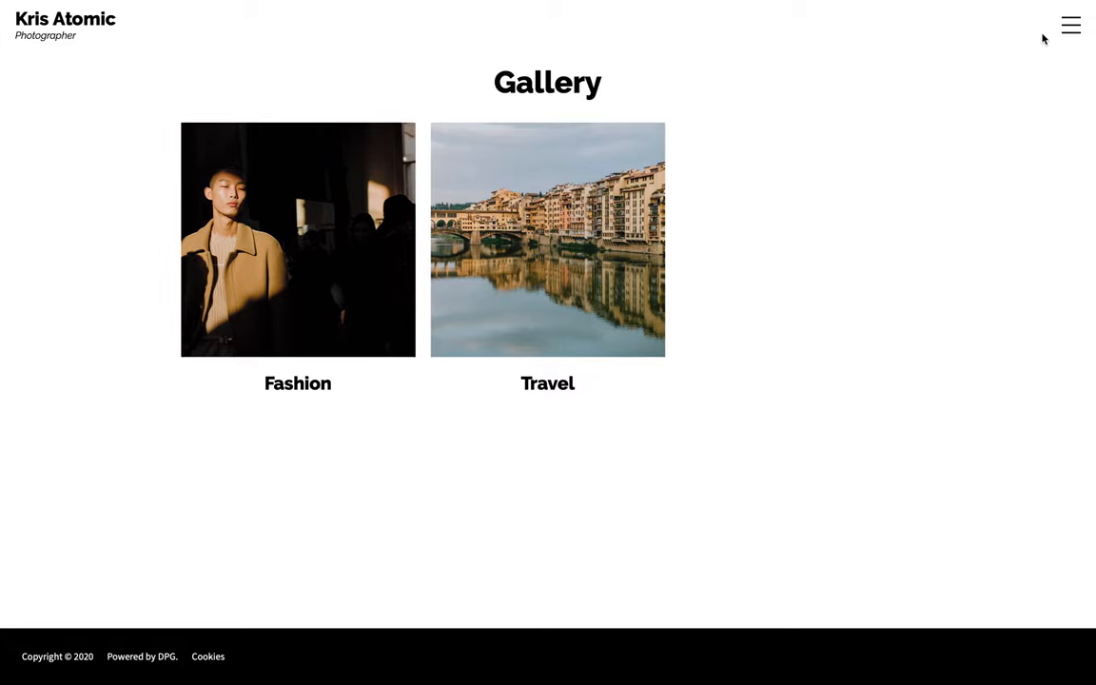
Drag Gallery to the top of the Main Navigation items list
click(1070, 25)
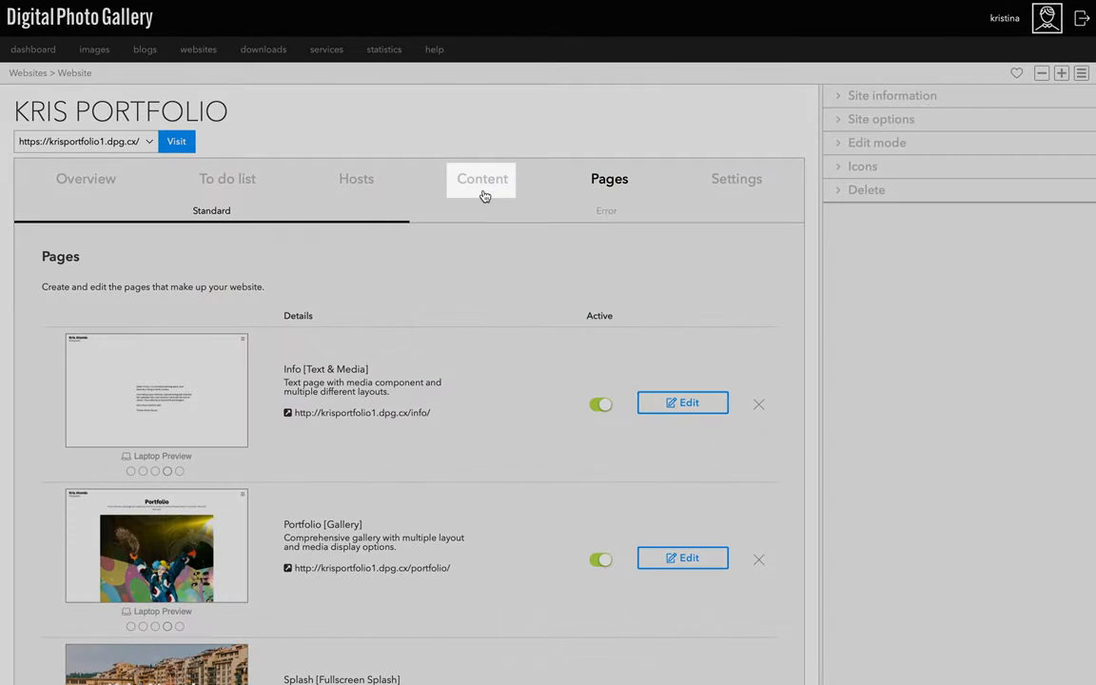
click(481, 179)
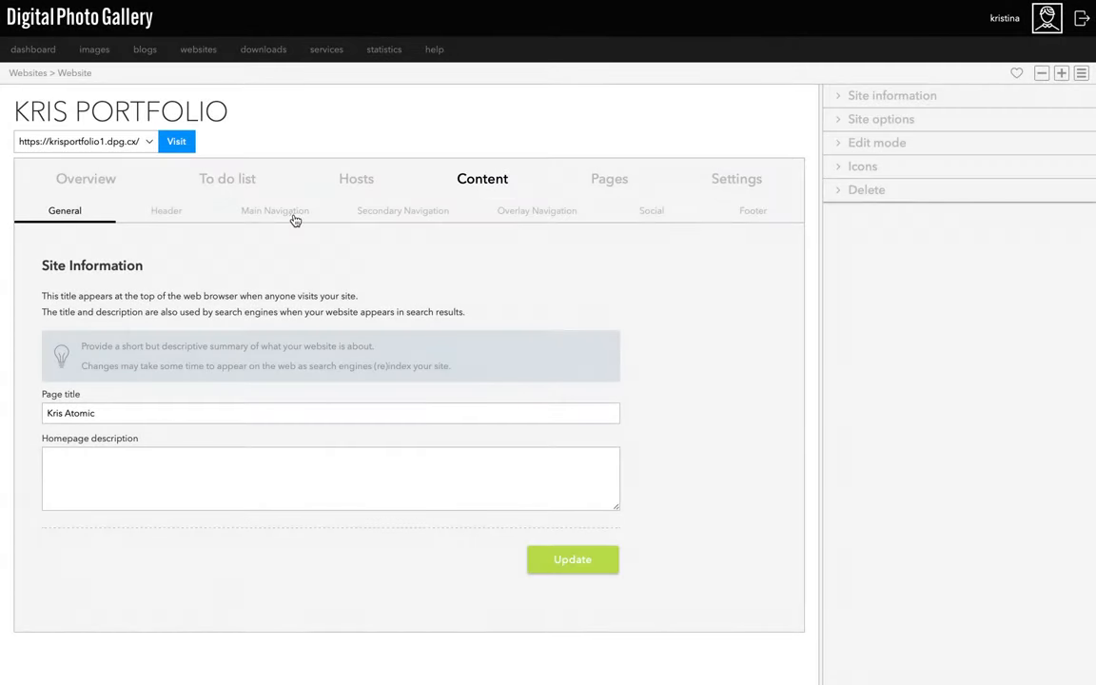
click(275, 210)
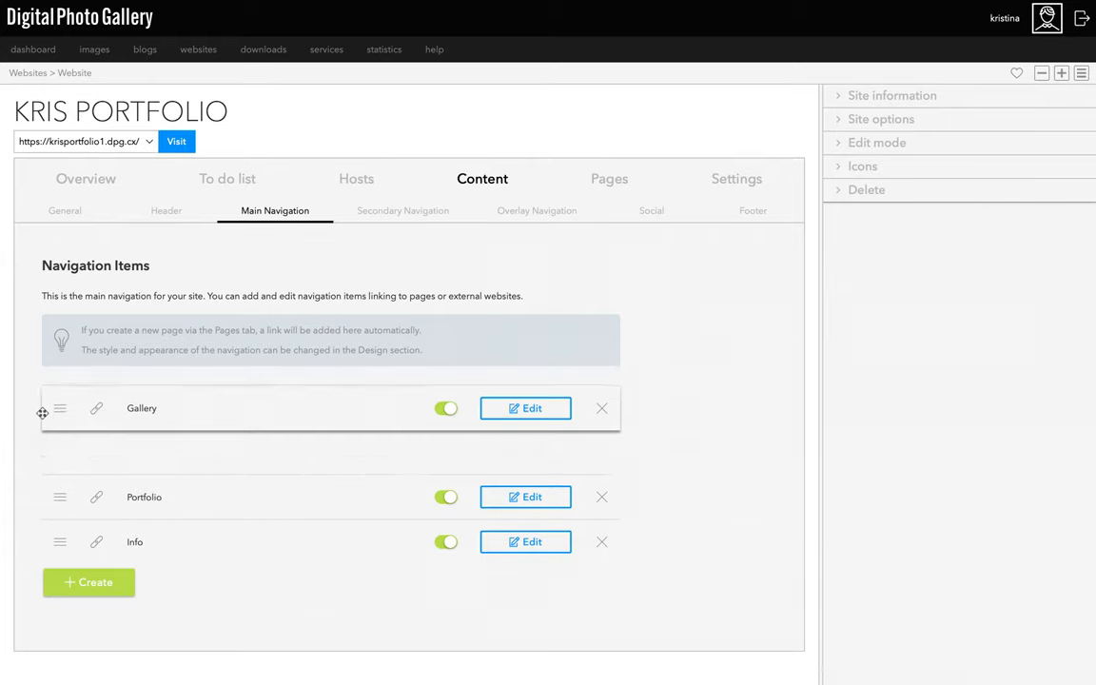
drag(60, 541, 60, 406)
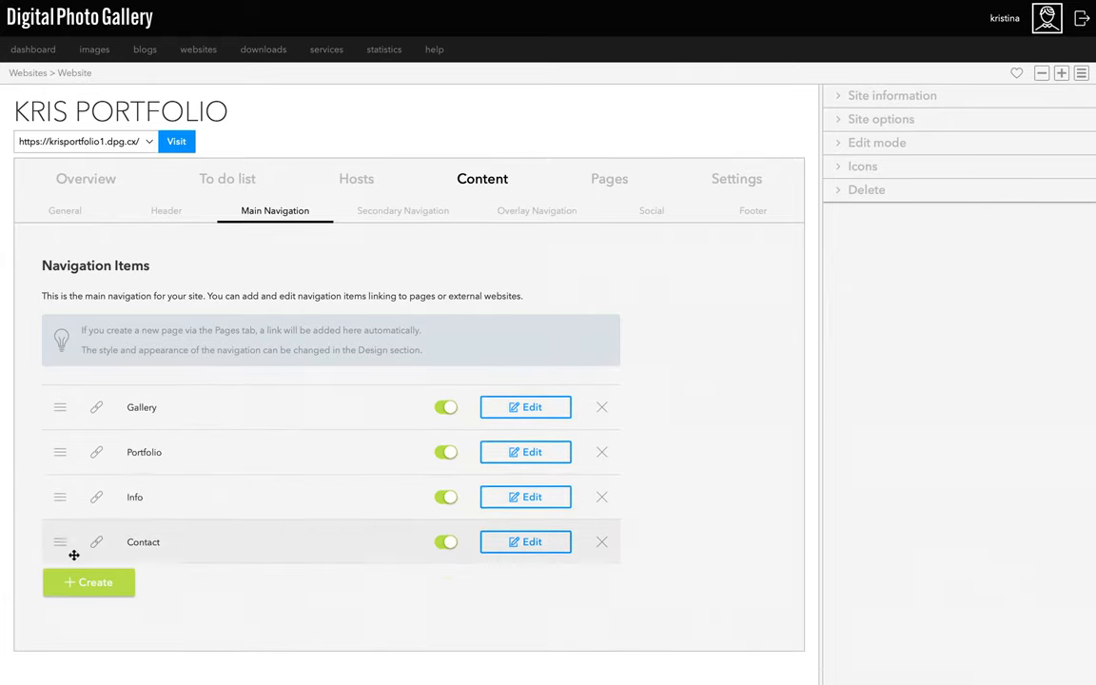
click(88, 581)
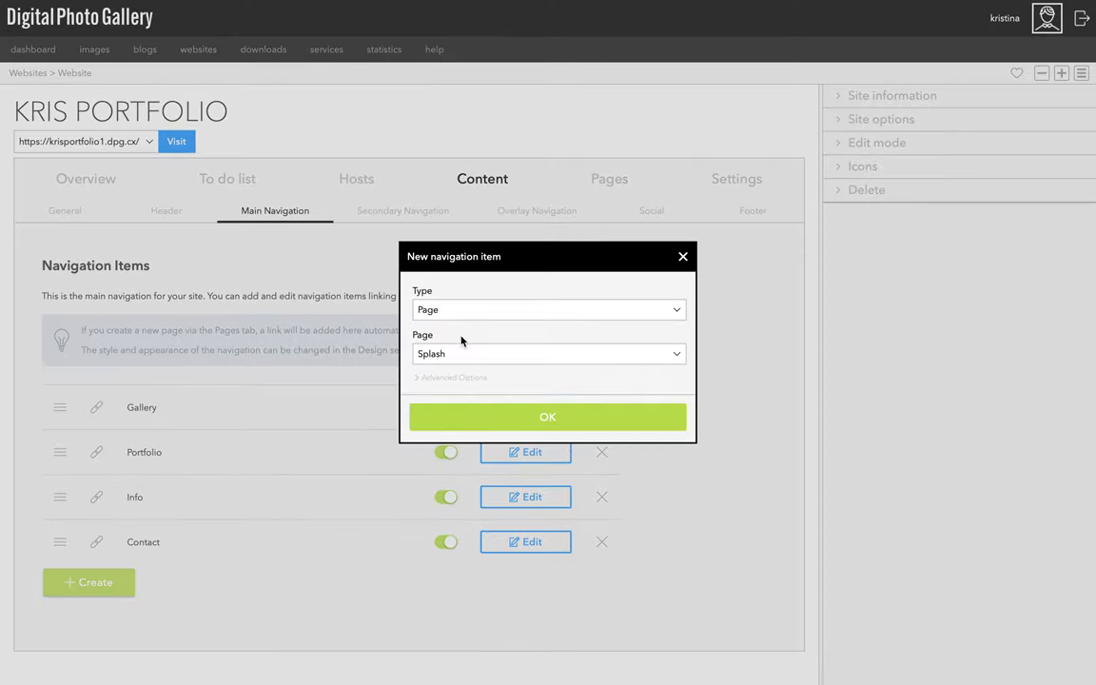
click(547, 353)
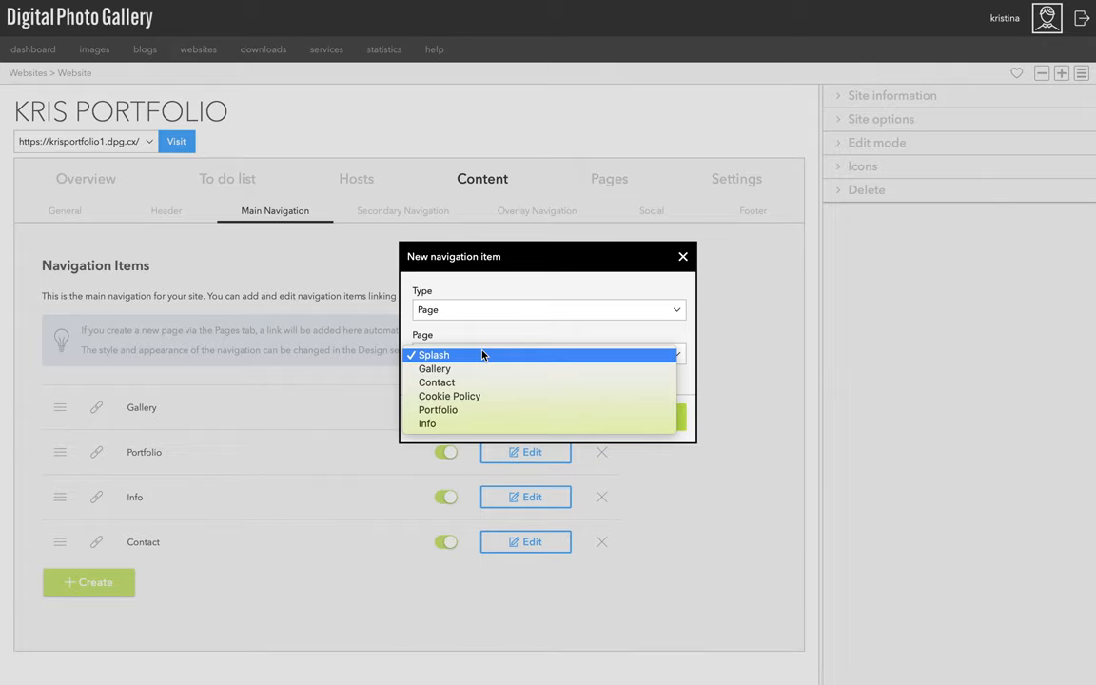
click(547, 309)
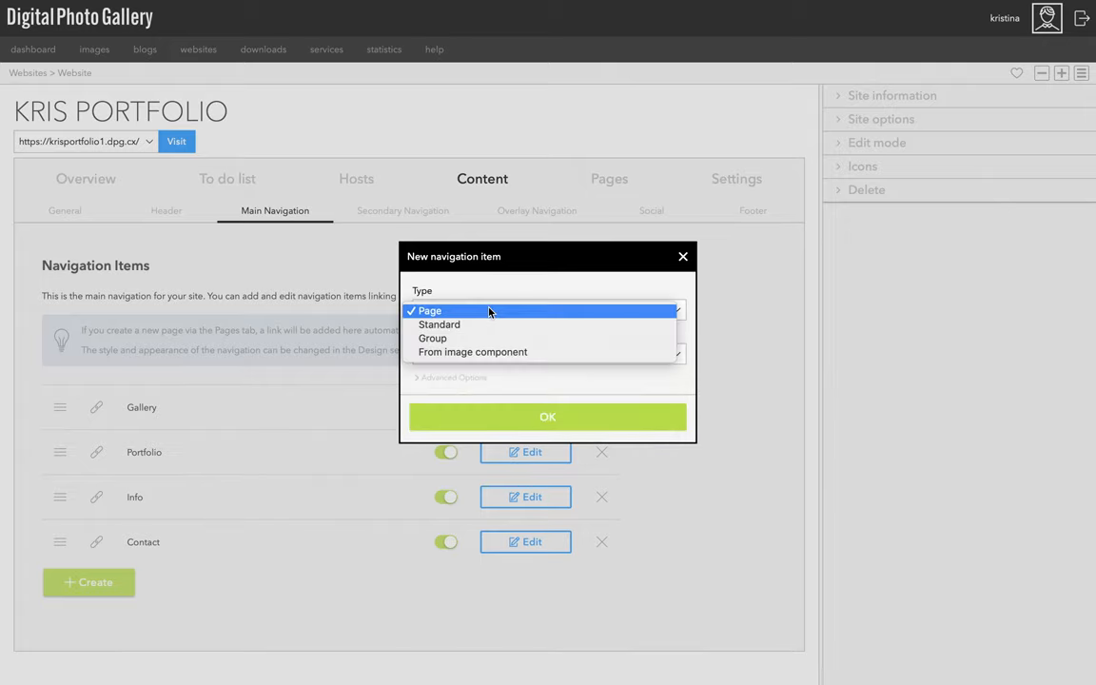
click(439, 325)
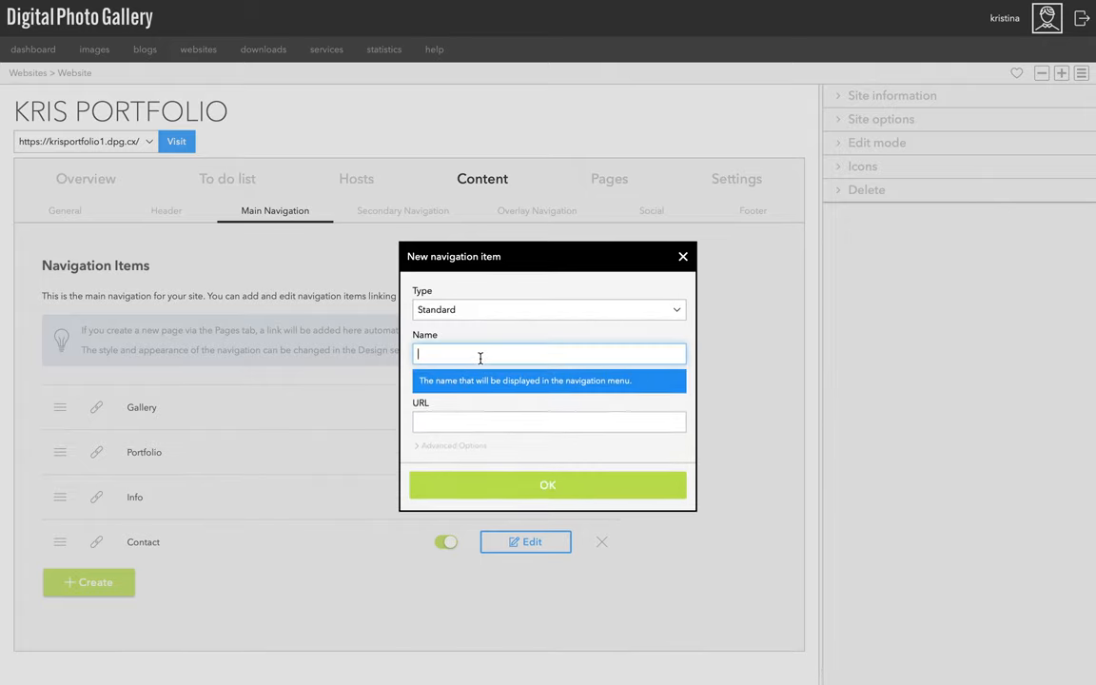
text(Blog)
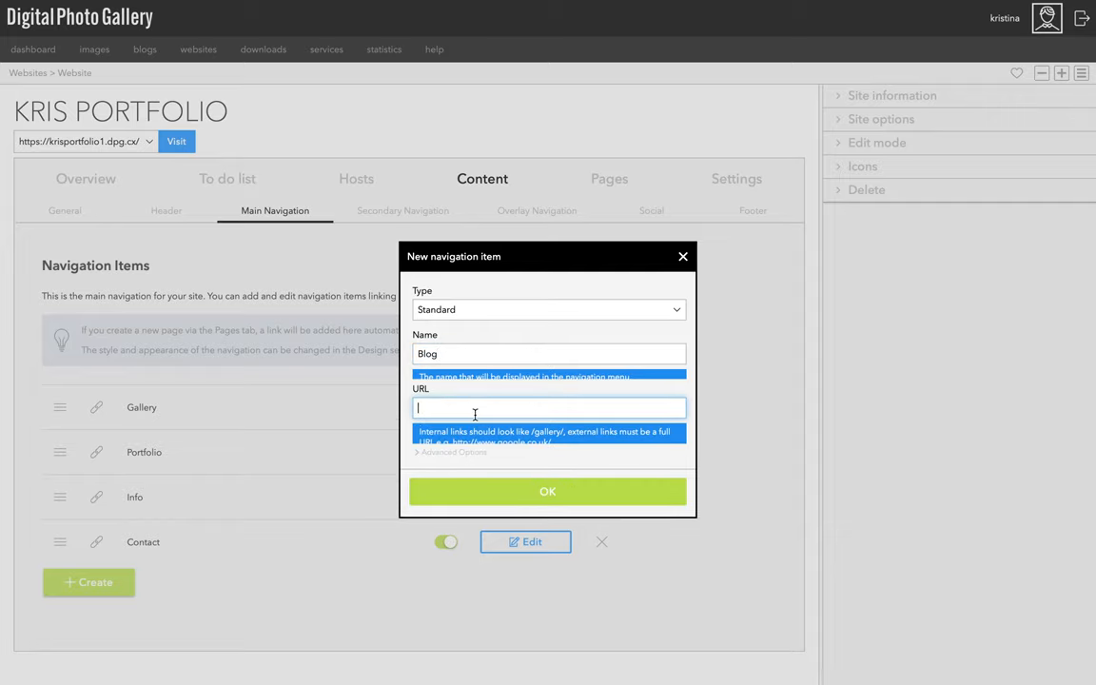
text(https://blog.k)
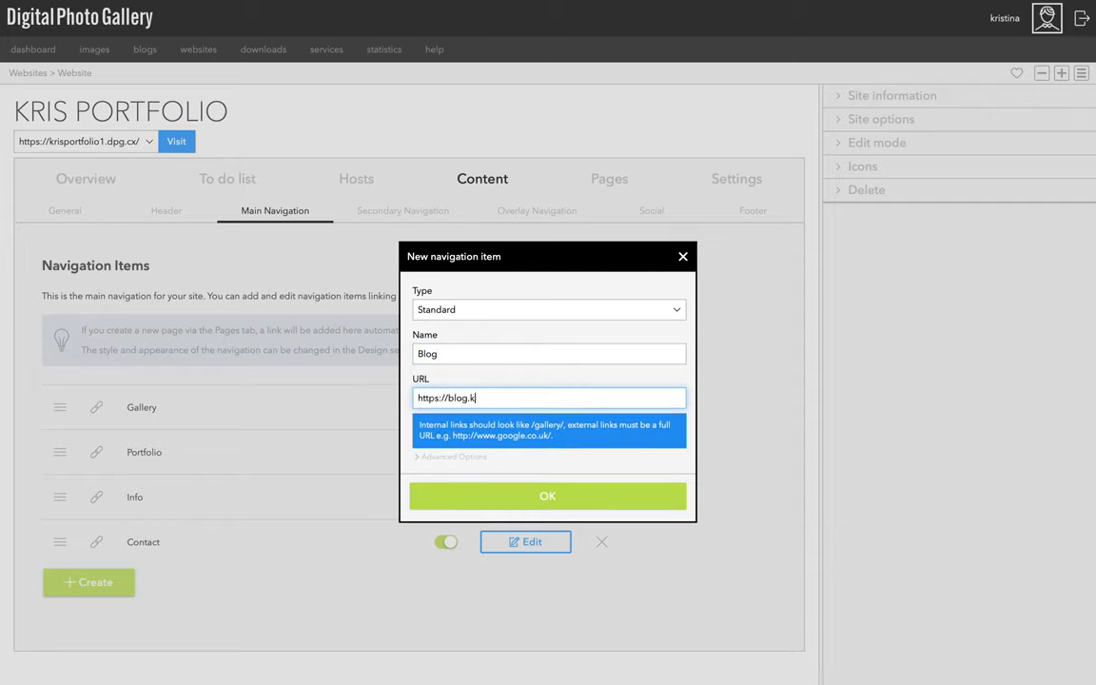
text(risatomic.com)
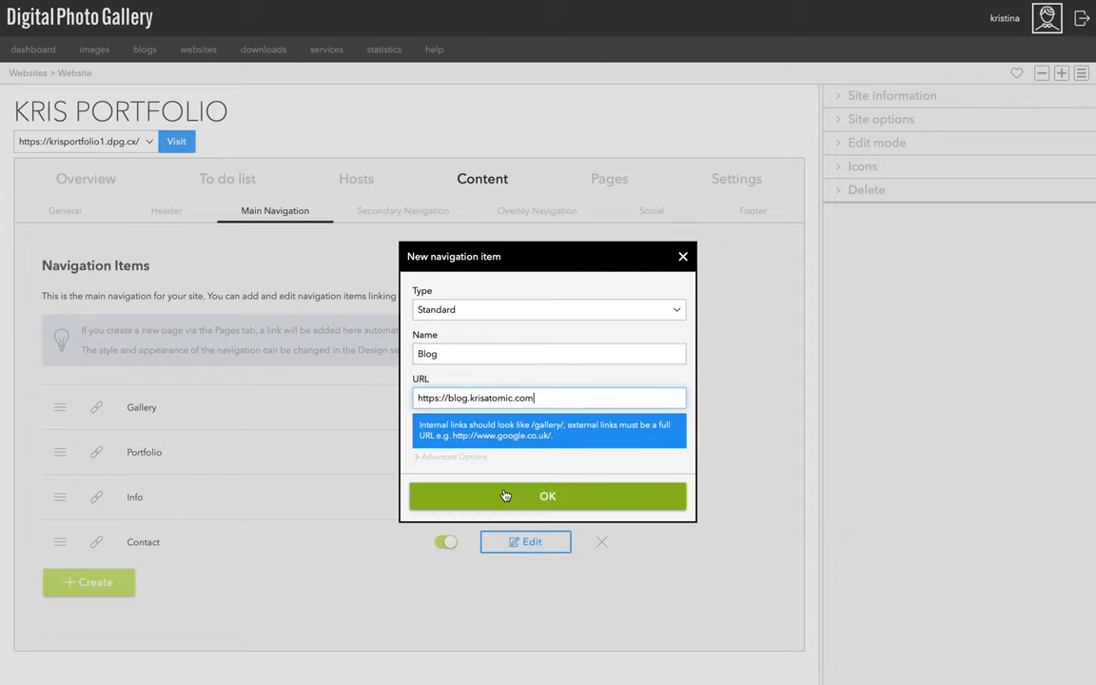
click(453, 456)
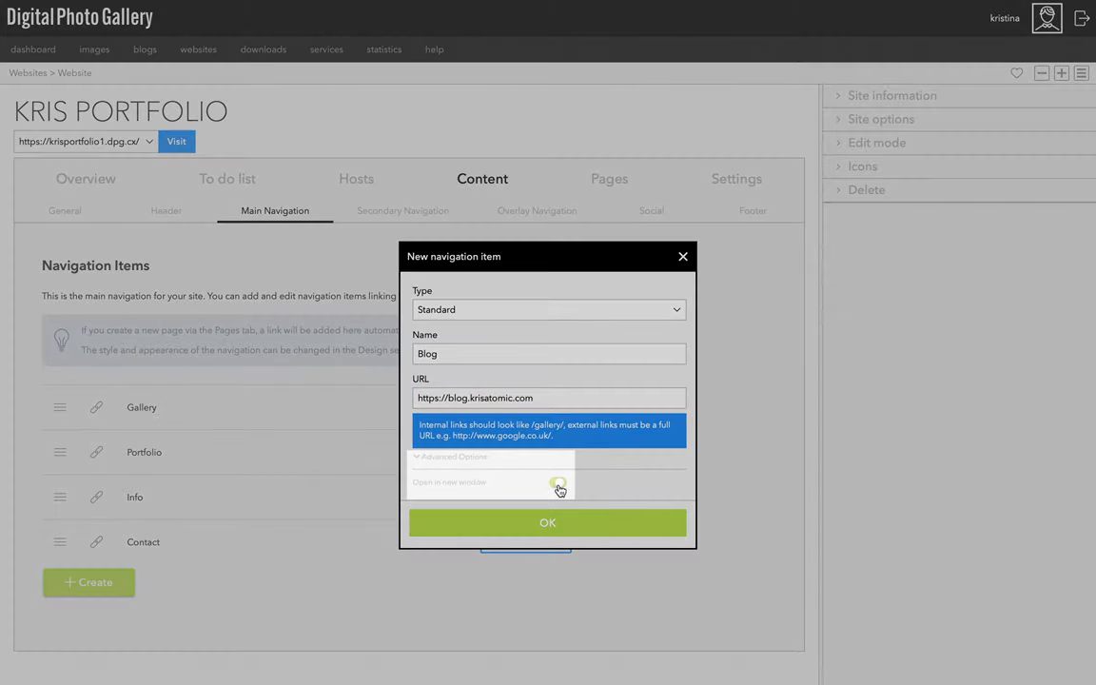
click(546, 523)
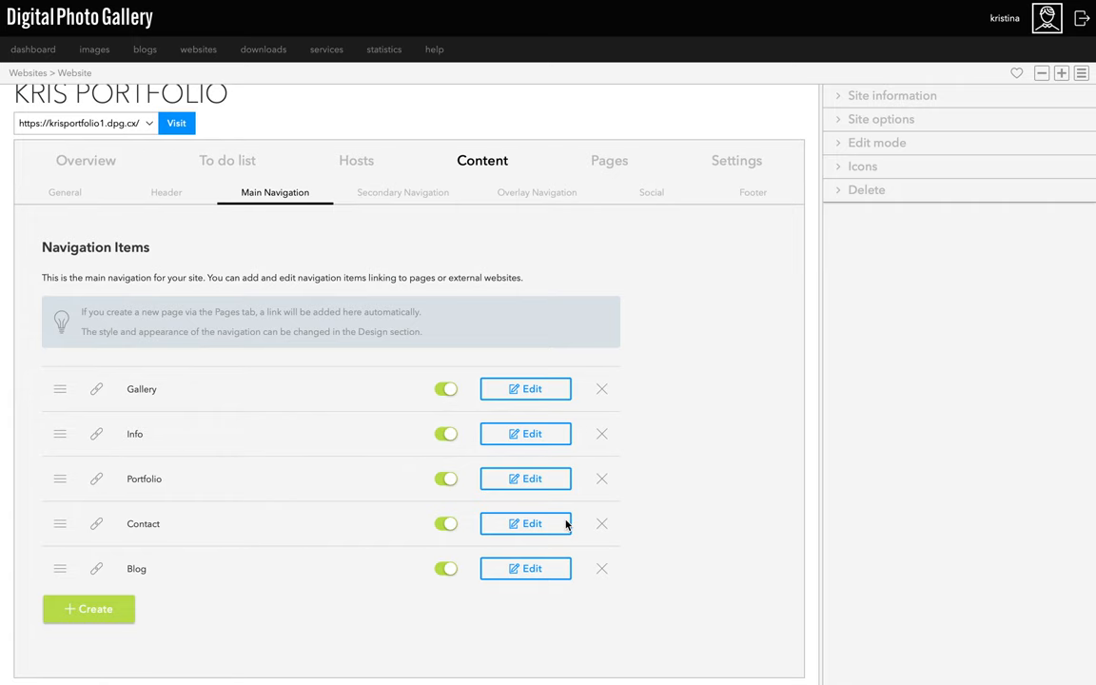
mouse_move(652, 192)
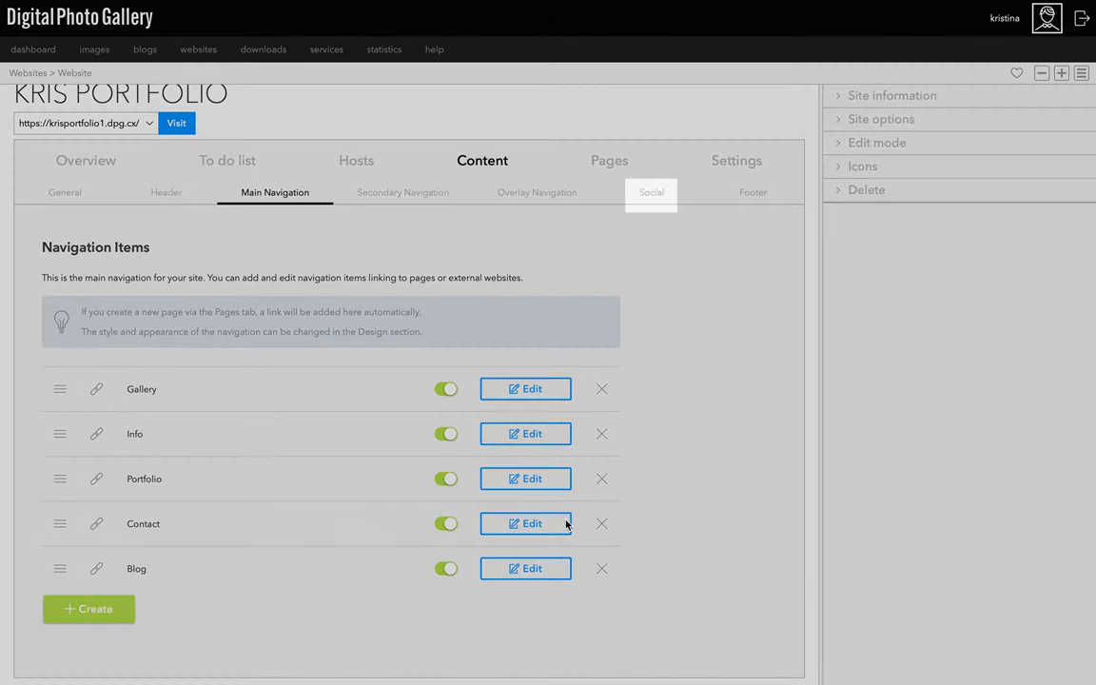
click(652, 191)
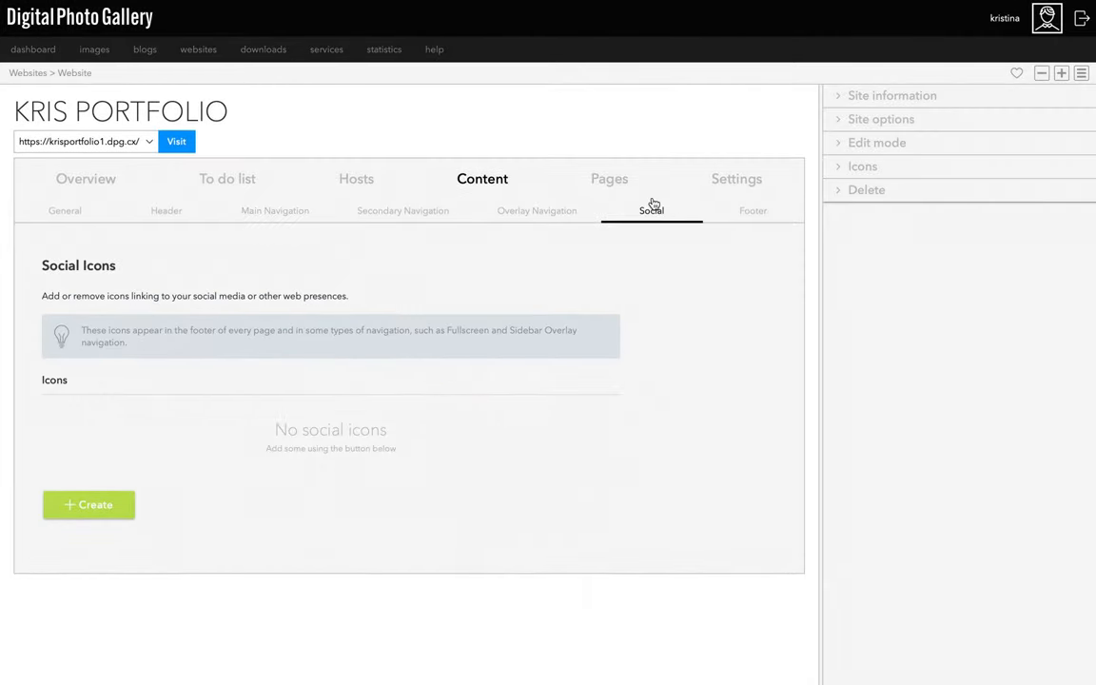
click(89, 505)
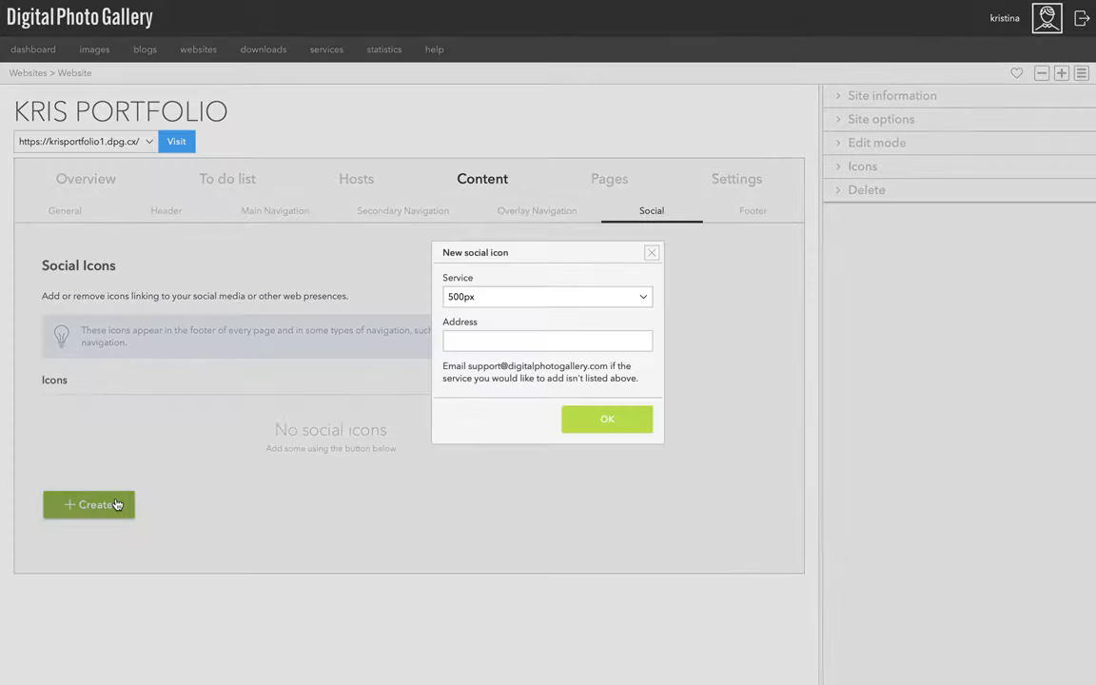
click(547, 296)
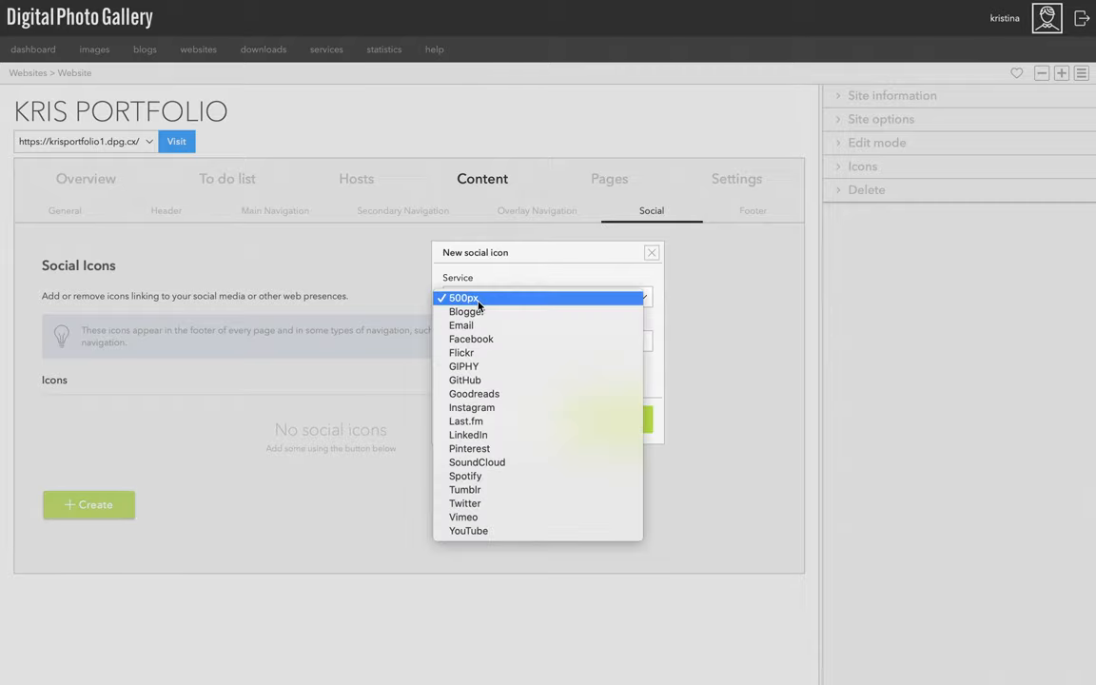
click(472, 407)
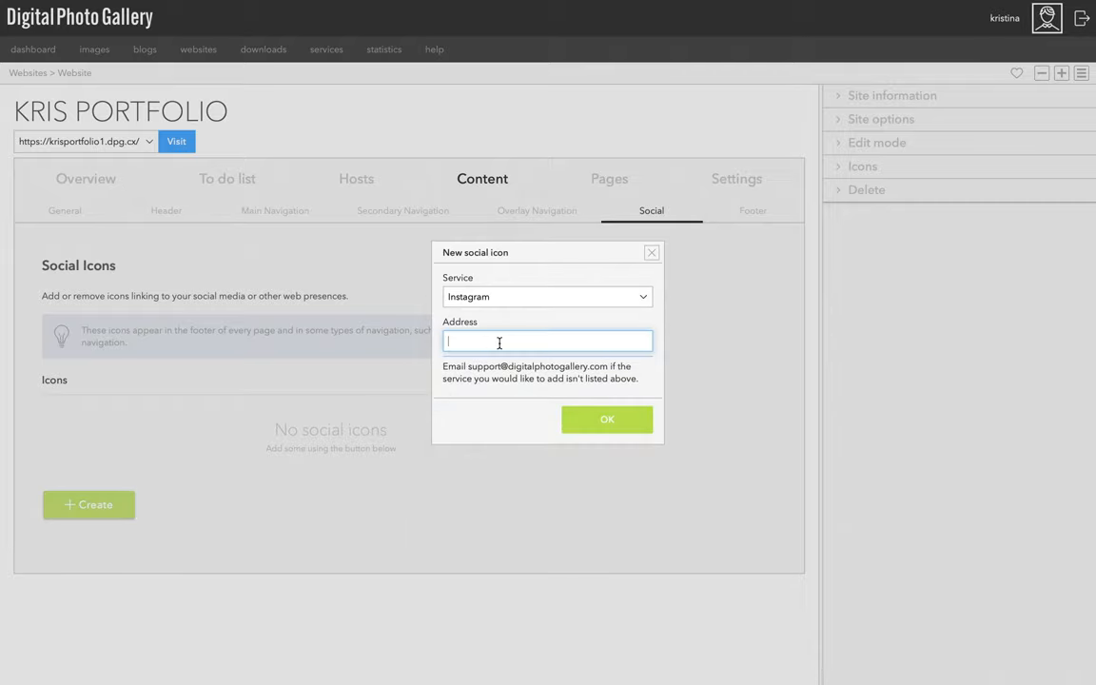
text(http://instagram.com/krisatomic)
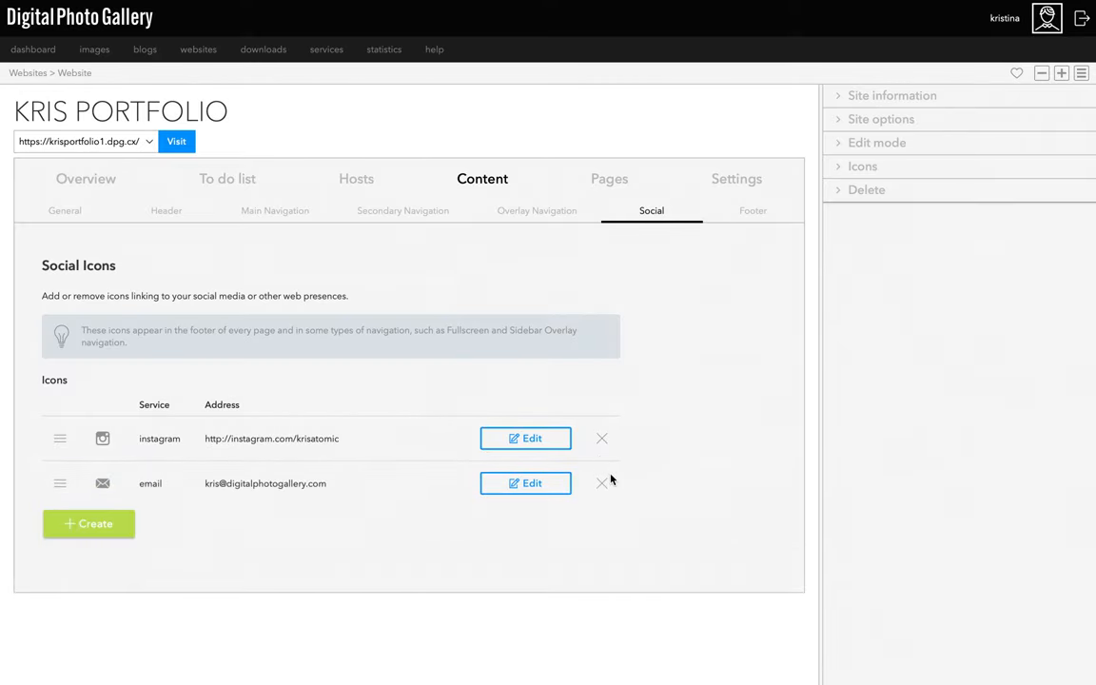
mouse_move(183, 224)
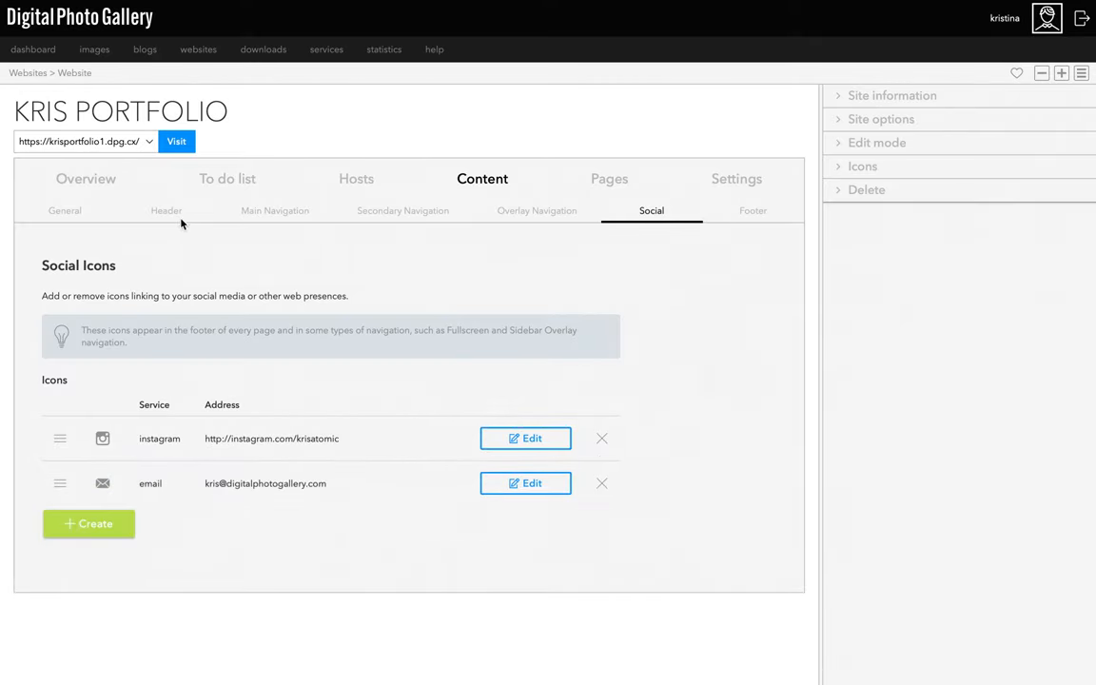
Review the header, empty footer contact details and overlay navigation text, then return to the Kris Portfolio pages list
click(165, 210)
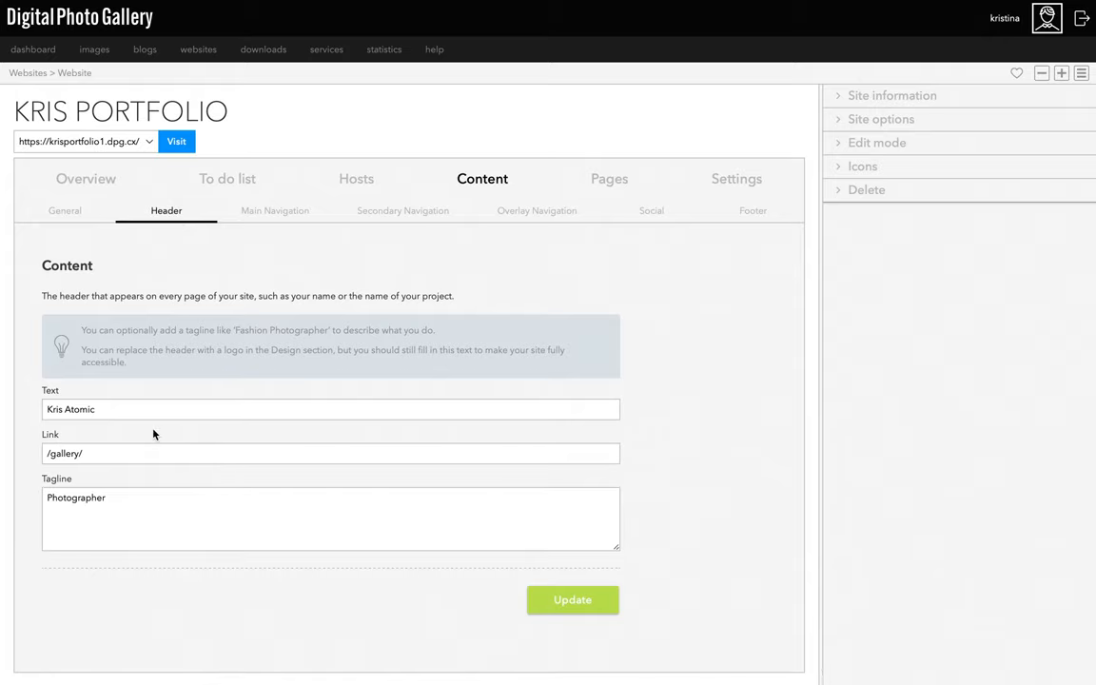
mouse_move(517, 267)
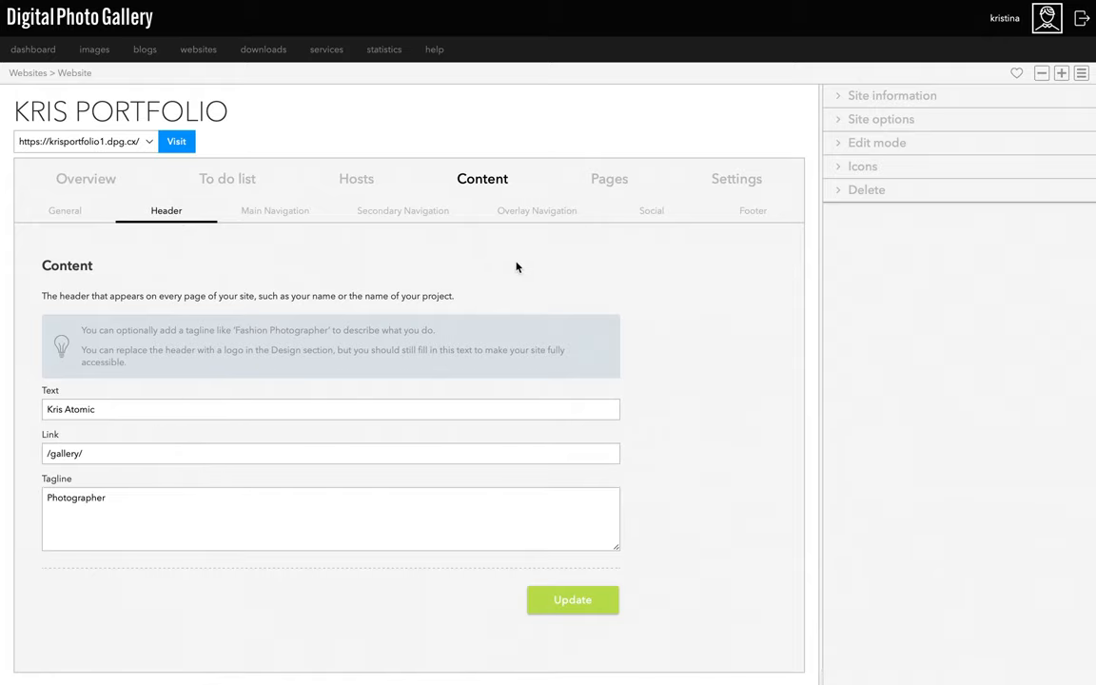
scroll(down, 3)
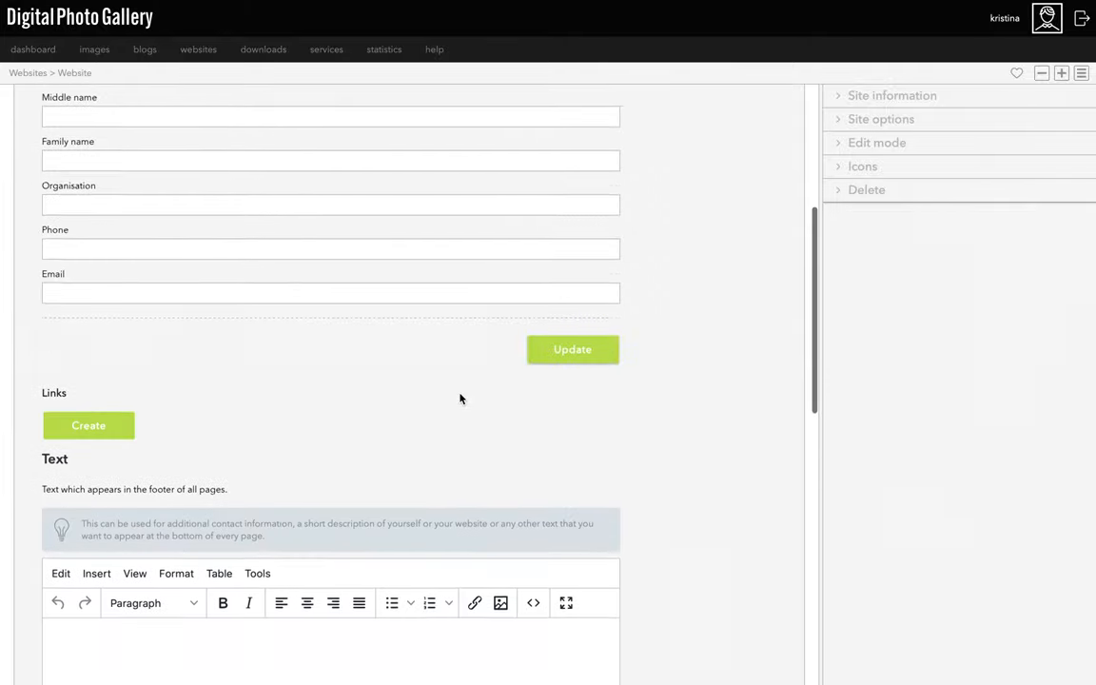
scroll(down, 3)
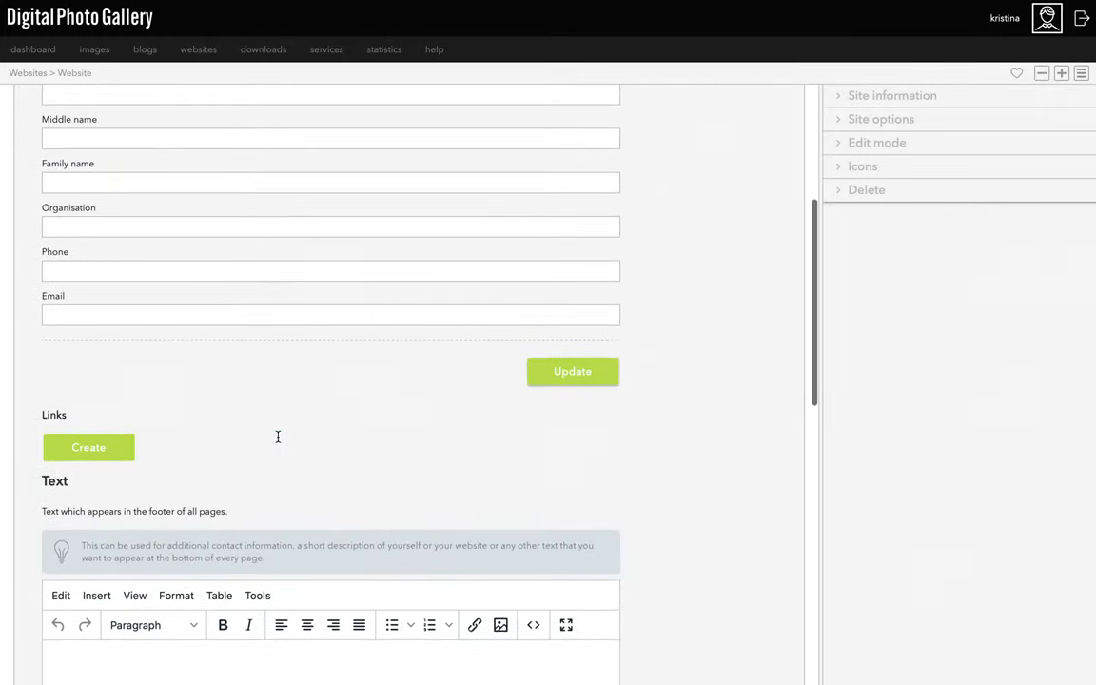
scroll(up, 3)
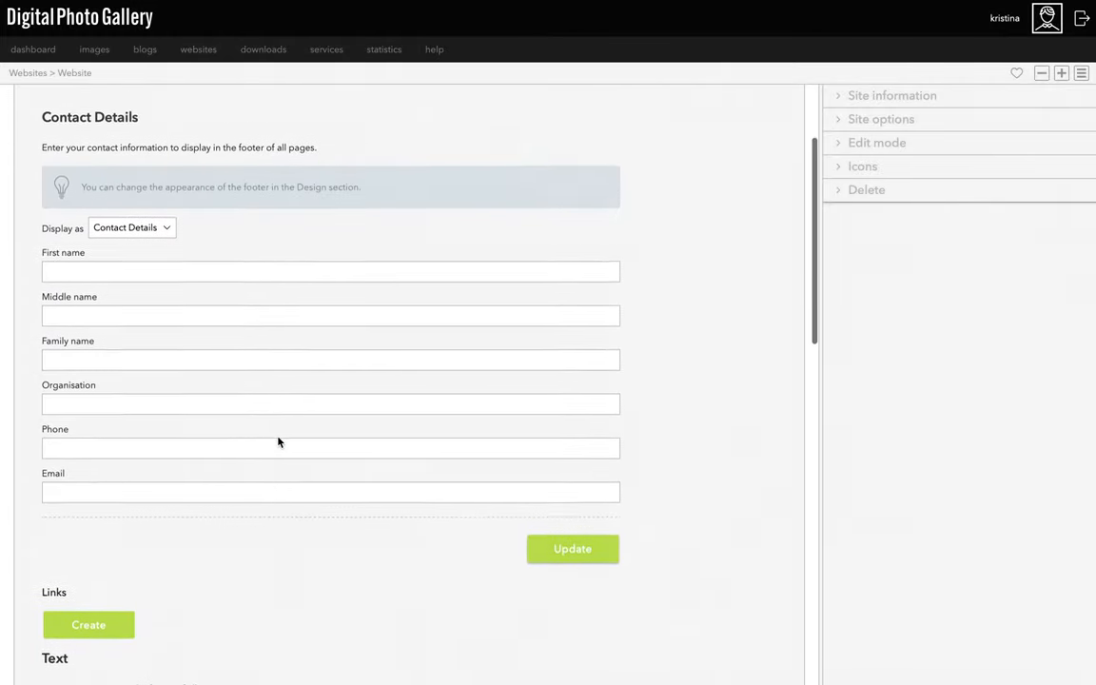
scroll(up, 3)
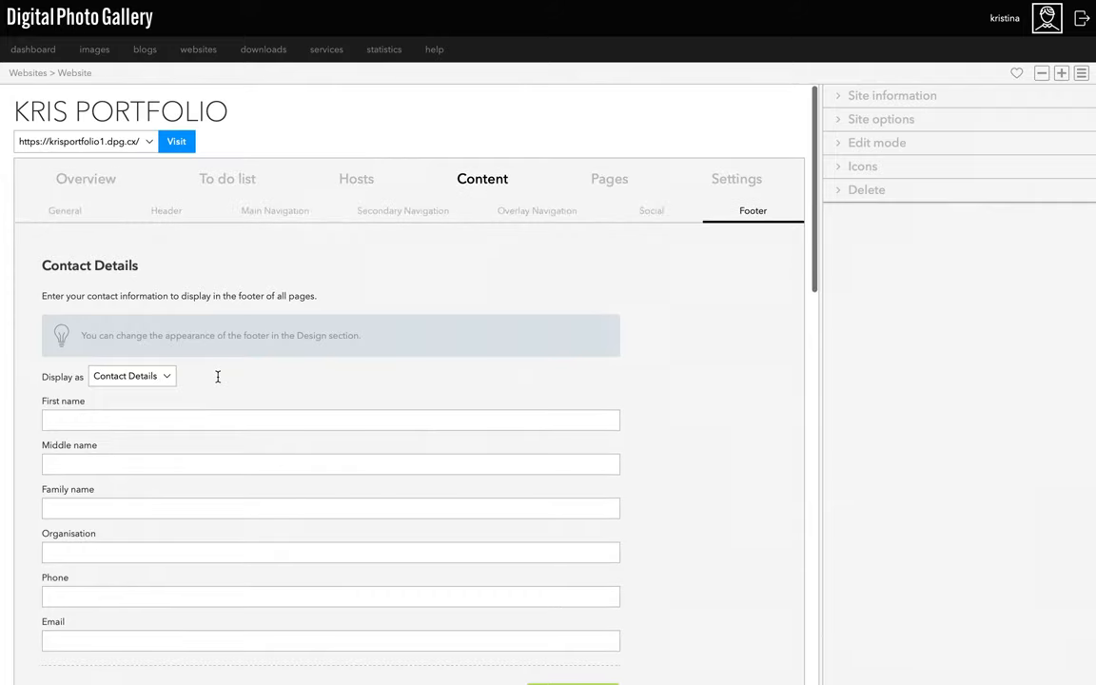
click(536, 211)
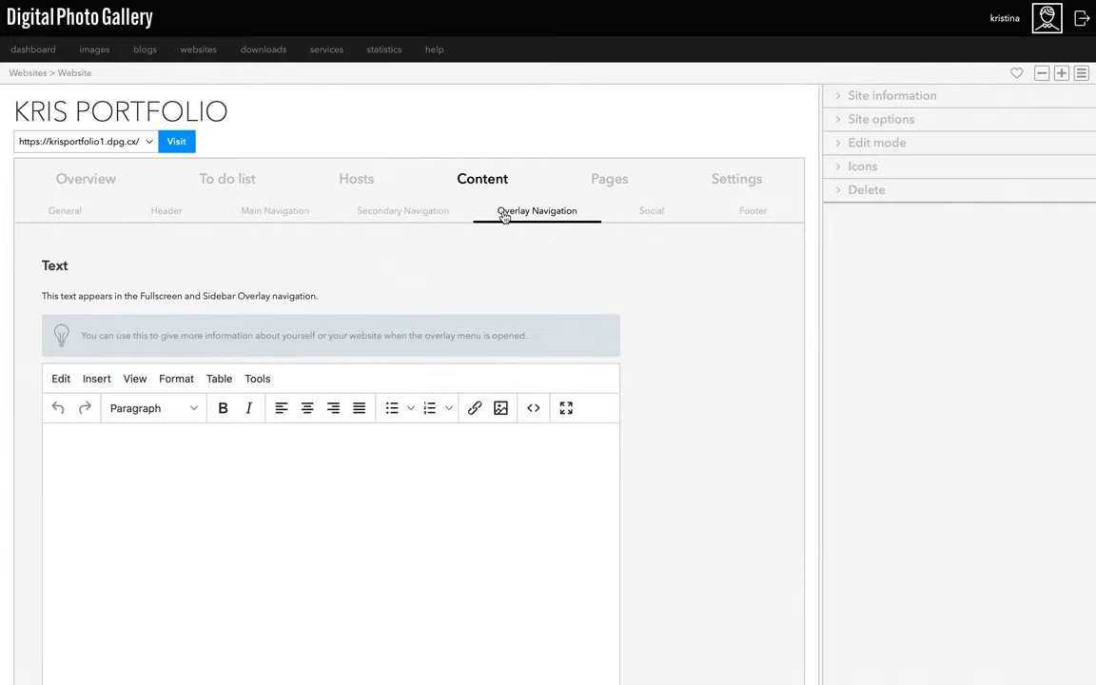
mouse_move(388, 440)
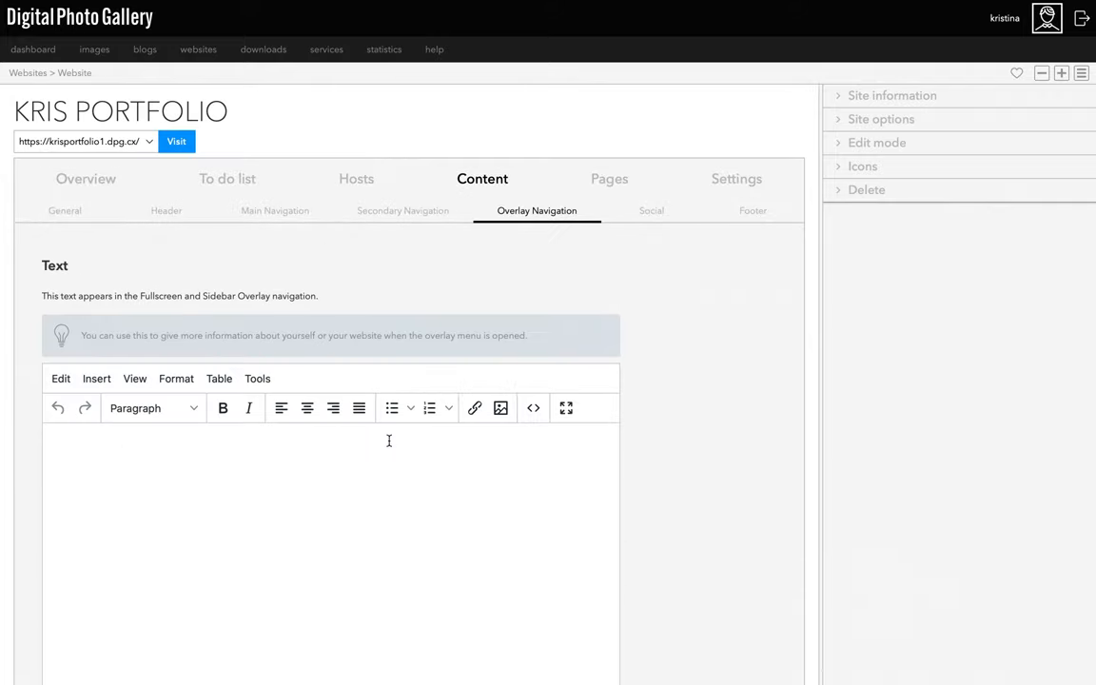
mouse_move(468, 321)
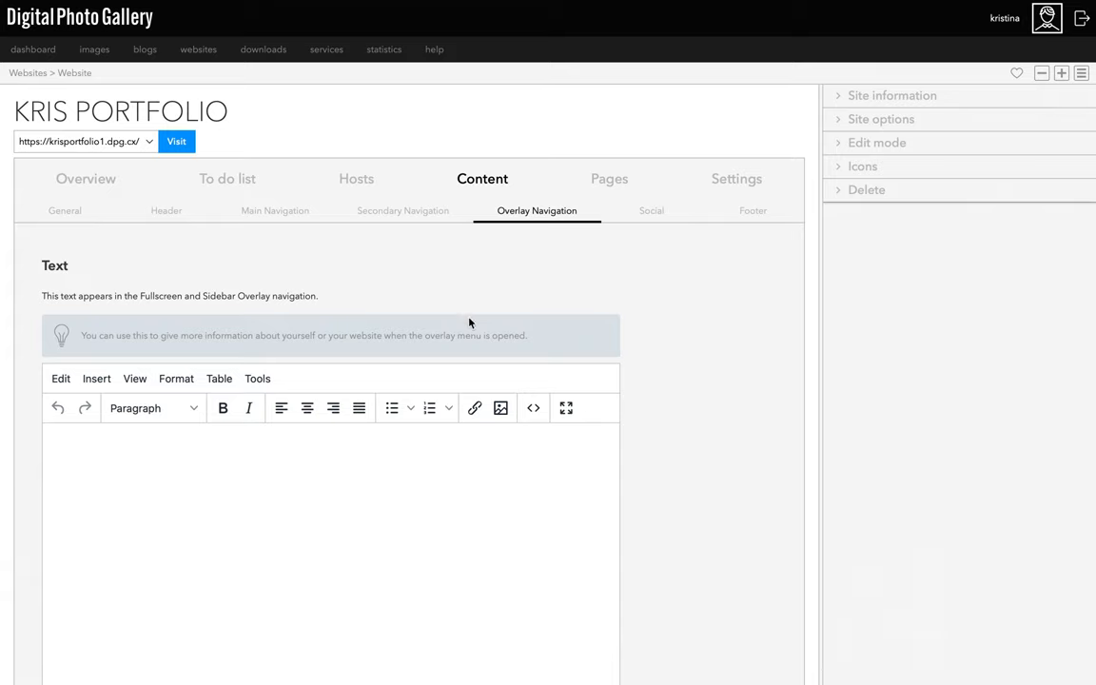
click(608, 178)
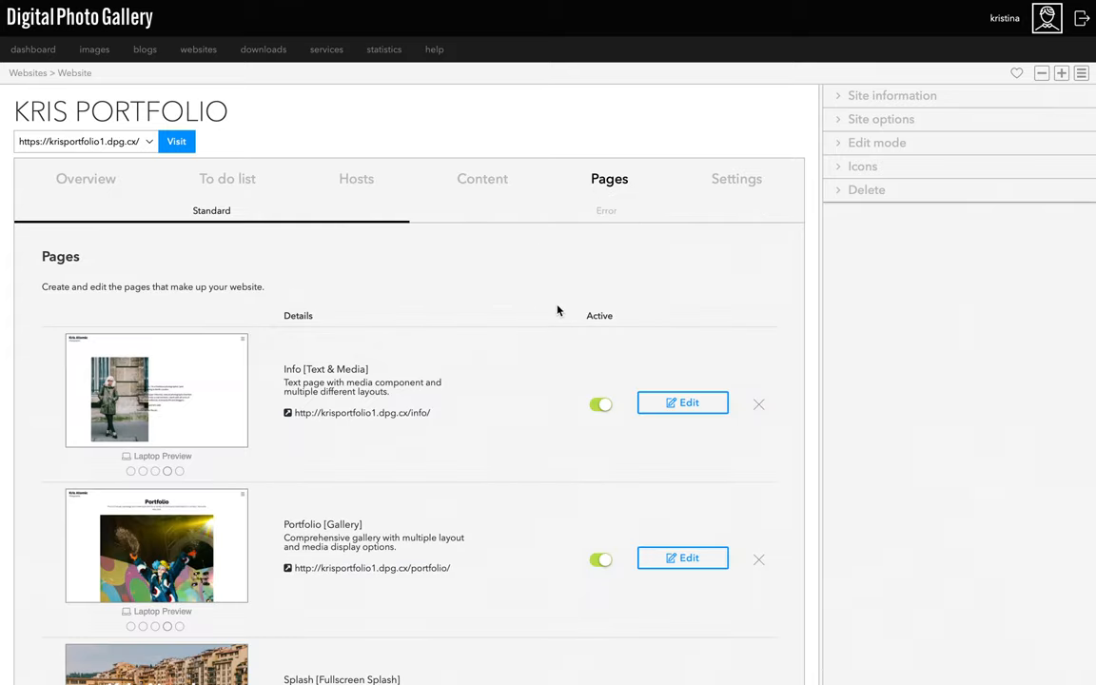